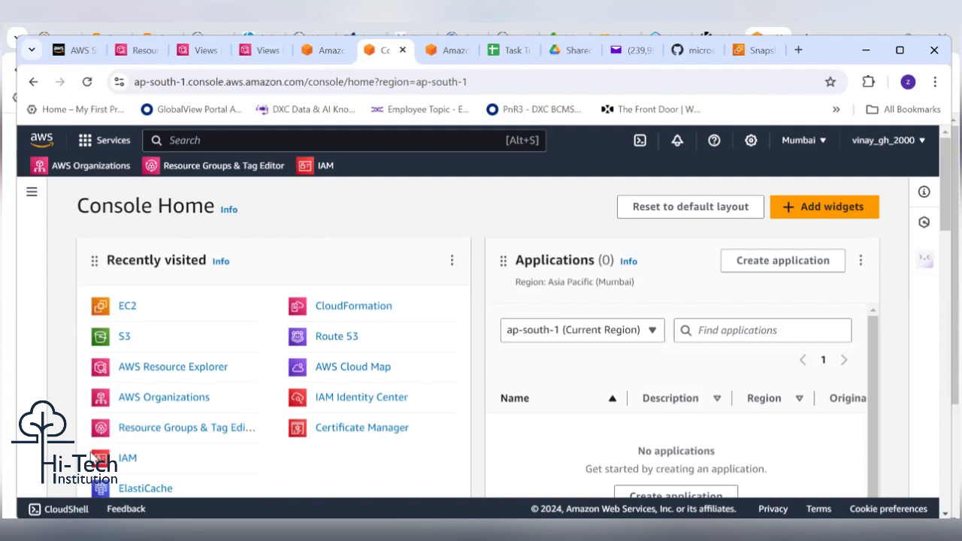
{"action": "mouse_move", "coordinate": [480, 221]}
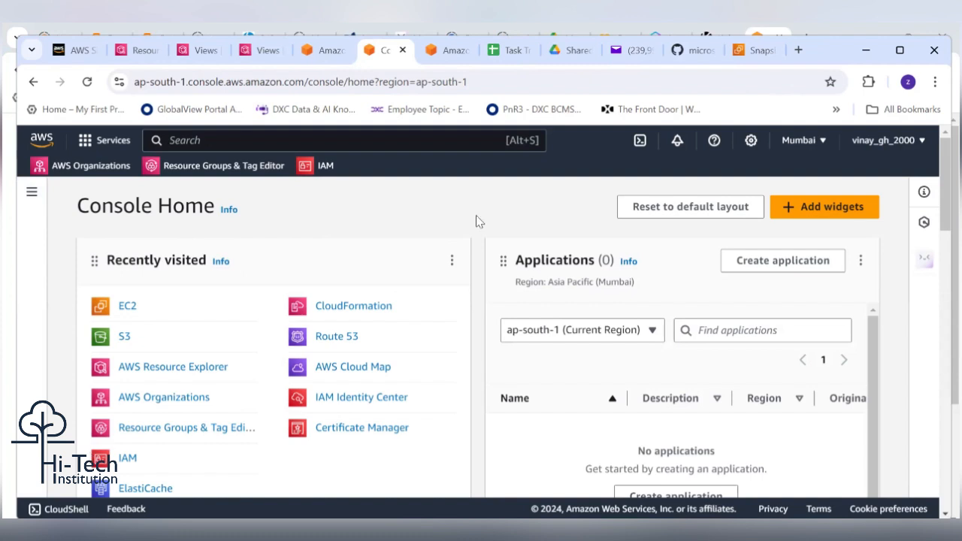
Type 'Billing and Cost Management' into the console service search bar
{"action": "left_click", "coordinate": [346, 140]}
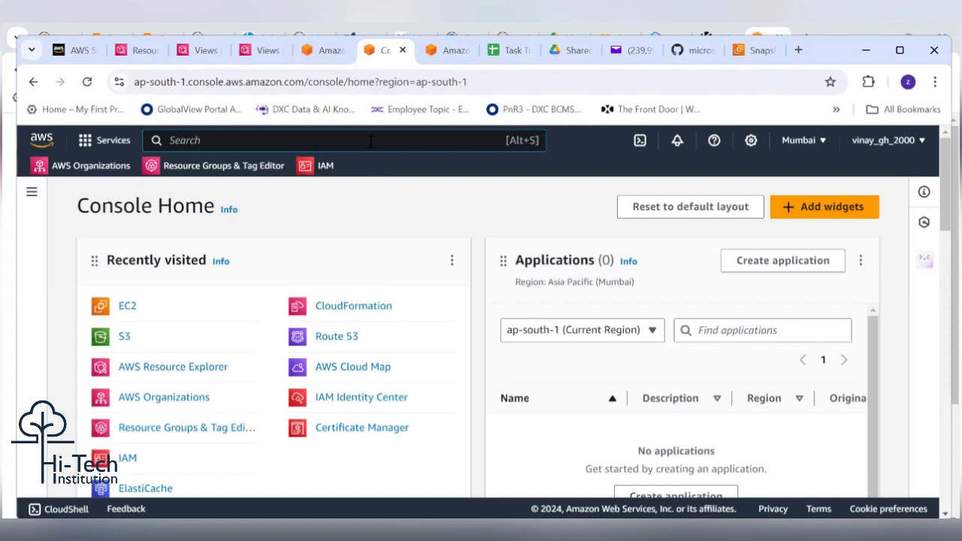
{"action": "type", "text": "Billing and Cost Management"}
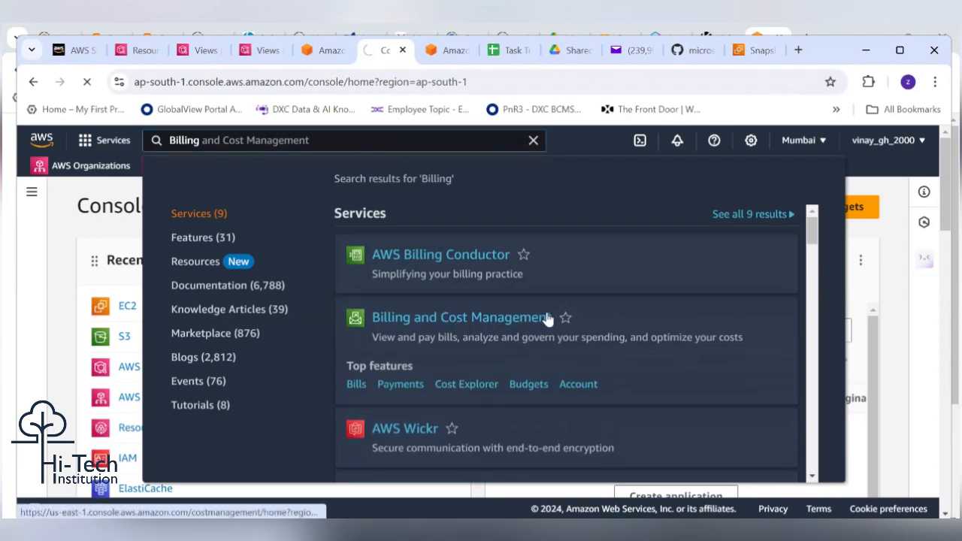
Open Billing and Cost Management from the results and scroll through its cost summary
{"action": "left_click", "coordinate": [459, 317]}
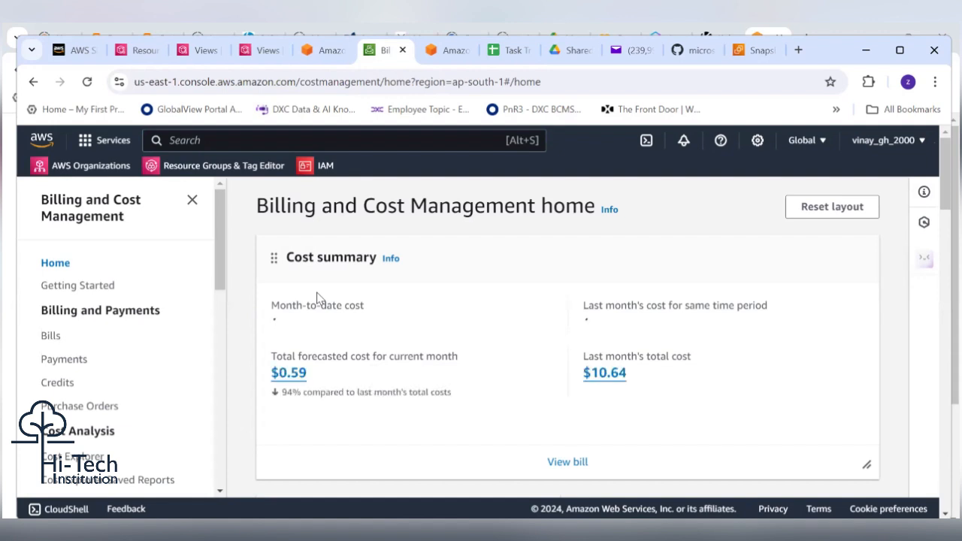
{"action": "mouse_move", "coordinate": [462, 264]}
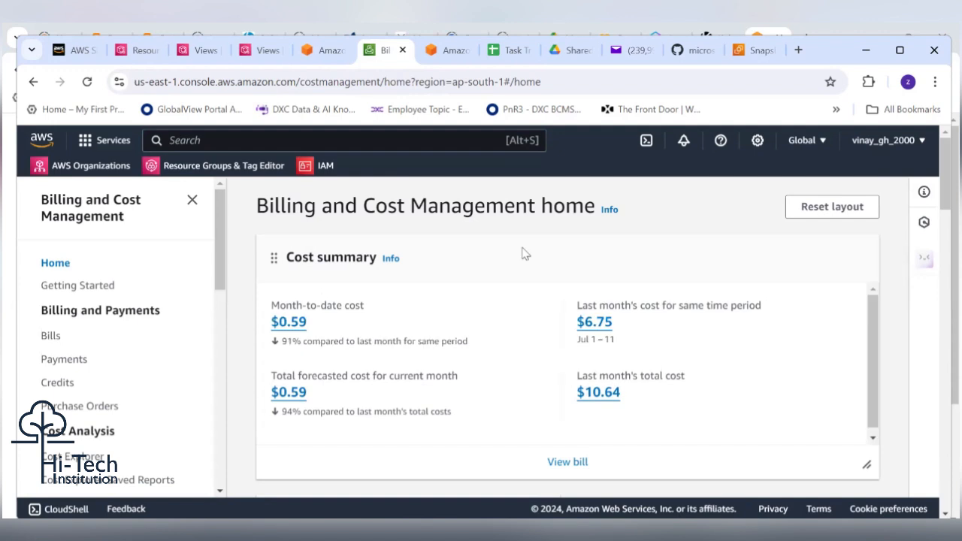
{"action": "scroll", "scroll_direction": "down", "scroll_amount": 3}
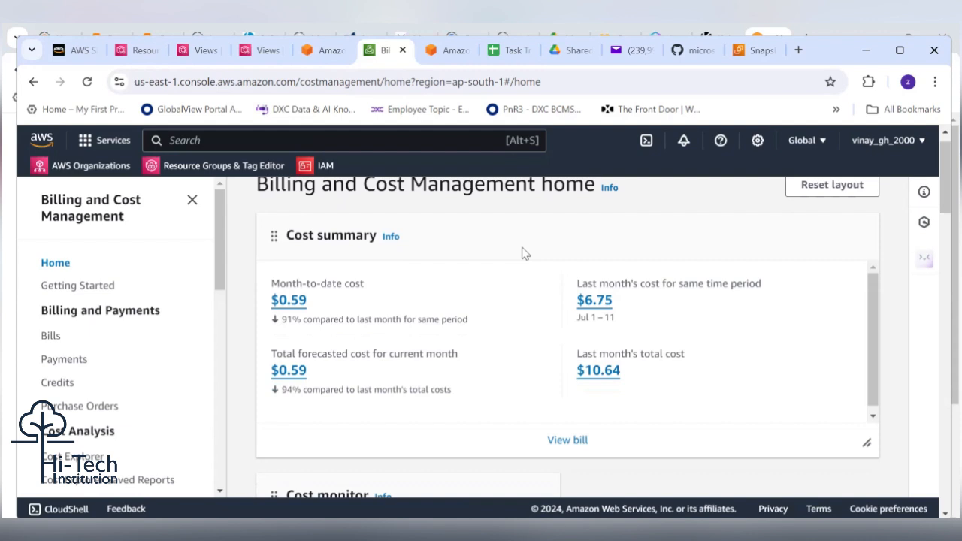
{"action": "mouse_move", "coordinate": [335, 304]}
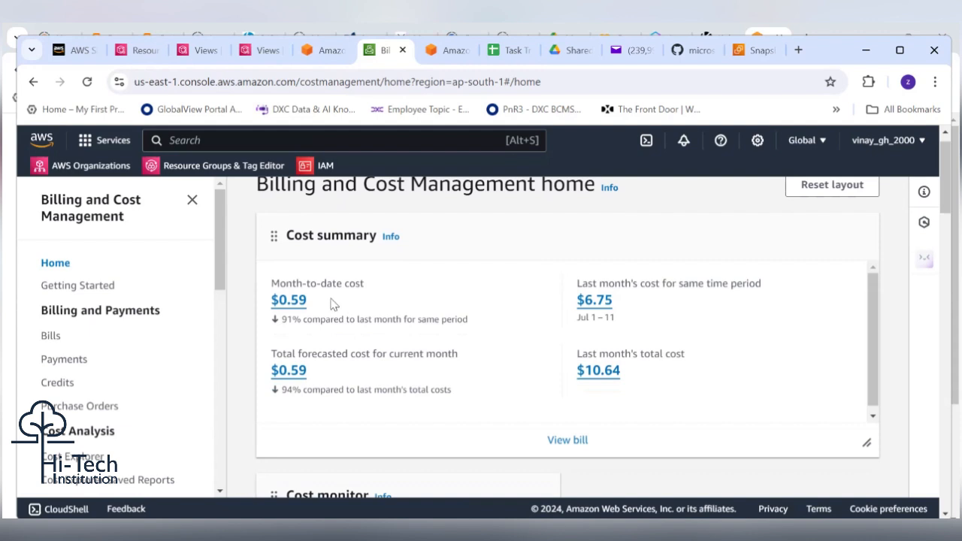
{"action": "mouse_move", "coordinate": [382, 288]}
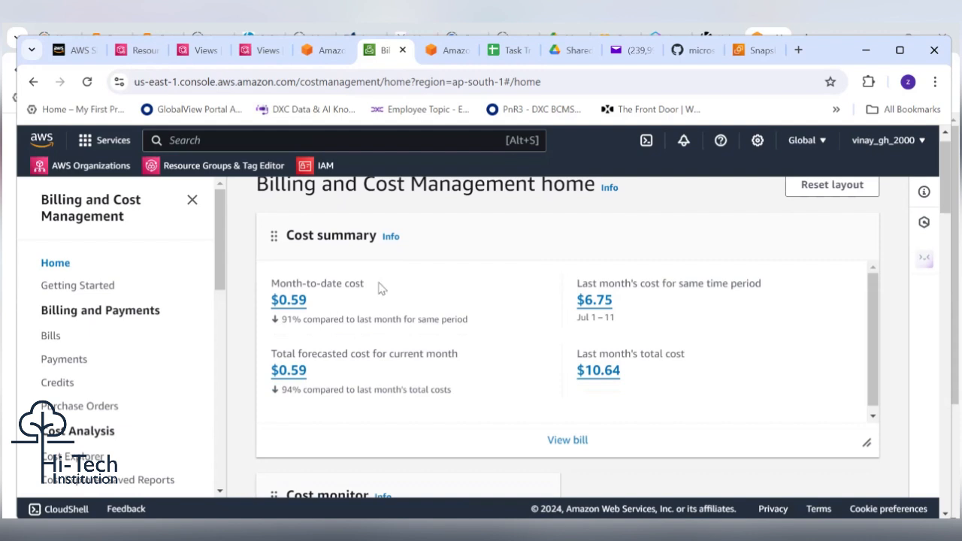
{"action": "mouse_move", "coordinate": [417, 277]}
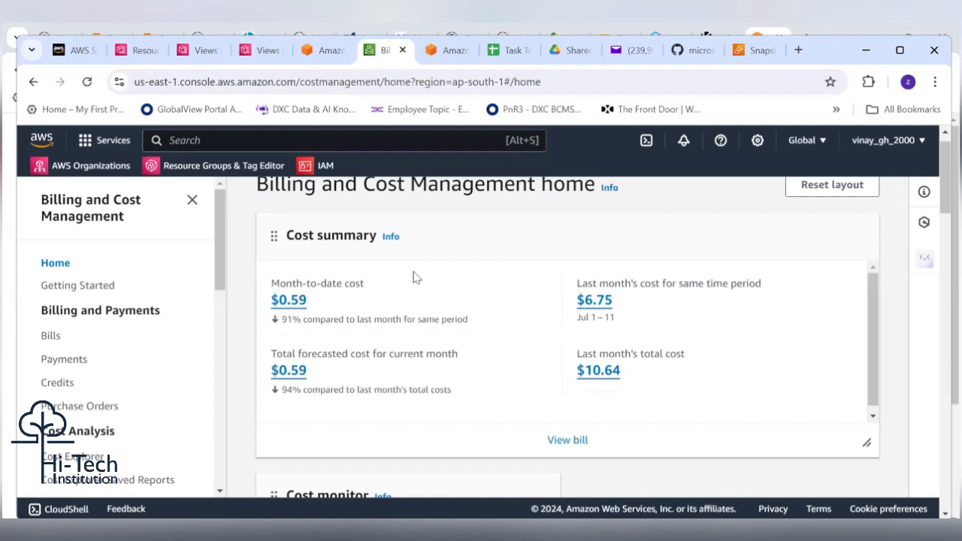
{"action": "mouse_move", "coordinate": [113, 350]}
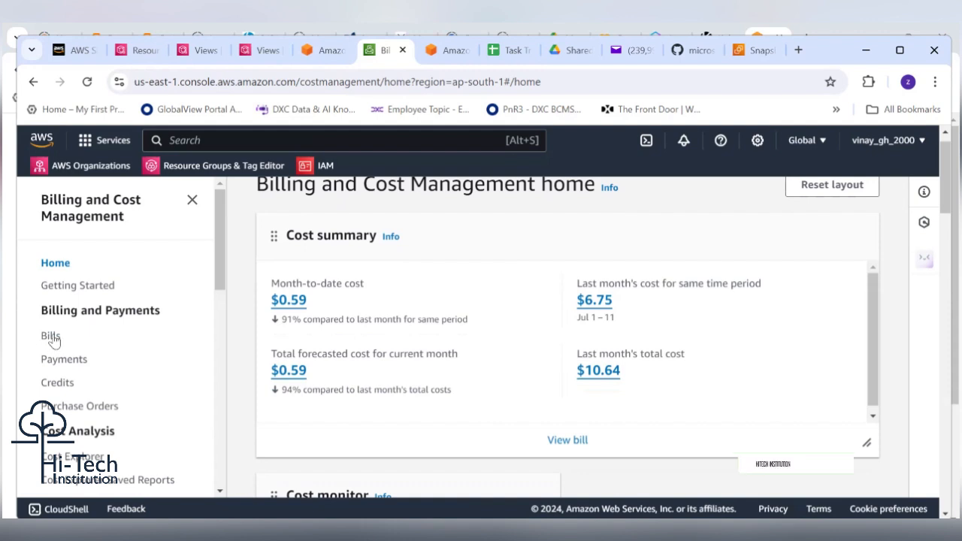
Open Bills and scroll through the August 2024 estimated bill and charges by service
{"action": "left_click", "coordinate": [50, 336]}
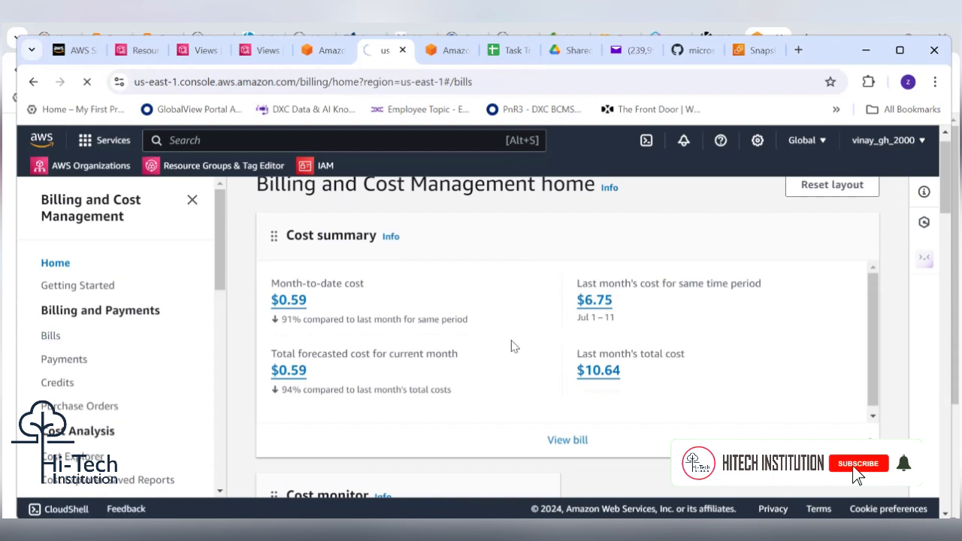
{"action": "left_click", "coordinate": [859, 464]}
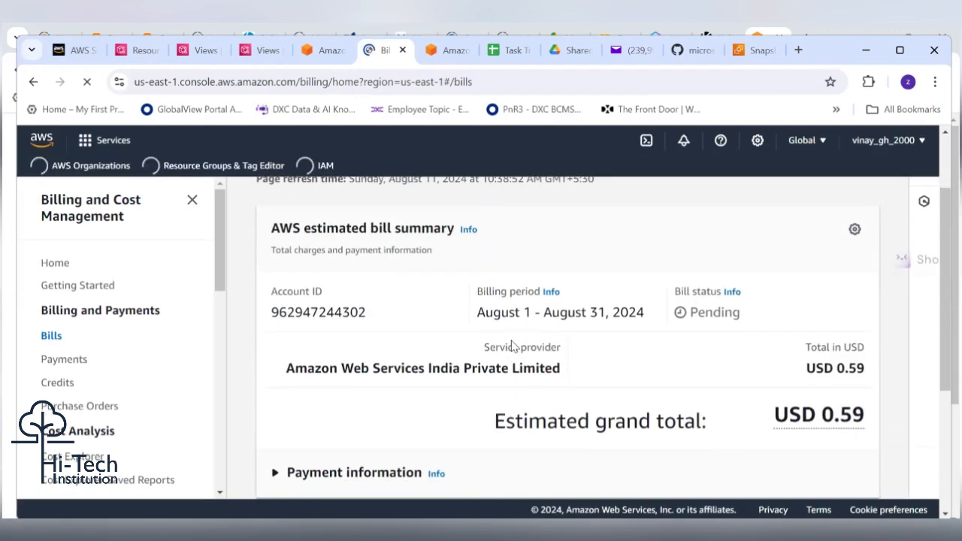
{"action": "scroll", "scroll_direction": "down", "scroll_amount": 3}
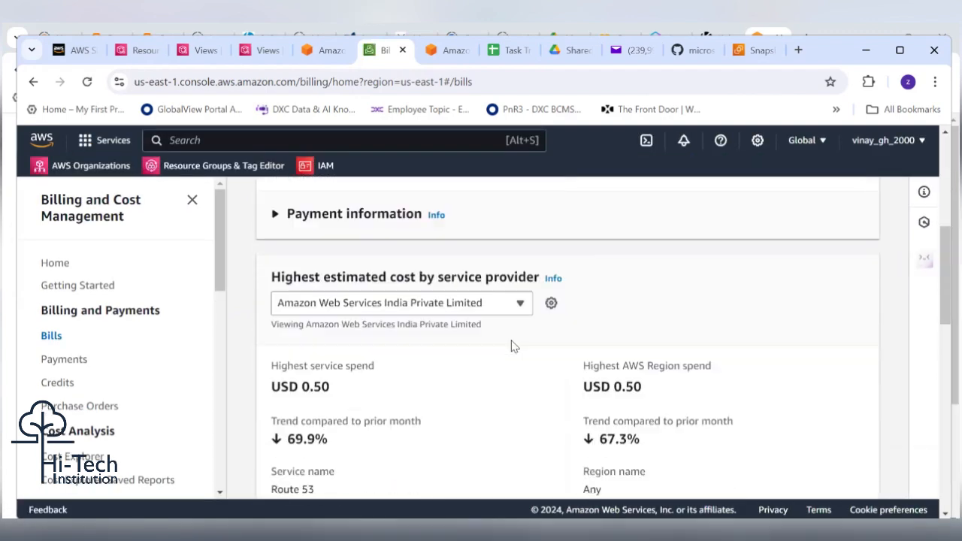
{"action": "scroll", "scroll_direction": "down", "scroll_amount": 3}
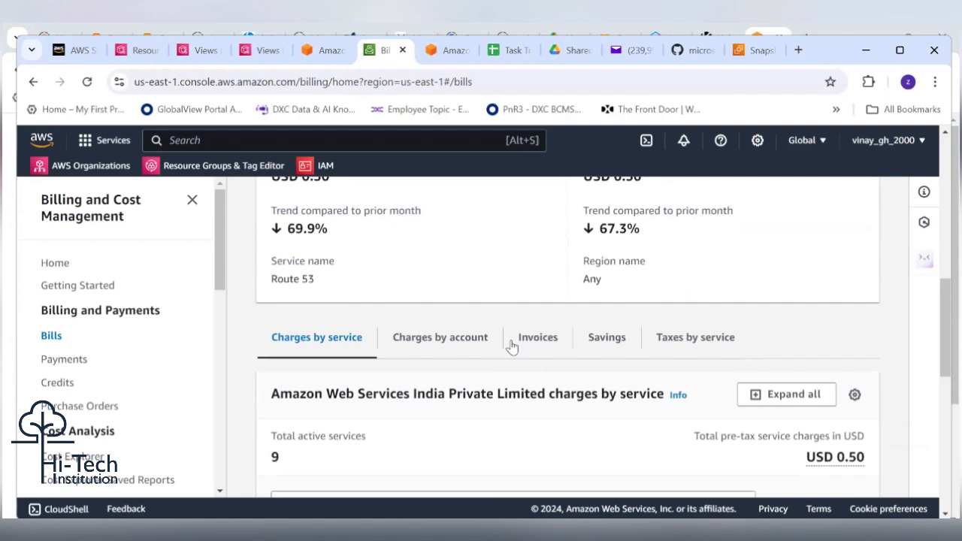
{"action": "scroll", "scroll_direction": "down", "scroll_amount": 3}
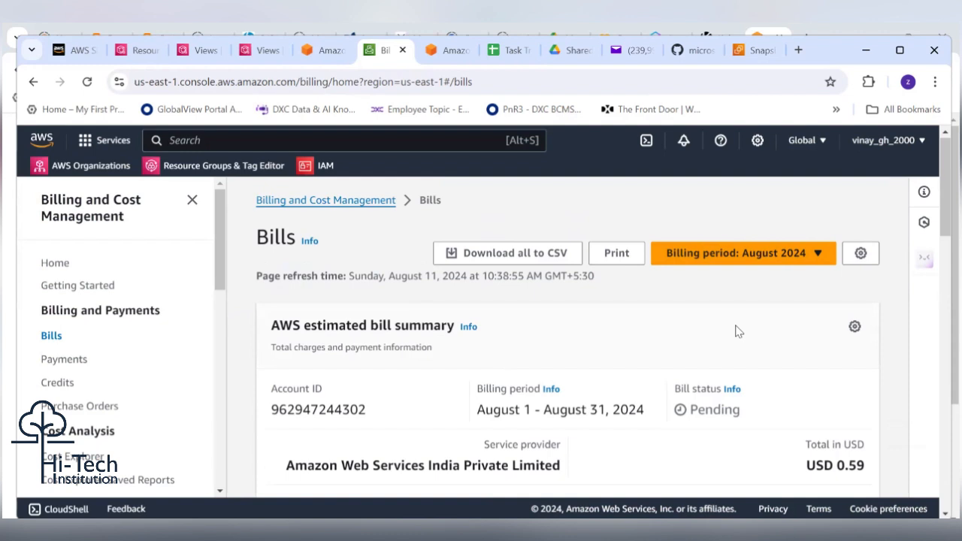
{"action": "scroll", "scroll_direction": "down", "scroll_amount": 3}
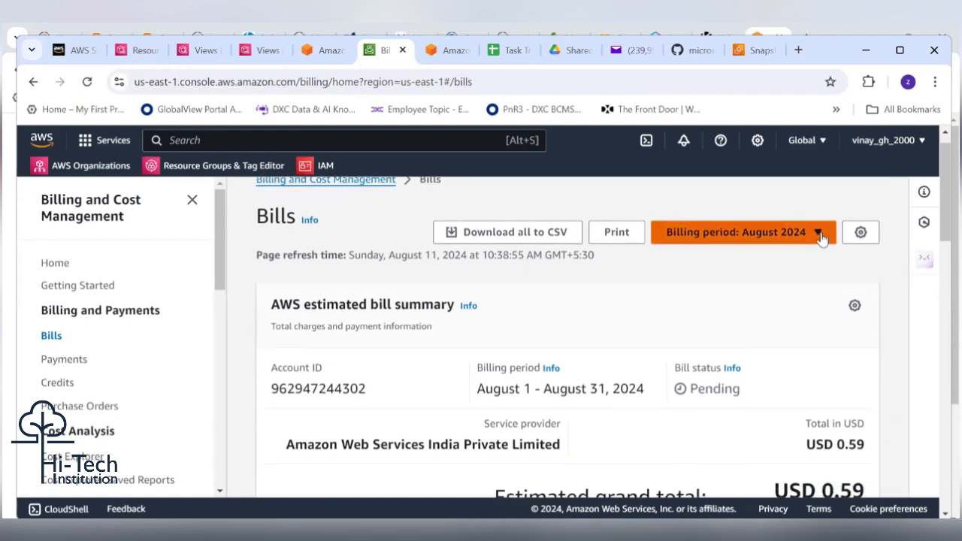
Switch the billing period to July 2024 and review its USD 10.64 grand total
{"action": "left_click", "coordinate": [740, 232]}
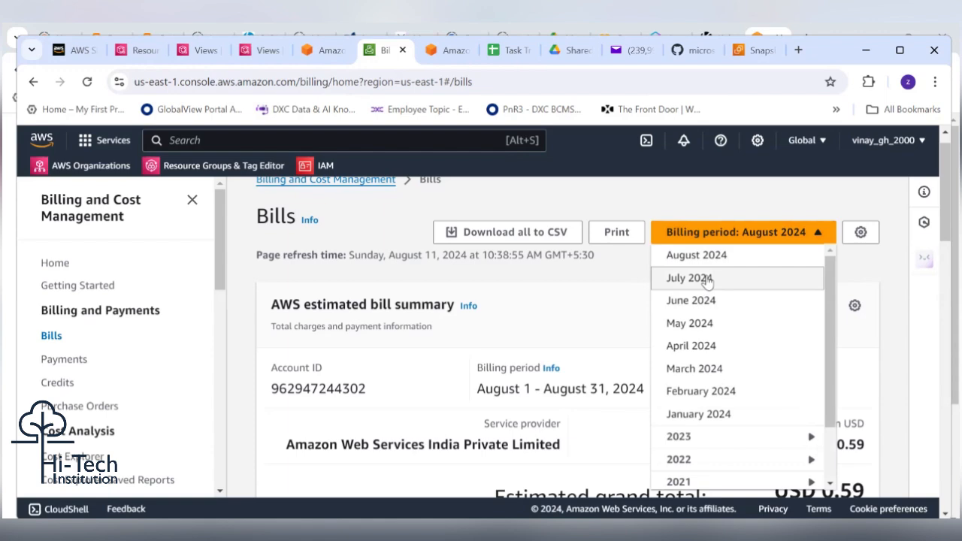
{"action": "left_click", "coordinate": [689, 278]}
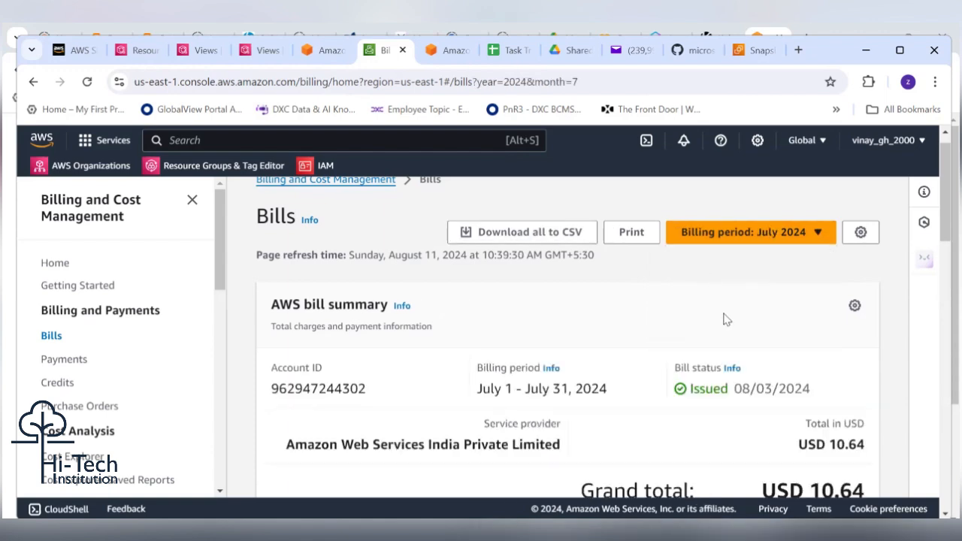
{"action": "scroll", "scroll_direction": "down", "scroll_amount": 3}
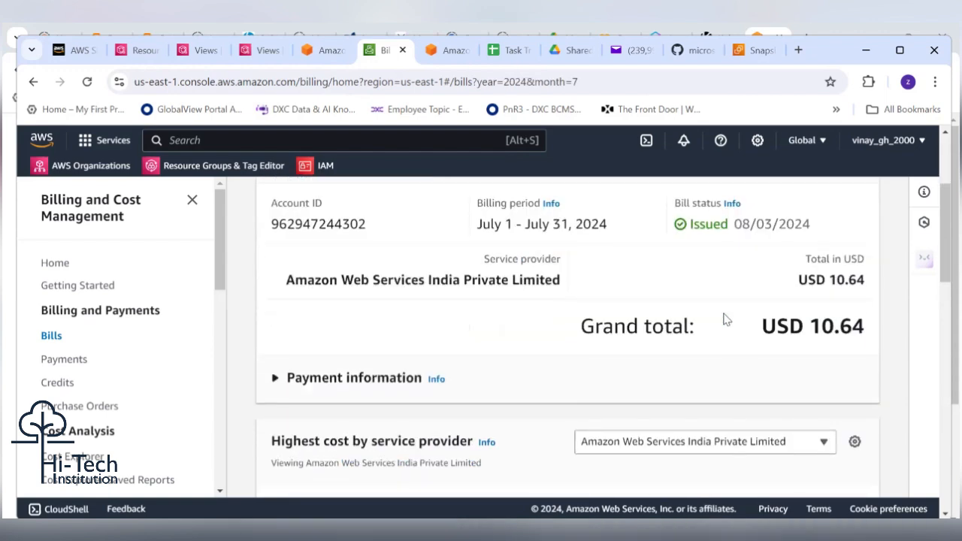
{"action": "scroll", "scroll_direction": "down", "scroll_amount": 3}
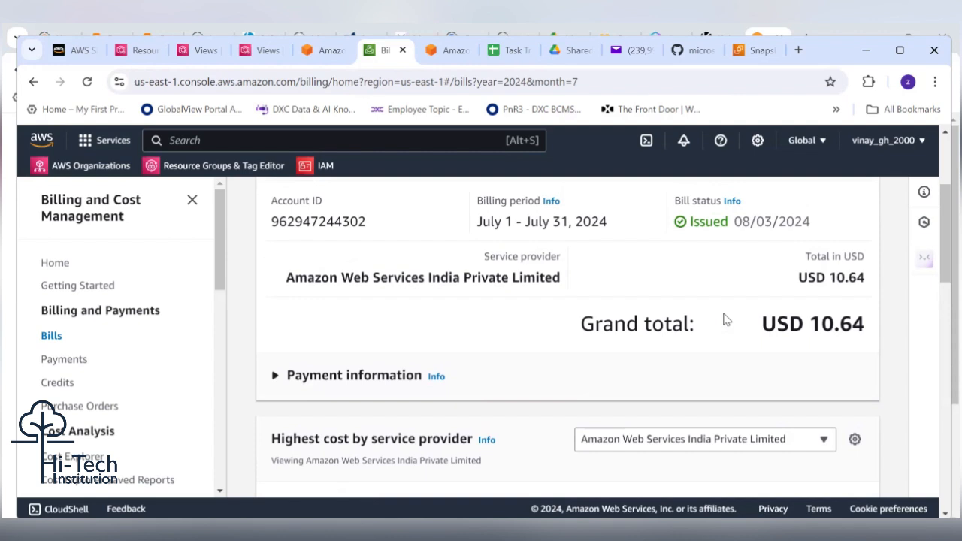
{"action": "scroll", "scroll_direction": "up", "scroll_amount": 3}
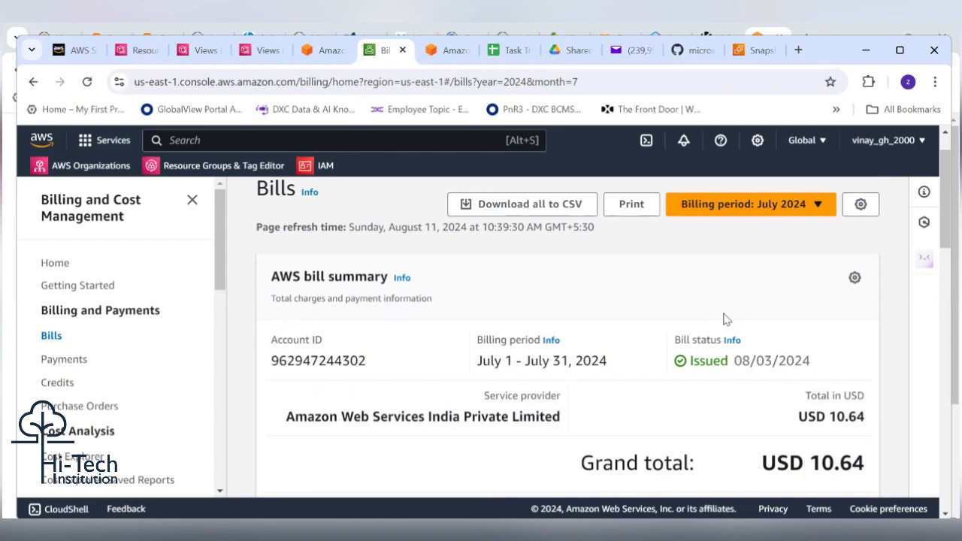
Switch the billing period to June 2024, which shows a USD 0.00 total
{"action": "left_click", "coordinate": [749, 204]}
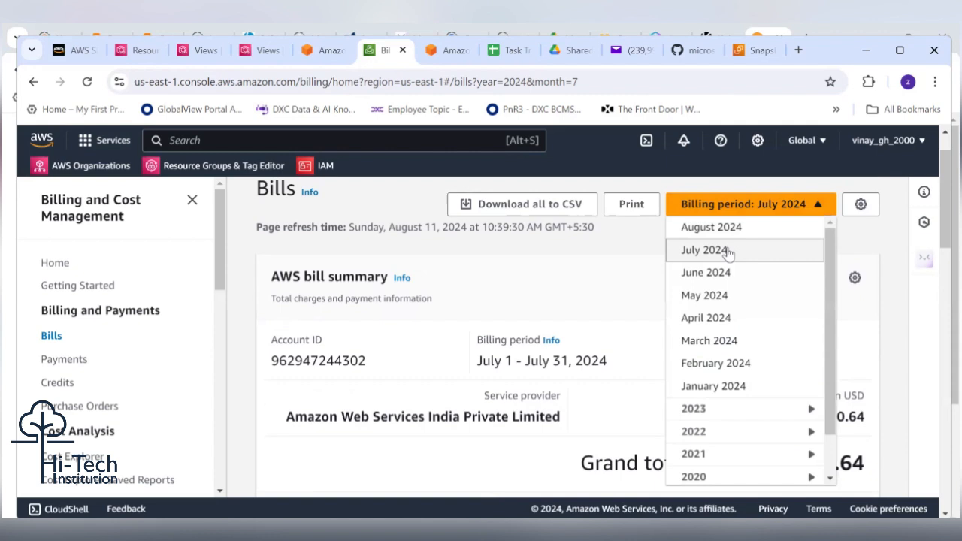
{"action": "left_click", "coordinate": [706, 273]}
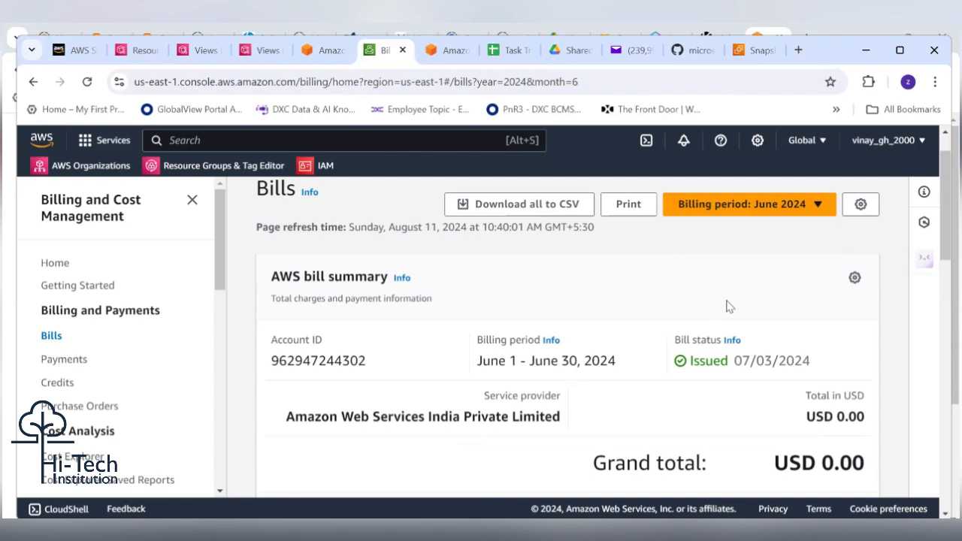
{"action": "mouse_move", "coordinate": [756, 292]}
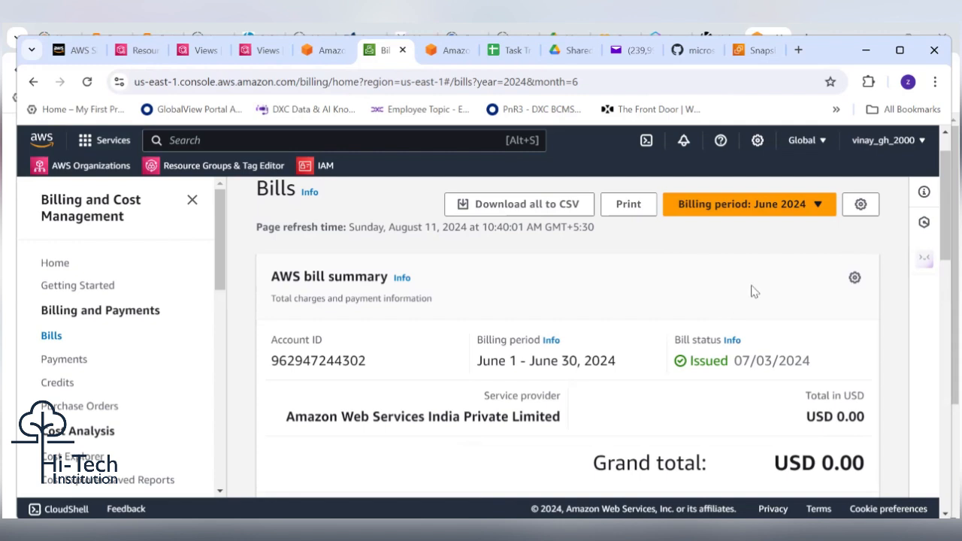
{"action": "left_click", "coordinate": [749, 204]}
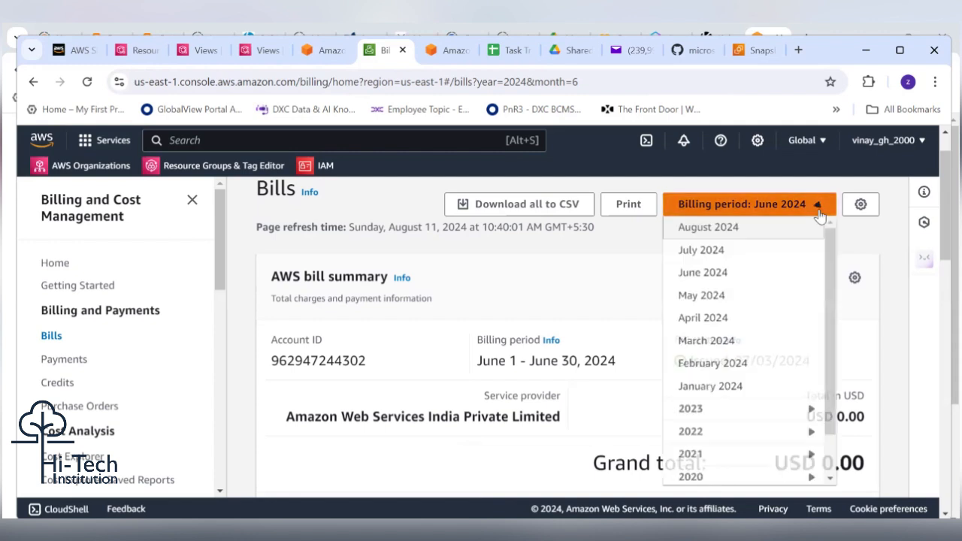
Return to the July 2024 bill and scroll down to the charges by service
{"action": "left_click", "coordinate": [701, 249]}
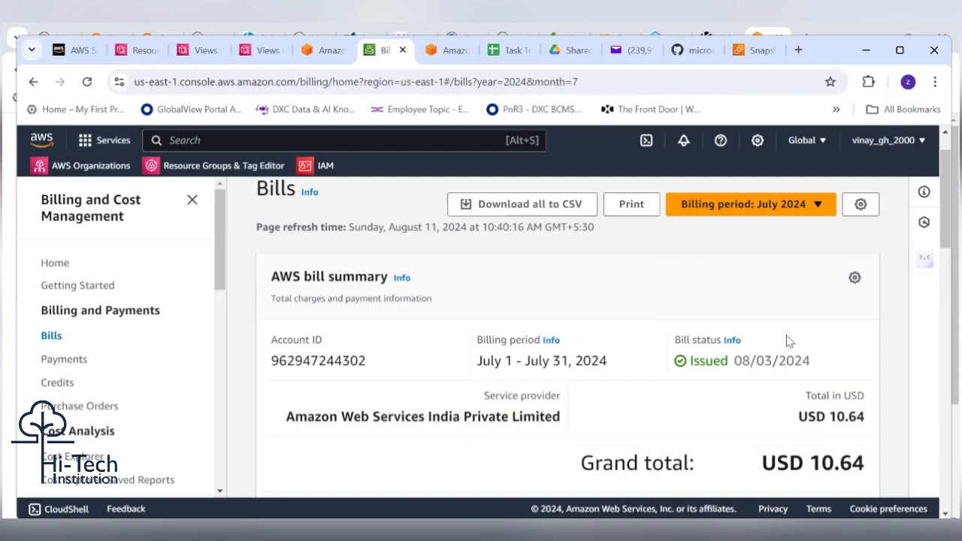
{"action": "scroll", "scroll_direction": "down", "scroll_amount": 3}
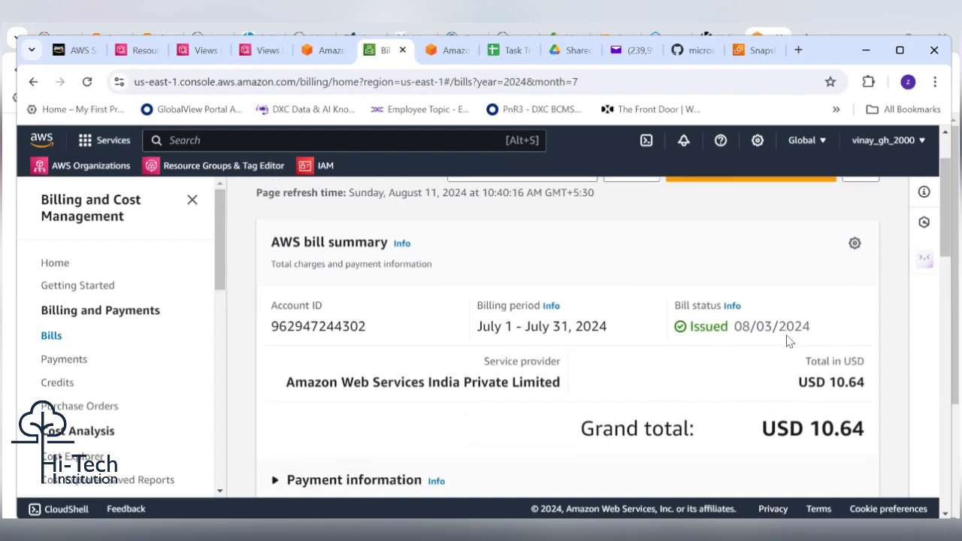
{"action": "scroll", "scroll_direction": "down", "scroll_amount": 3}
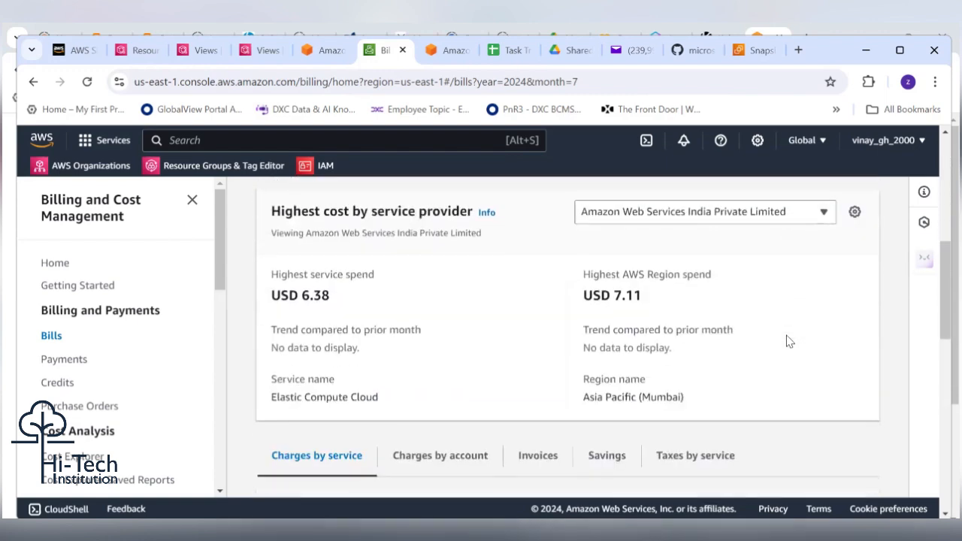
{"action": "scroll", "scroll_direction": "down", "scroll_amount": 3}
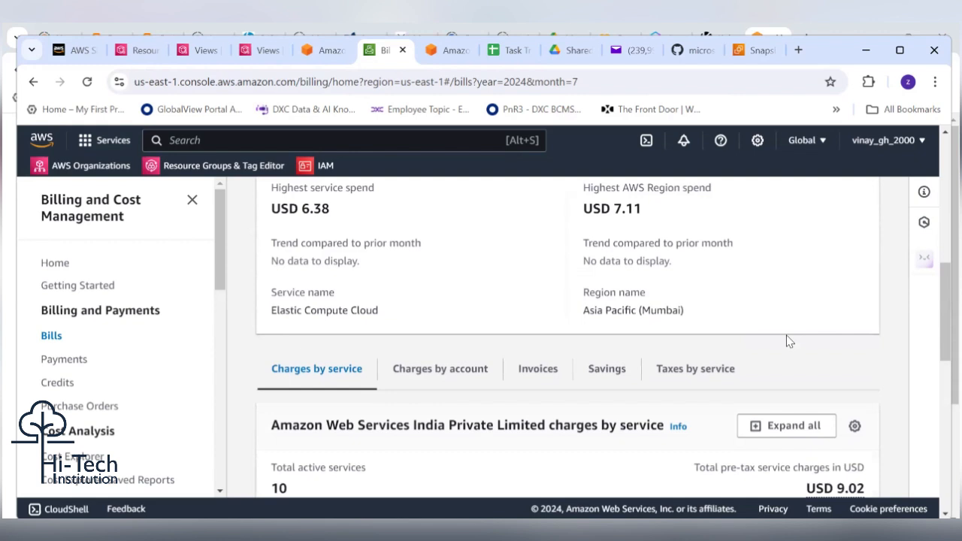
{"action": "scroll", "scroll_direction": "down", "scroll_amount": 3}
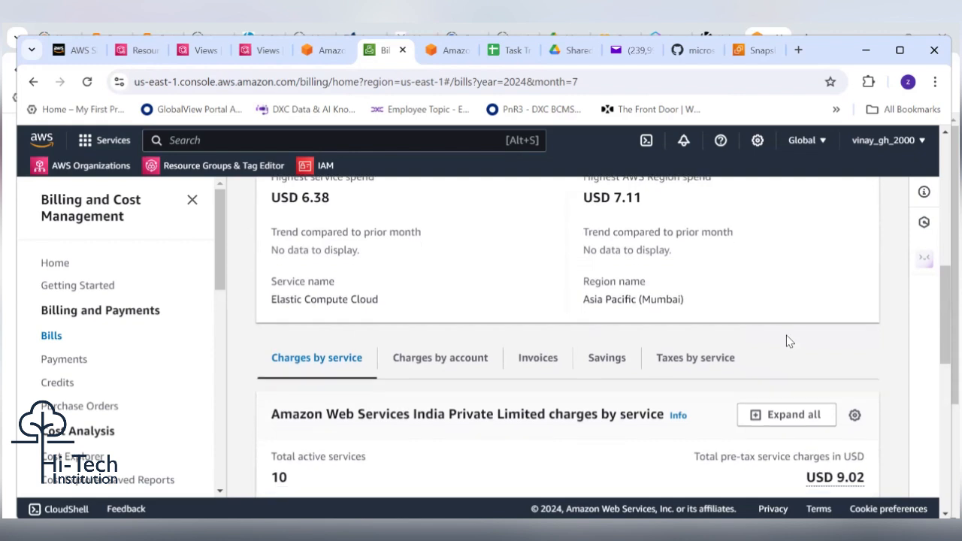
{"action": "scroll", "scroll_direction": "down", "scroll_amount": 3}
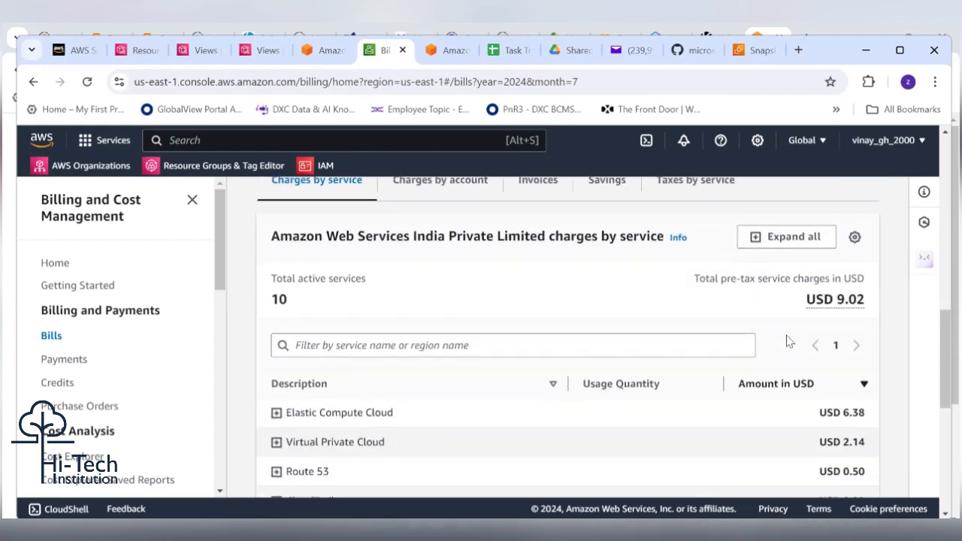
{"action": "scroll", "scroll_direction": "down", "scroll_amount": 3}
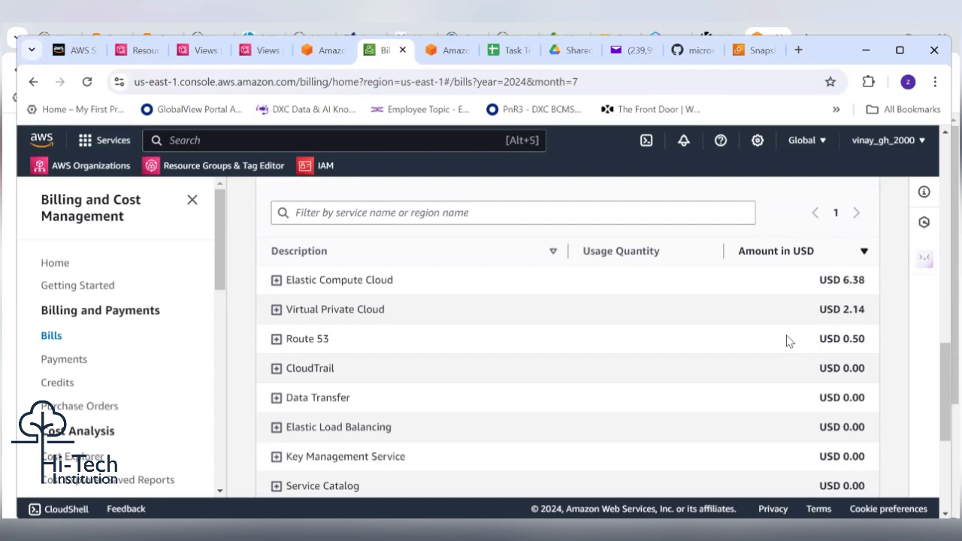
{"action": "mouse_move", "coordinate": [608, 452]}
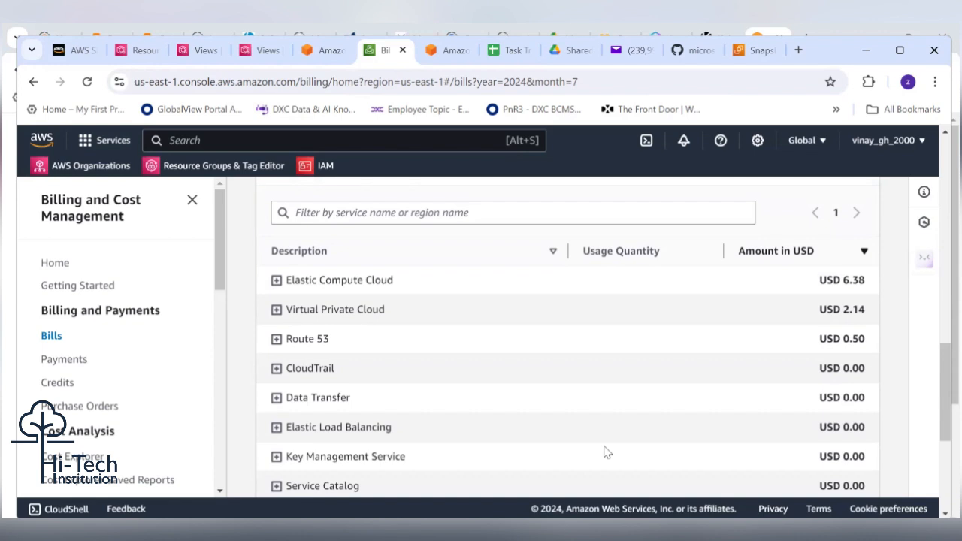
{"action": "mouse_move", "coordinate": [348, 361]}
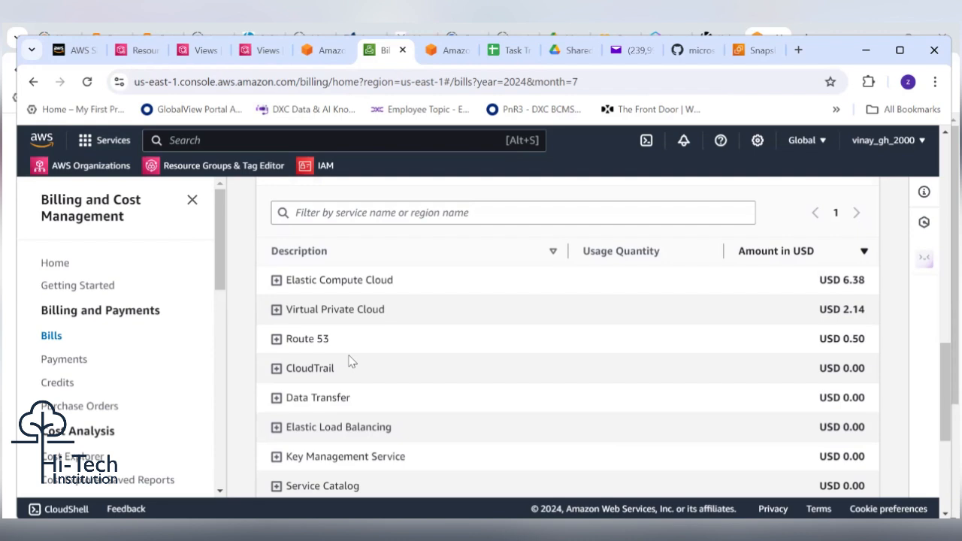
{"action": "mouse_move", "coordinate": [582, 451]}
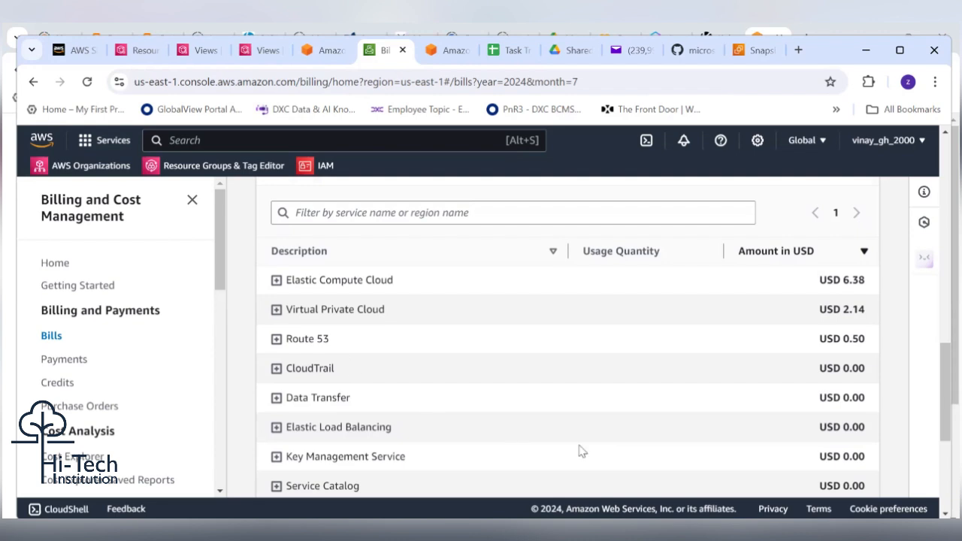
{"action": "mouse_move", "coordinate": [398, 359]}
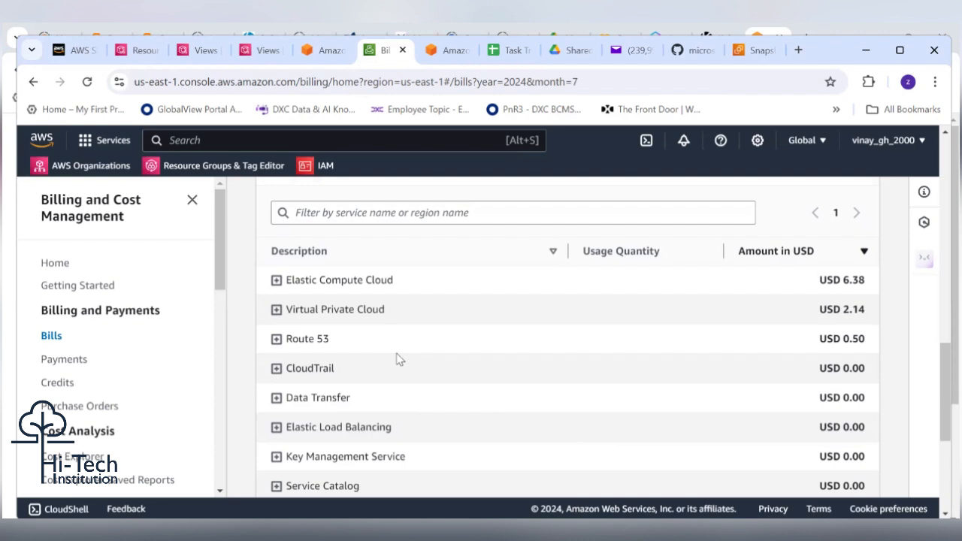
{"action": "mouse_move", "coordinate": [277, 288]}
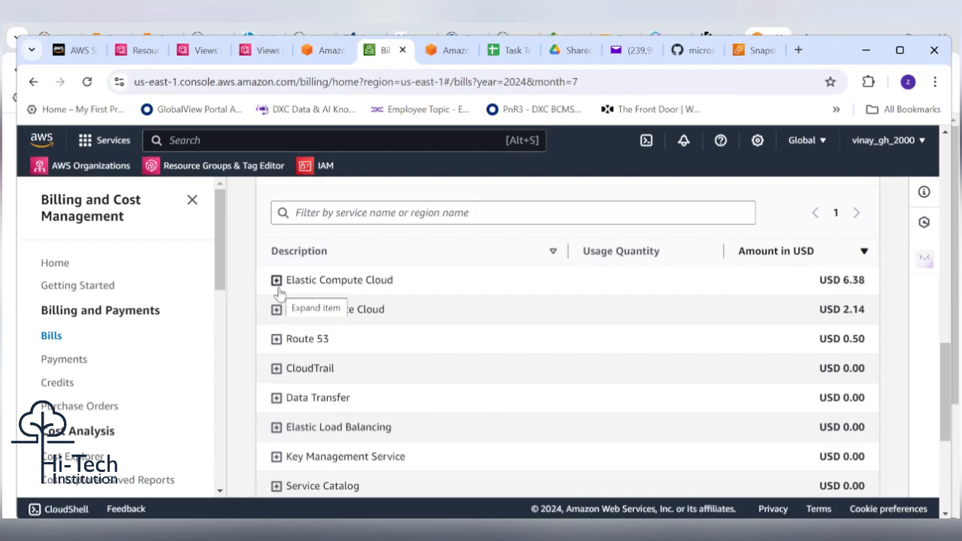
Expand EC2 and VPC charges by region, then itemise EC2's Asia Pacific (Mumbai) charges
{"action": "left_click", "coordinate": [276, 279]}
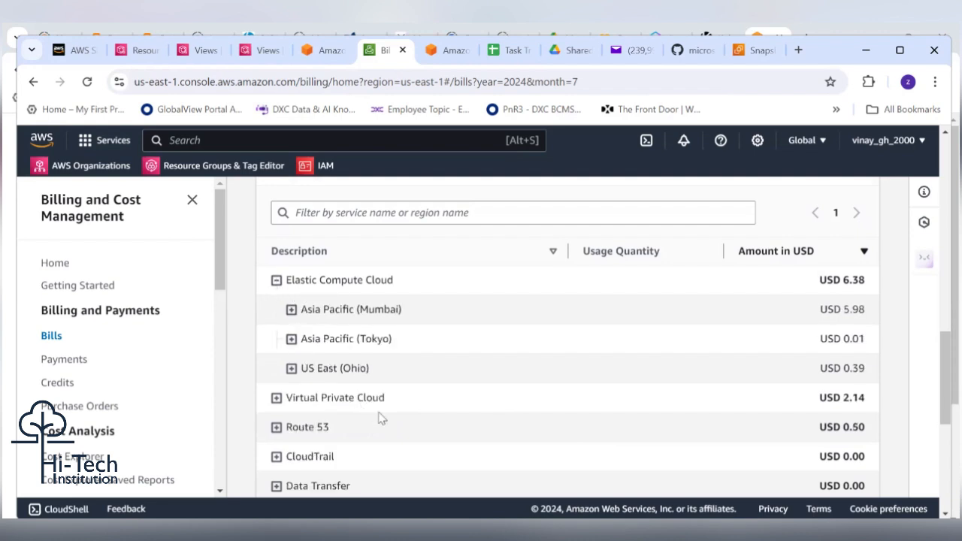
{"action": "scroll", "scroll_direction": "down", "scroll_amount": 3}
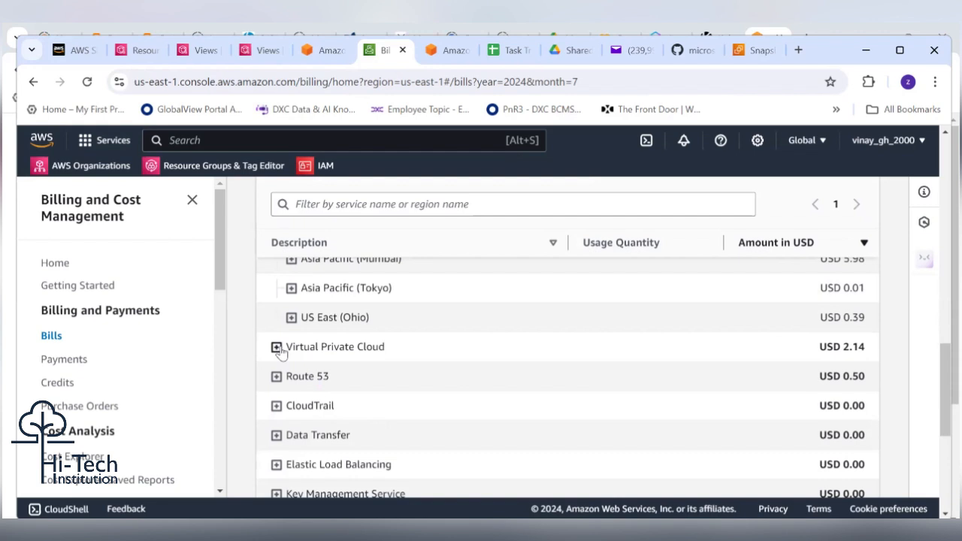
{"action": "left_click", "coordinate": [276, 347]}
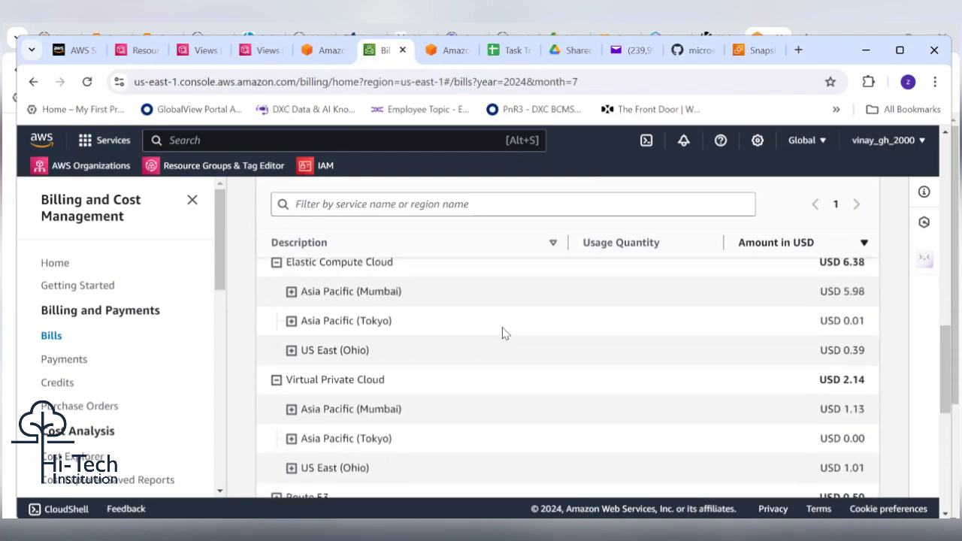
{"action": "mouse_move", "coordinate": [803, 455]}
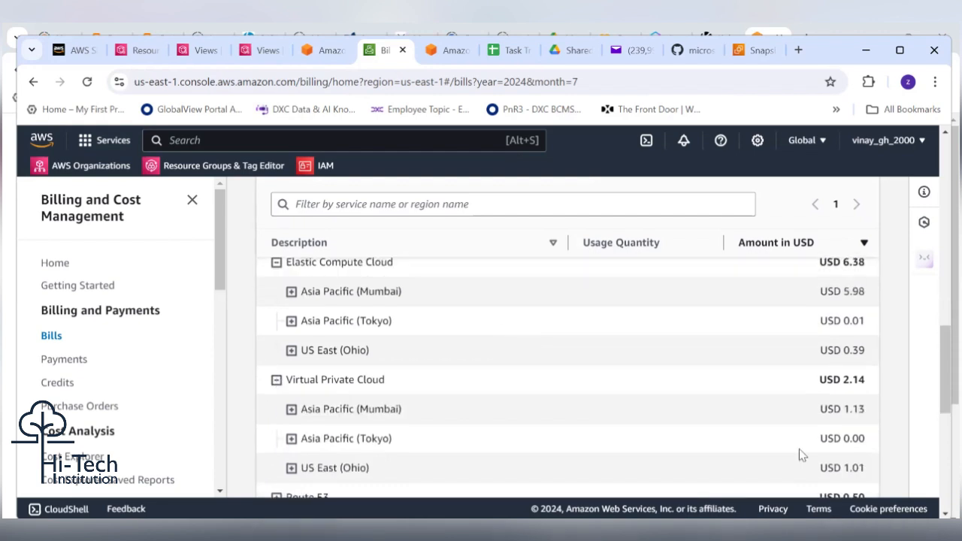
{"action": "mouse_move", "coordinate": [459, 359]}
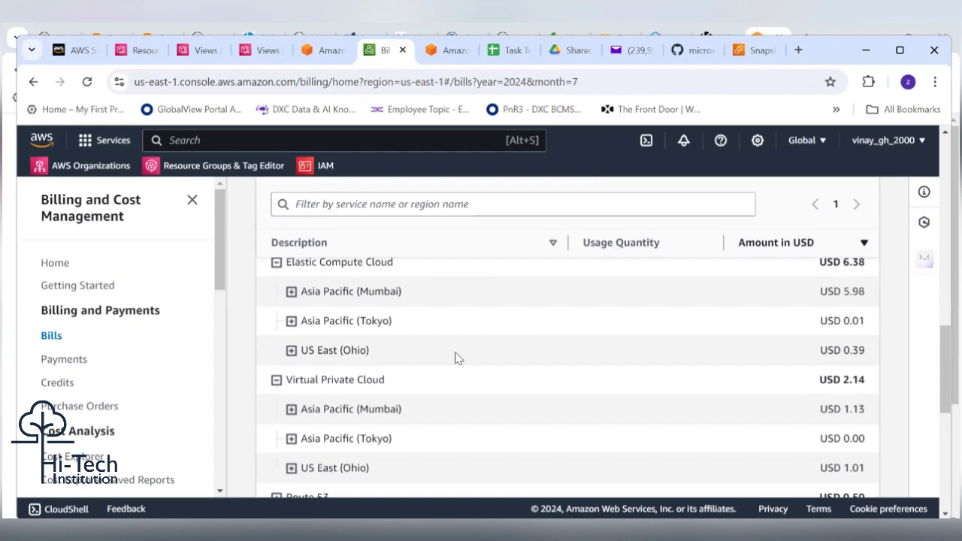
{"action": "left_click", "coordinate": [292, 291]}
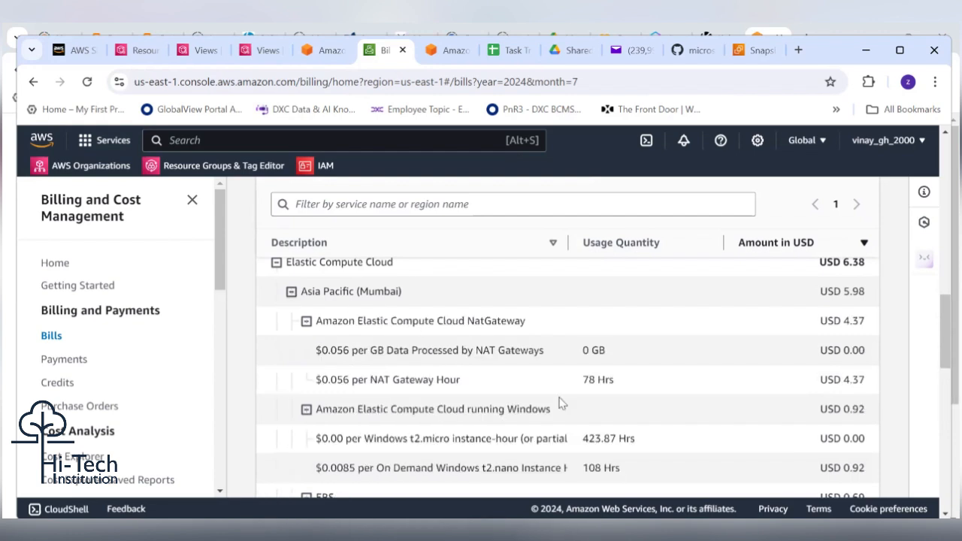
{"action": "scroll", "scroll_direction": "down", "scroll_amount": 3}
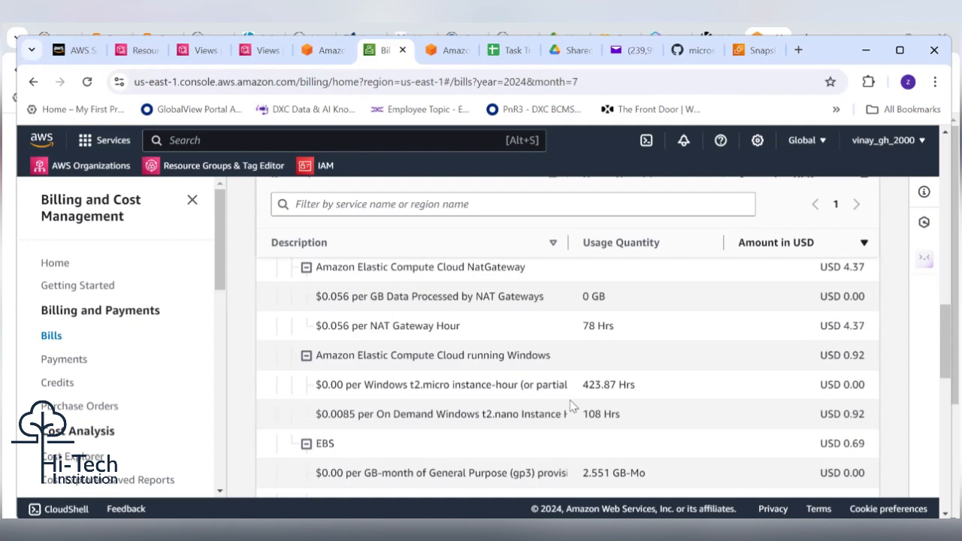
{"action": "scroll", "scroll_direction": "down", "scroll_amount": 3}
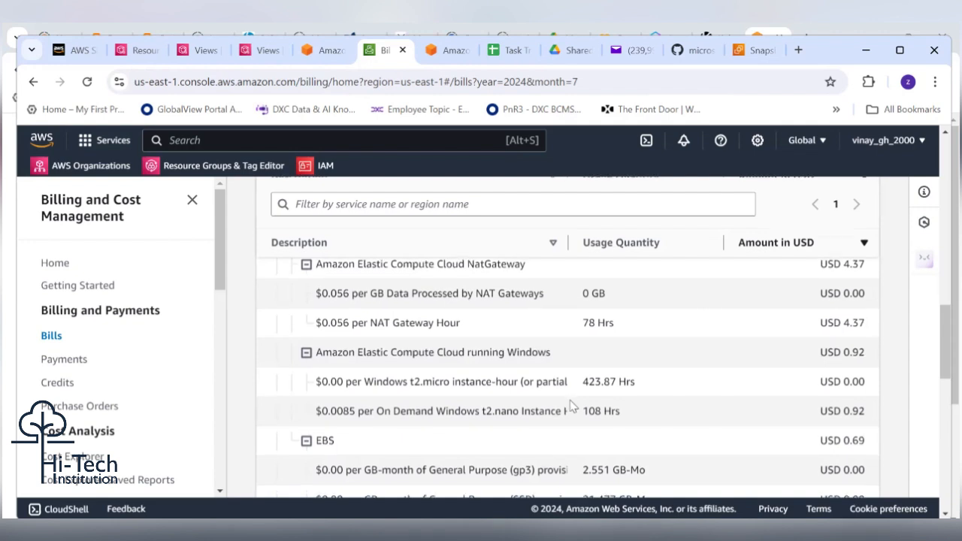
{"action": "scroll", "scroll_direction": "down", "scroll_amount": 3}
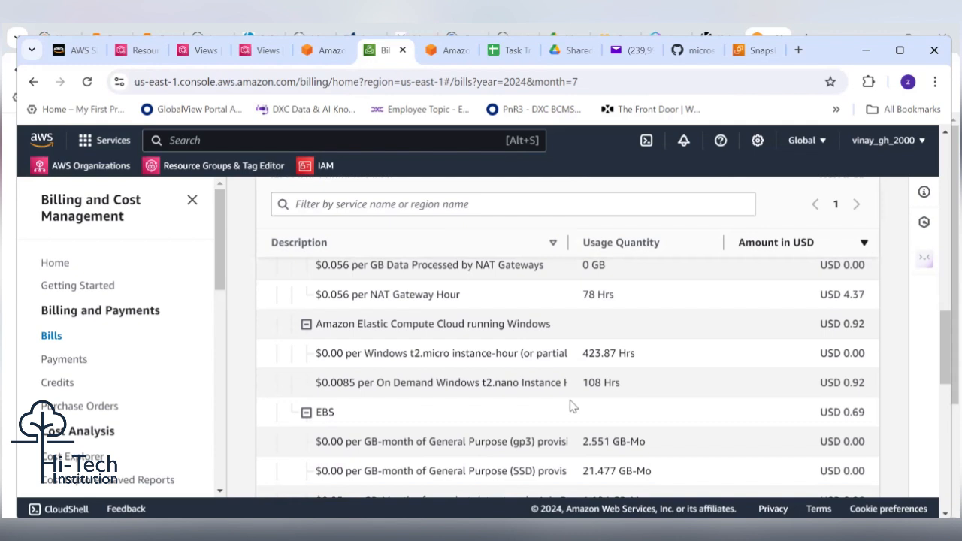
{"action": "scroll", "scroll_direction": "down", "scroll_amount": 3}
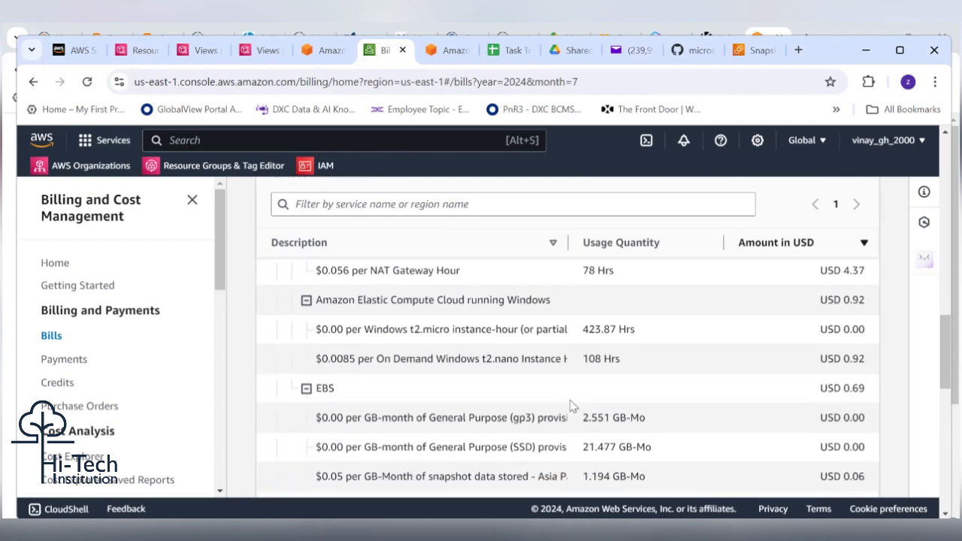
{"action": "scroll", "scroll_direction": "down", "scroll_amount": 3}
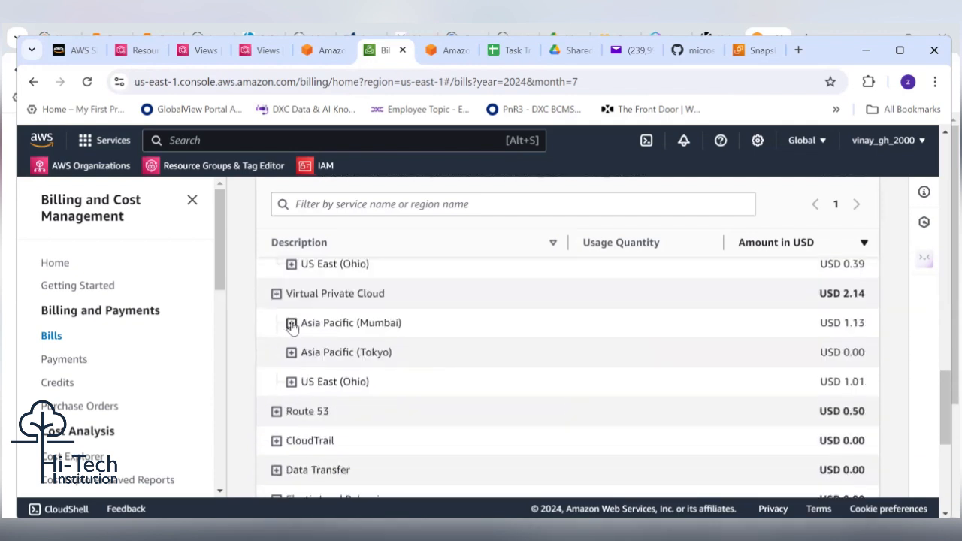
Expand the Asia Pacific (Mumbai), Asia Pacific (Tokyo) and US East (Ohio) rows under Virtual Private Cloud
{"action": "left_click", "coordinate": [291, 323]}
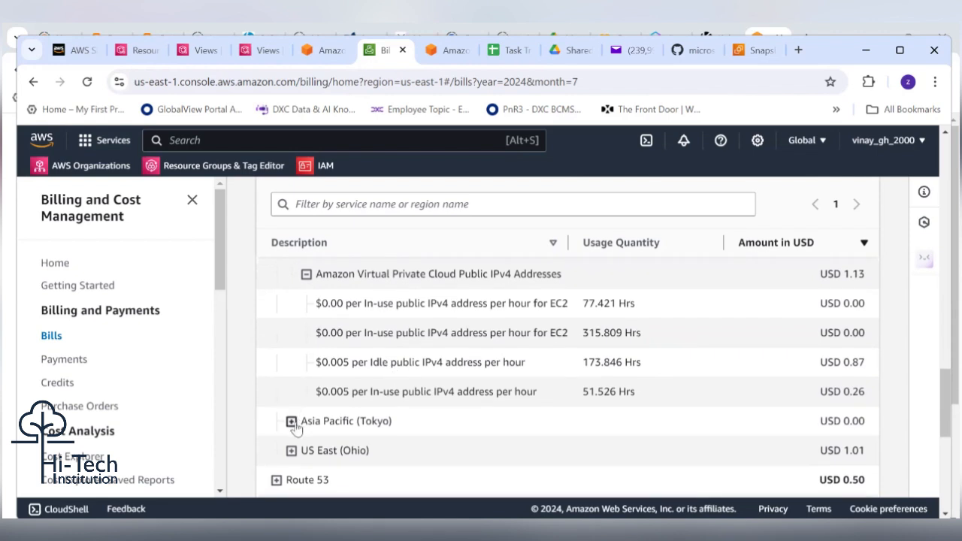
{"action": "left_click", "coordinate": [291, 421]}
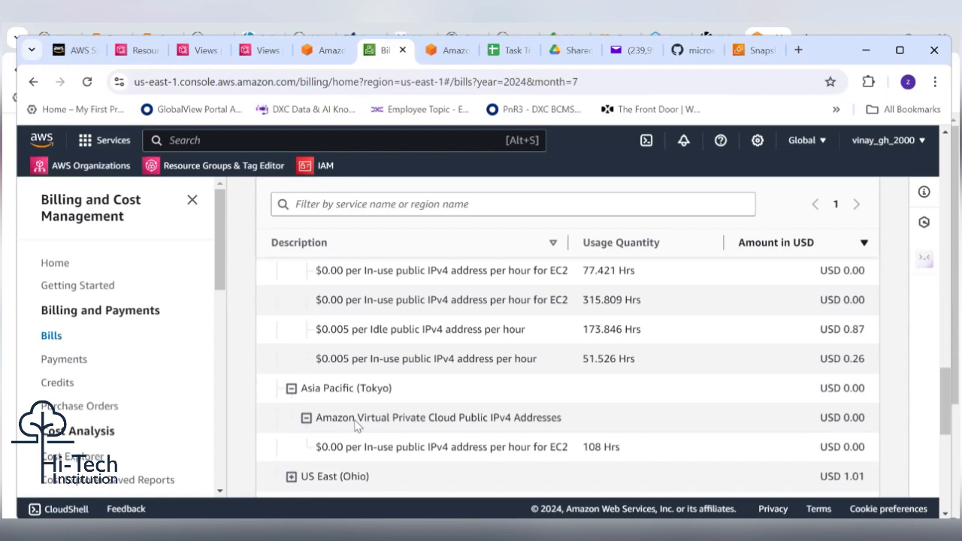
{"action": "scroll", "scroll_direction": "down", "scroll_amount": 3}
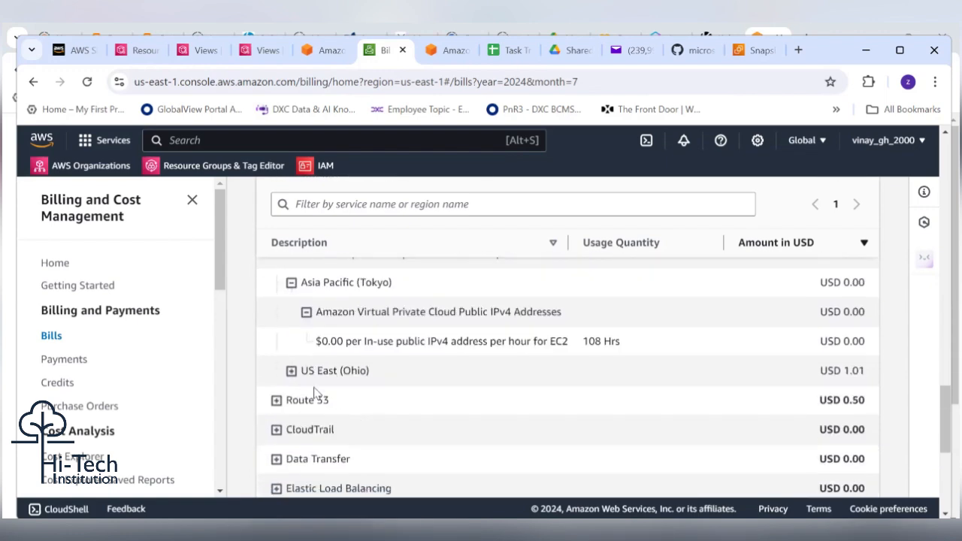
{"action": "left_click", "coordinate": [292, 371]}
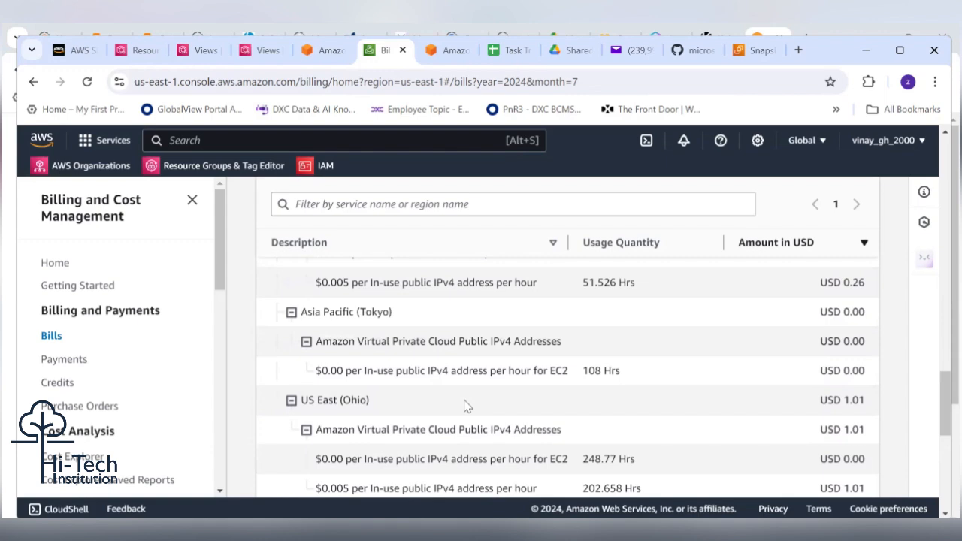
{"action": "scroll", "scroll_direction": "down", "scroll_amount": 3}
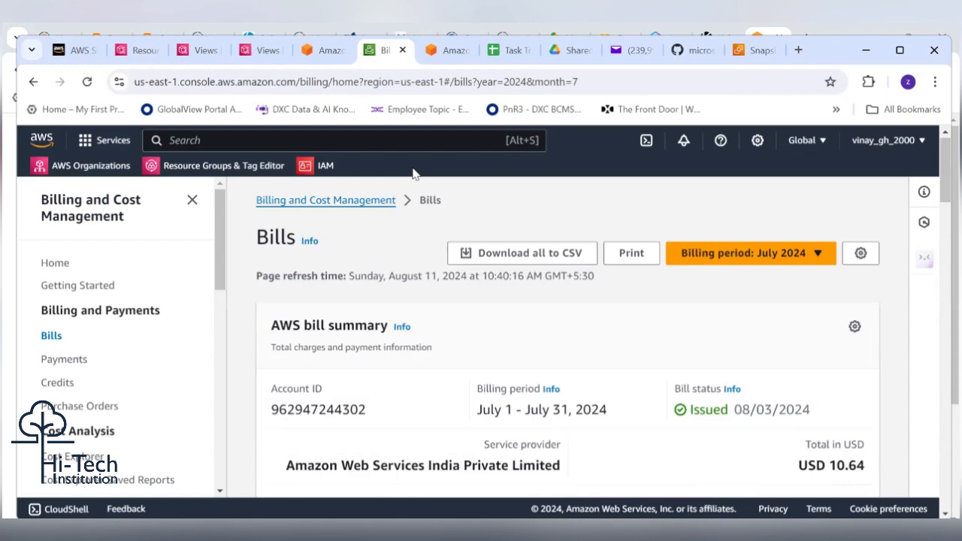
{"action": "mouse_move", "coordinate": [461, 353]}
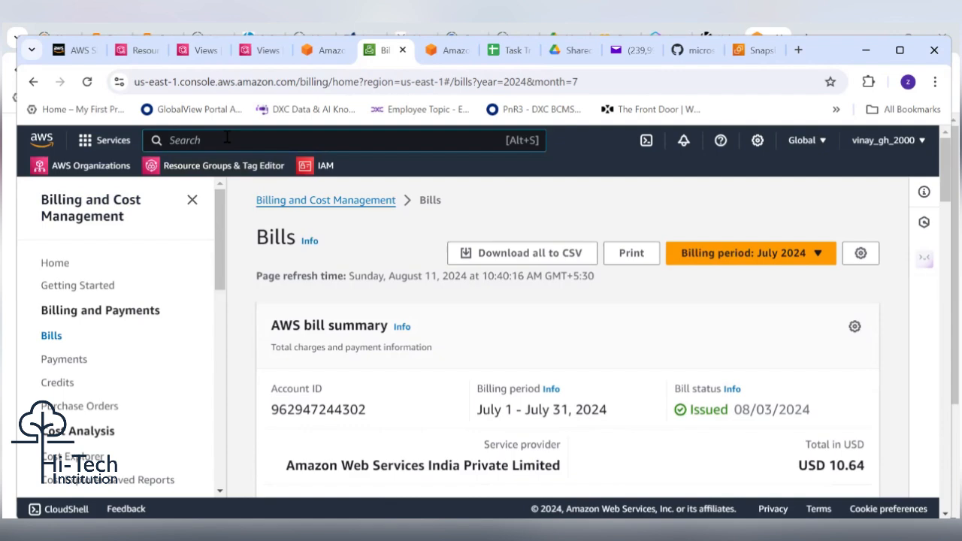
Search 'ec2' and 'VPC' and open each service in a new tab
{"action": "type", "text": "ec2"}
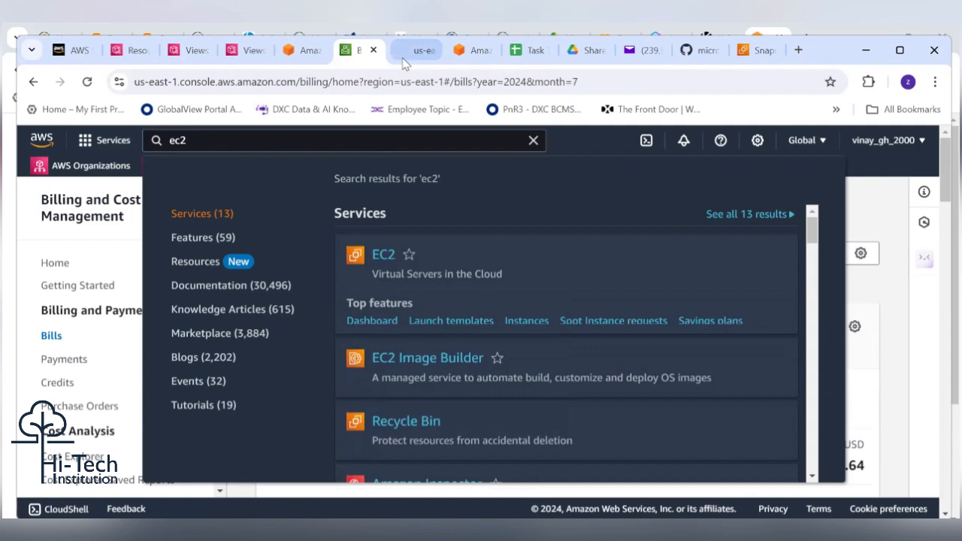
{"action": "left_click", "coordinate": [383, 254]}
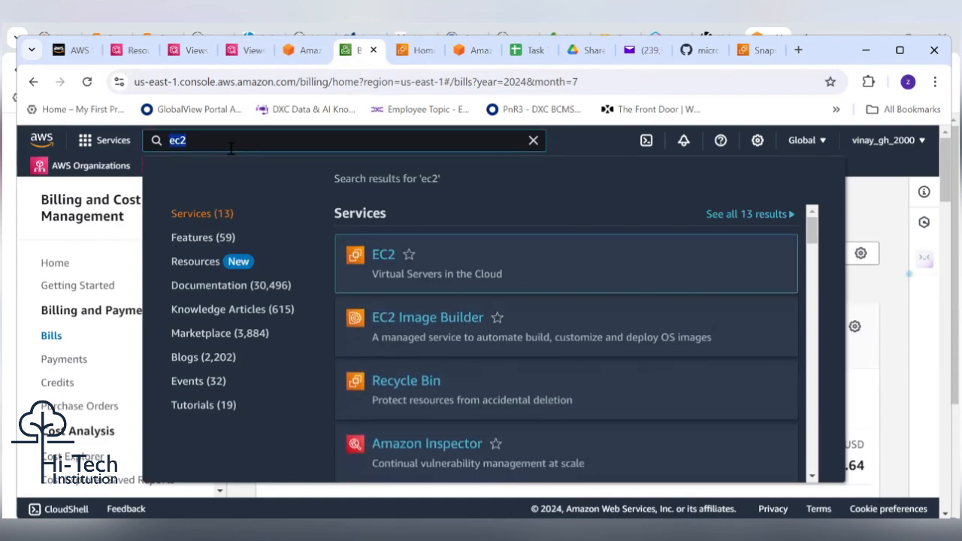
{"action": "type", "text": "VPC"}
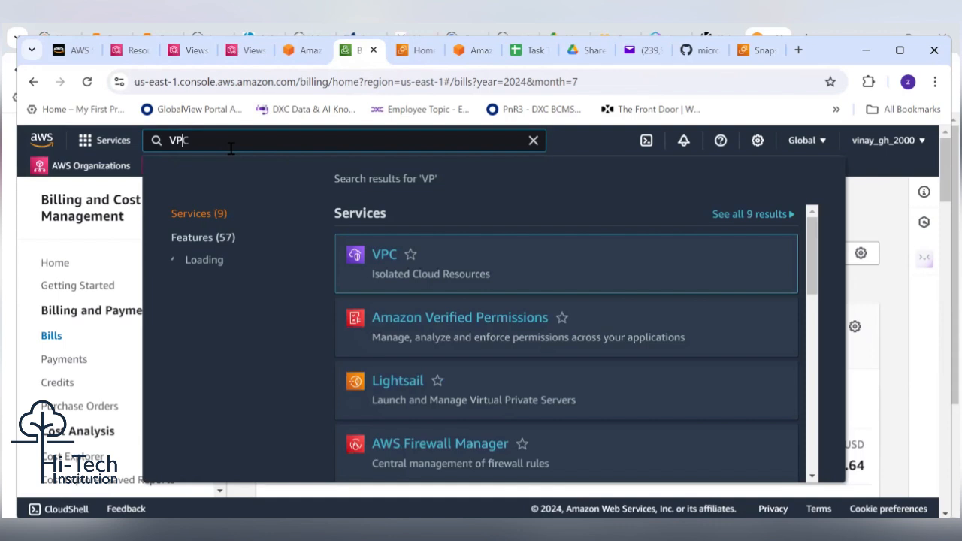
{"action": "left_click", "coordinate": [384, 254]}
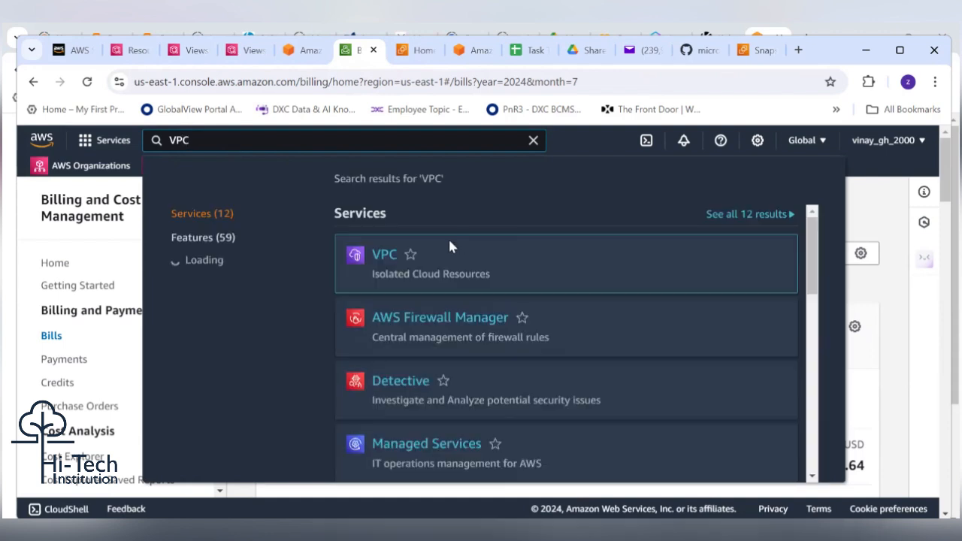
{"action": "right_click", "coordinate": [384, 254]}
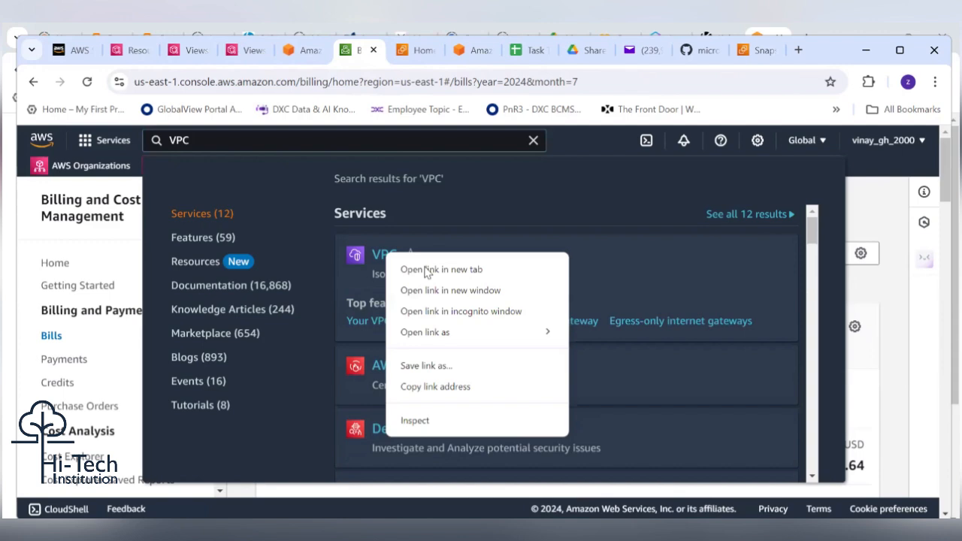
{"action": "left_click", "coordinate": [441, 269]}
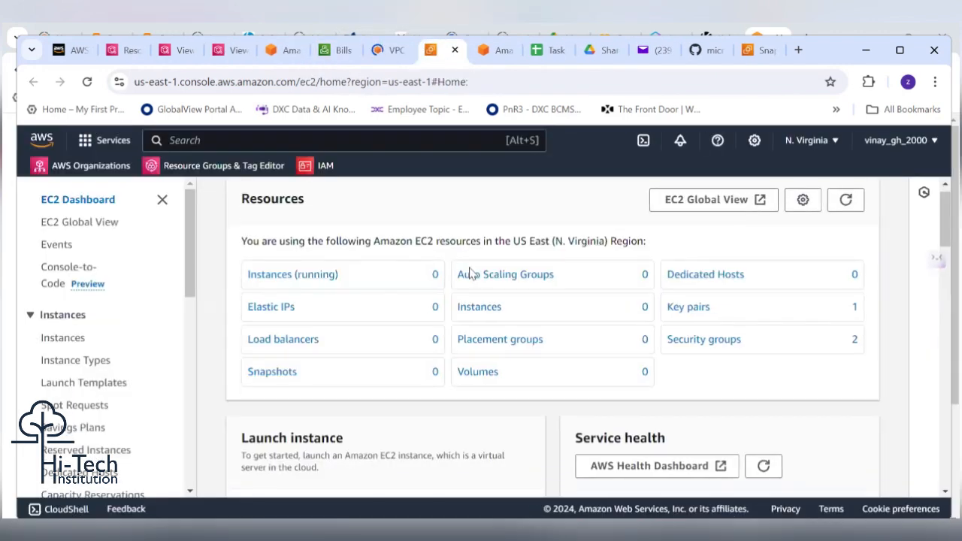
Scroll the EC2 Dashboard, then move to the VPC dashboard tab
{"action": "scroll", "scroll_direction": "down", "scroll_amount": 3}
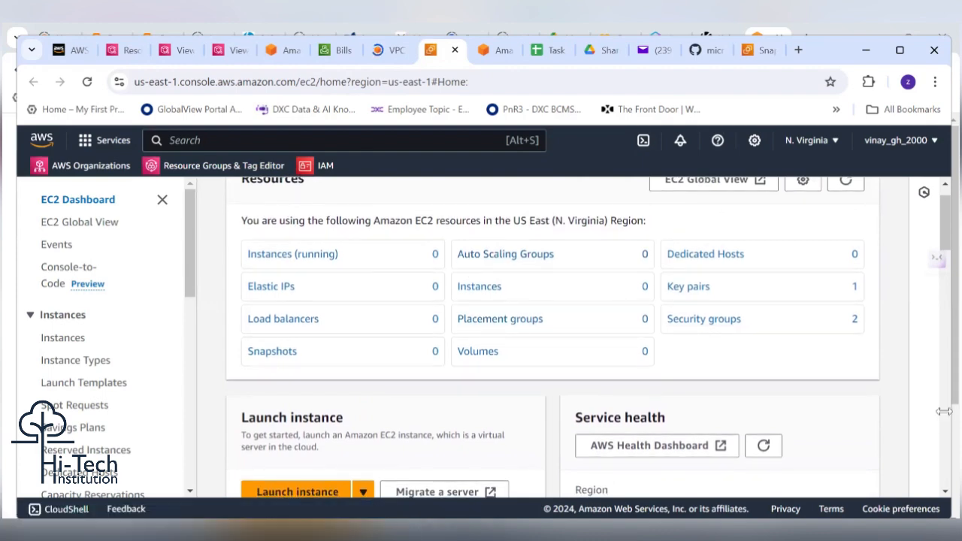
{"action": "mouse_move", "coordinate": [940, 418]}
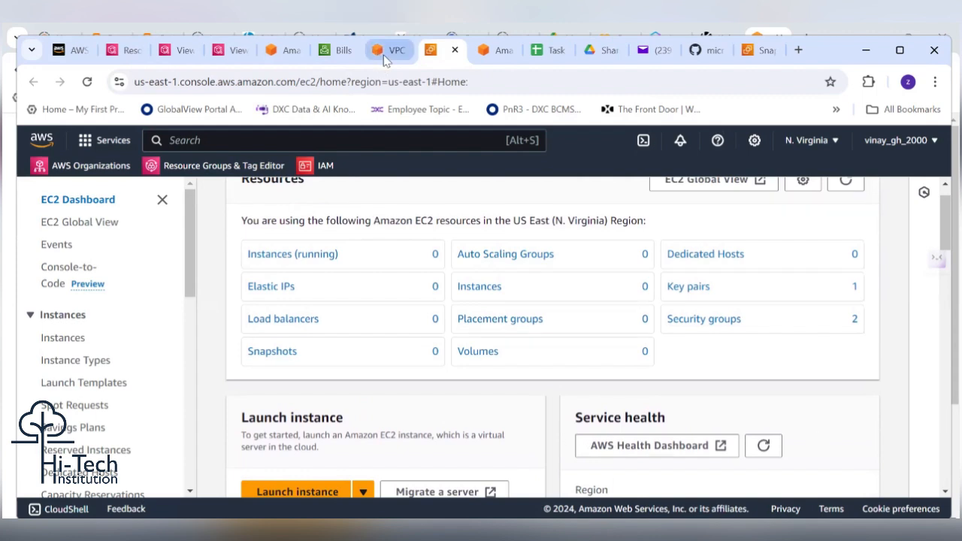
{"action": "left_click", "coordinate": [390, 50]}
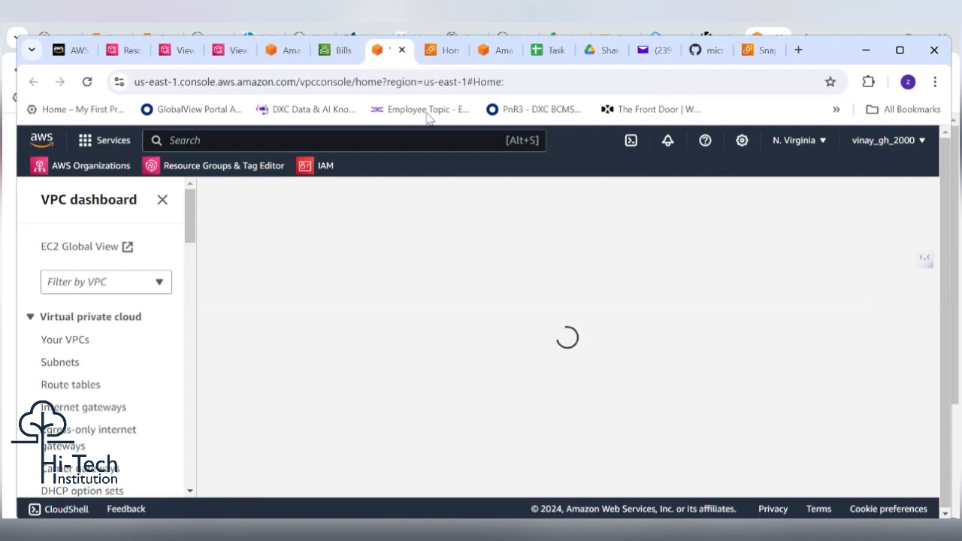
Scroll the VPC dashboard and sidebar, then open NAT gateways, which lists none
{"action": "left_click", "coordinate": [443, 50]}
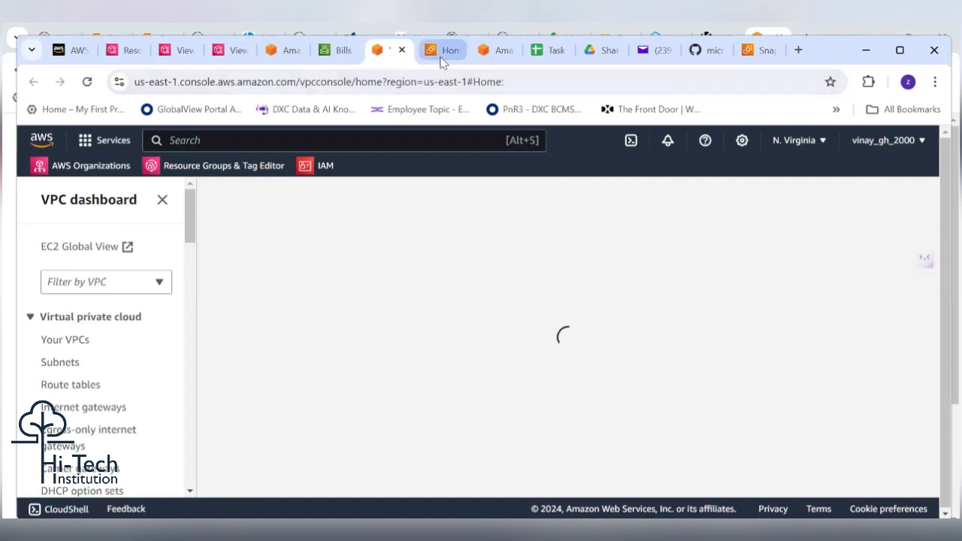
{"action": "left_click", "coordinate": [444, 50]}
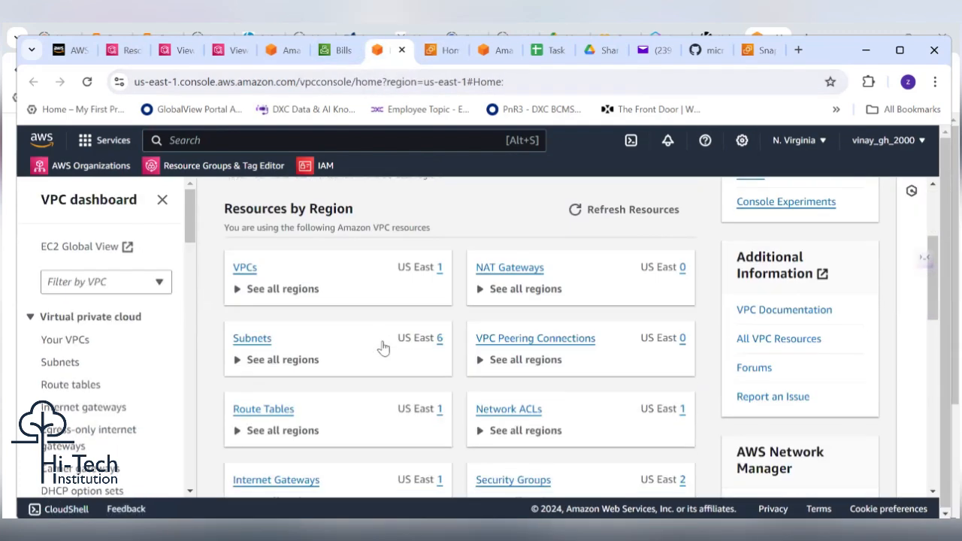
{"action": "scroll", "scroll_direction": "down", "scroll_amount": 3}
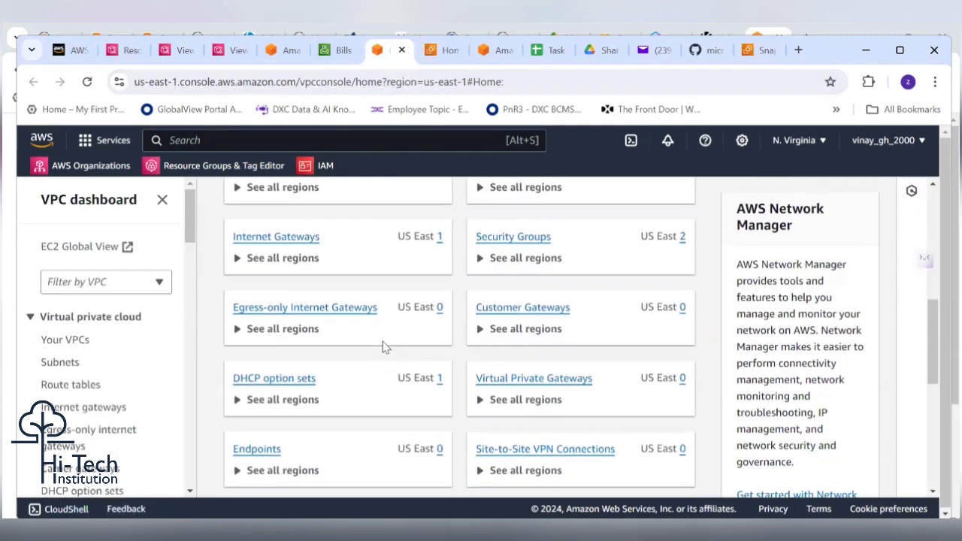
{"action": "scroll", "scroll_direction": "down", "scroll_amount": 3}
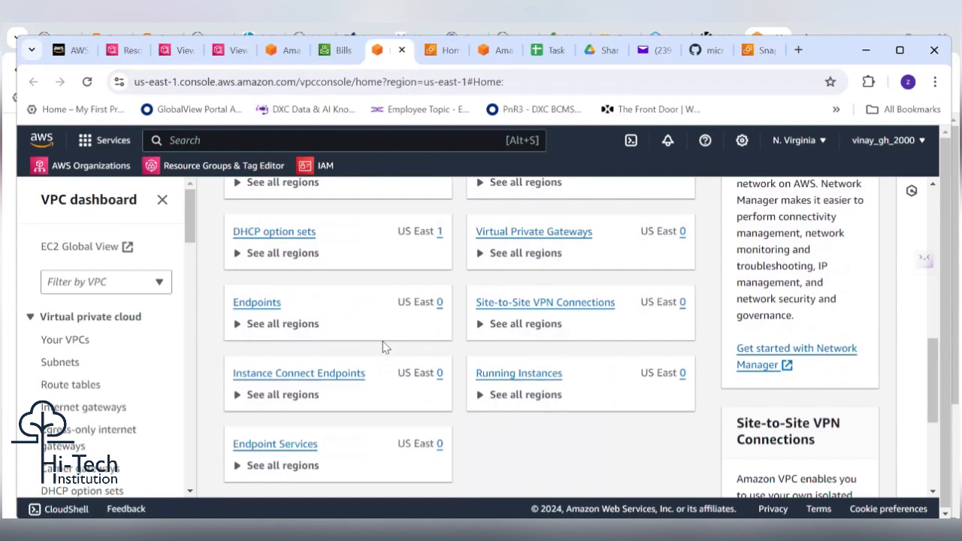
{"action": "right_click", "coordinate": [383, 338]}
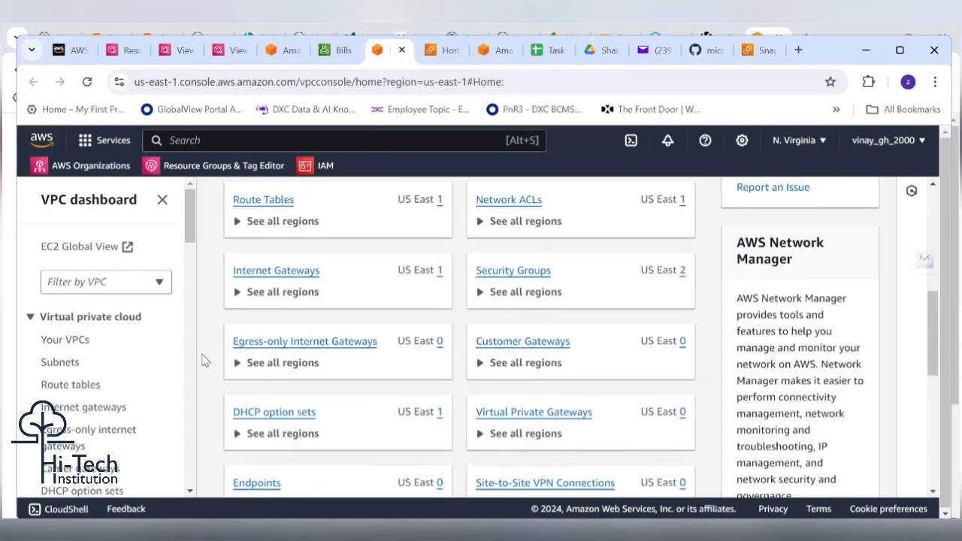
{"action": "scroll", "scroll_direction": "down", "scroll_amount": 3}
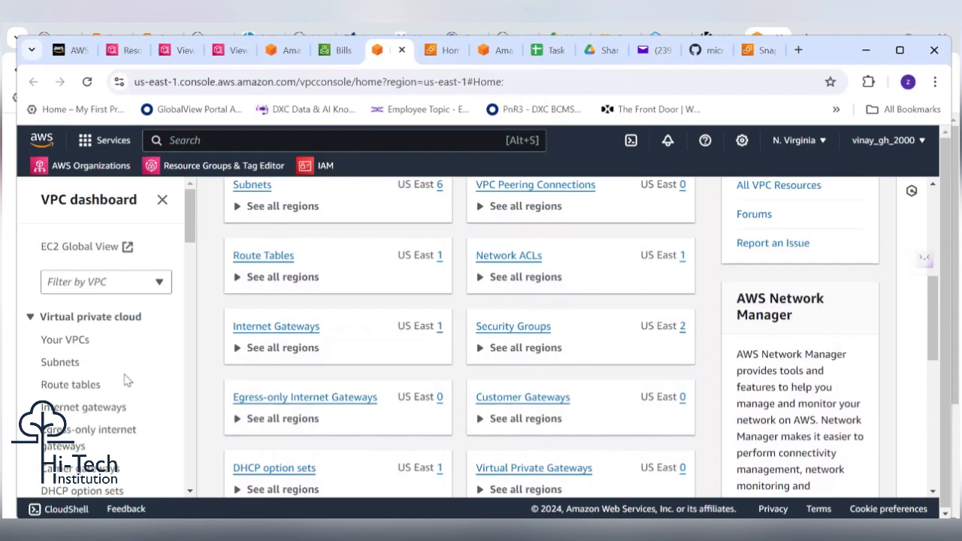
{"action": "scroll", "scroll_direction": "down", "scroll_amount": 3}
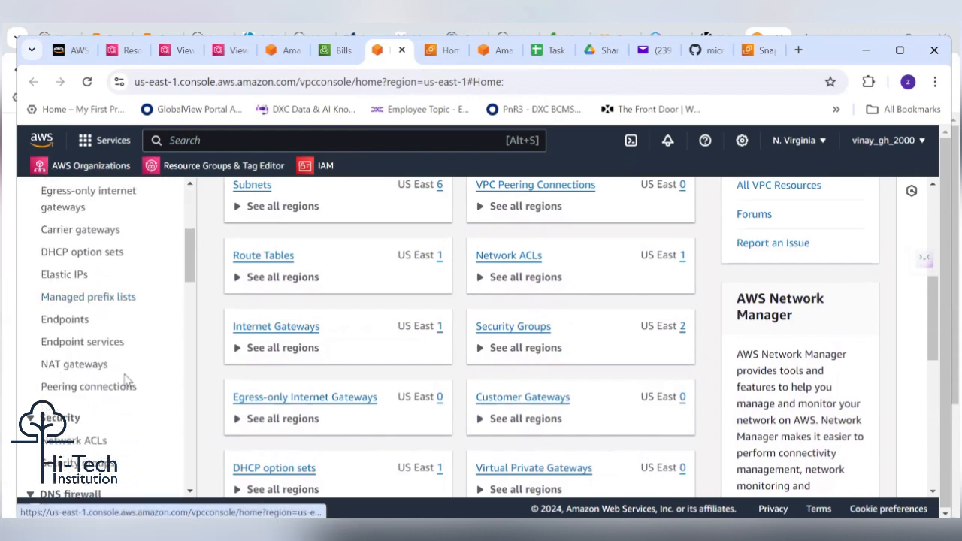
{"action": "left_click", "coordinate": [73, 364]}
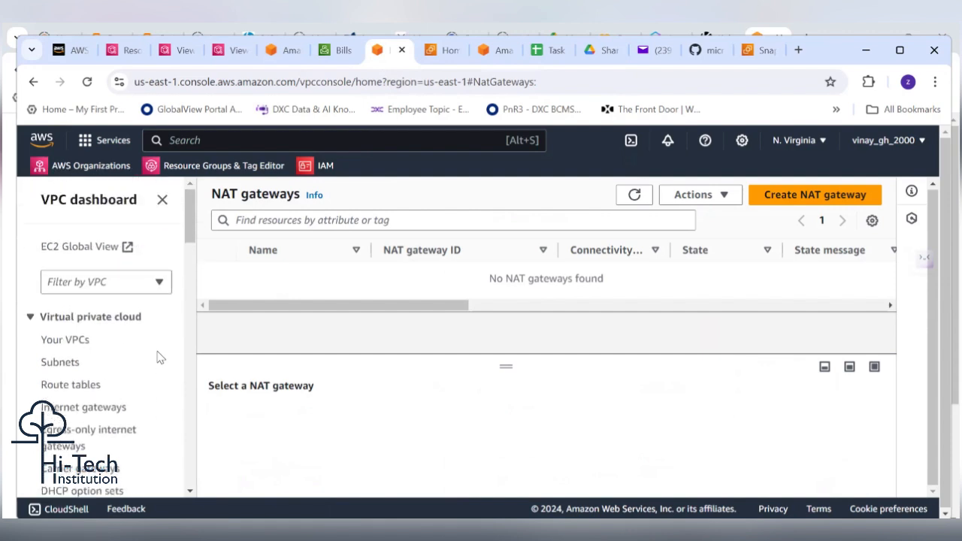
{"action": "left_click", "coordinate": [344, 140]}
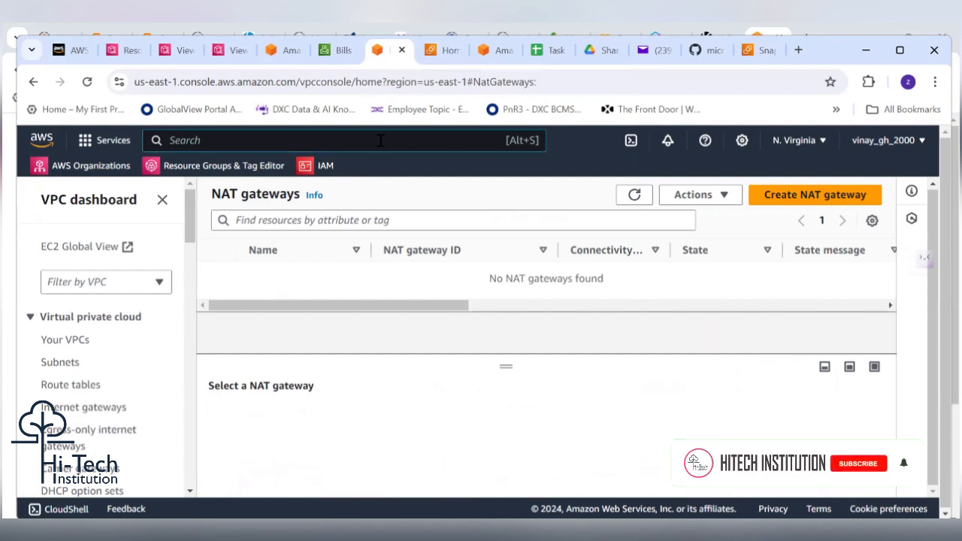
Search the console for 'support' and open the AWS Support Center home page
{"action": "type", "text": "s"}
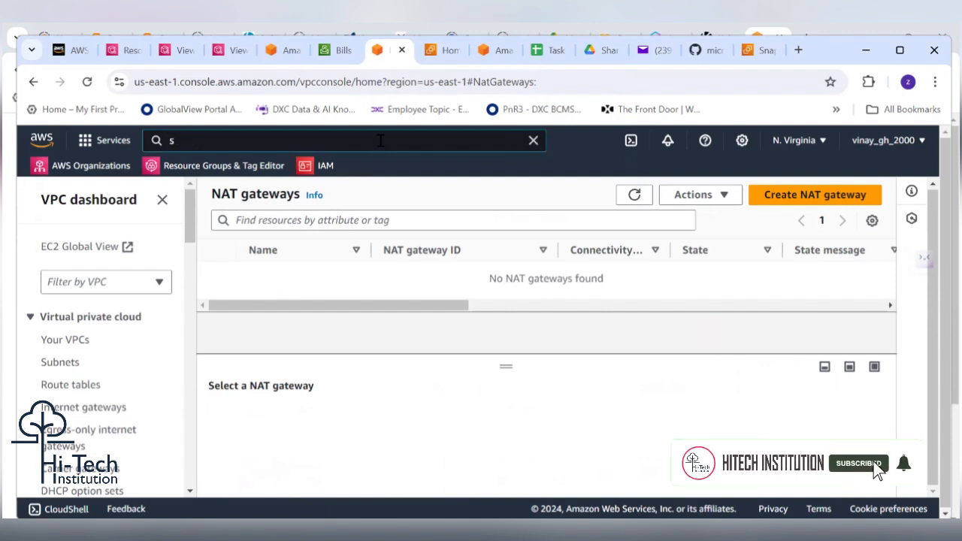
{"action": "type", "text": "support"}
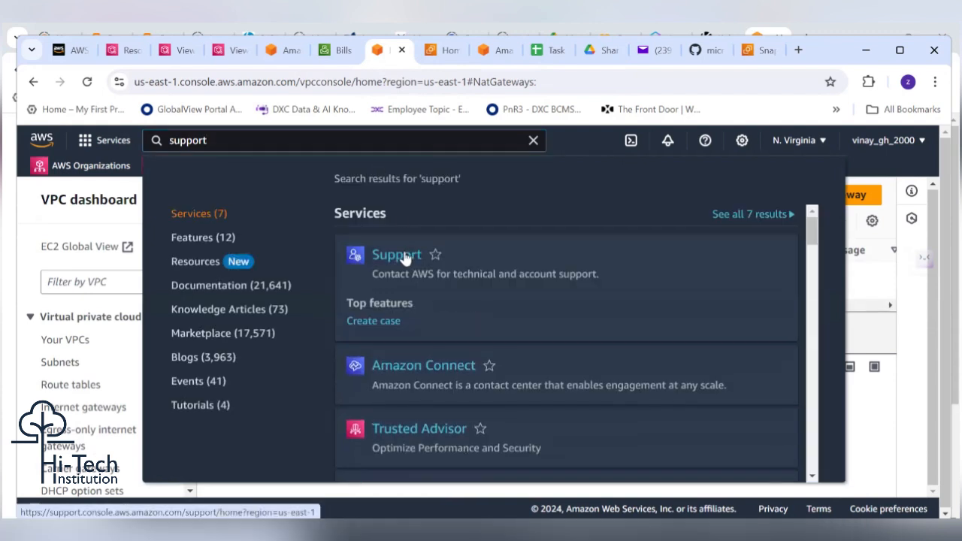
{"action": "left_click", "coordinate": [396, 254]}
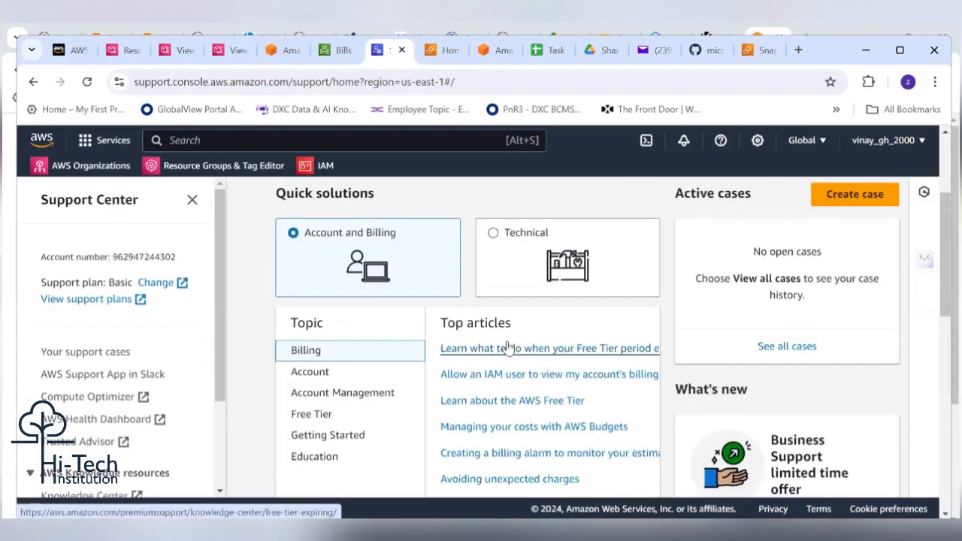
{"action": "scroll", "scroll_direction": "down", "scroll_amount": 3}
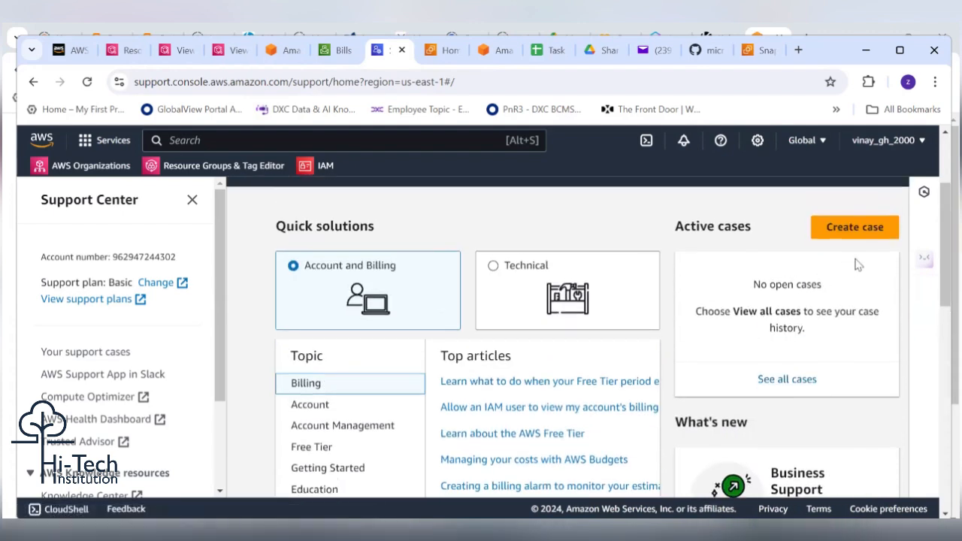
Create a new support case with Account and billing as the issue type
{"action": "left_click", "coordinate": [854, 227]}
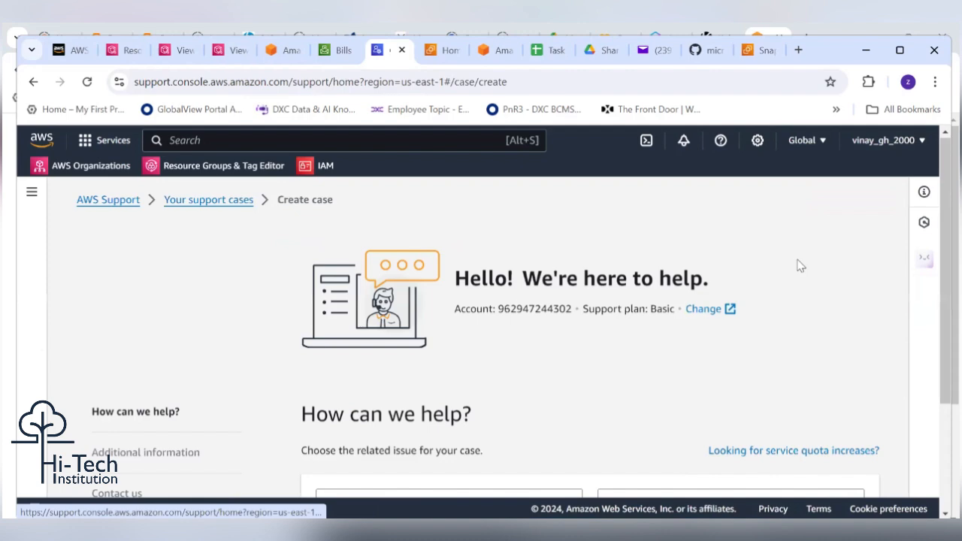
{"action": "scroll", "scroll_direction": "down", "scroll_amount": 3}
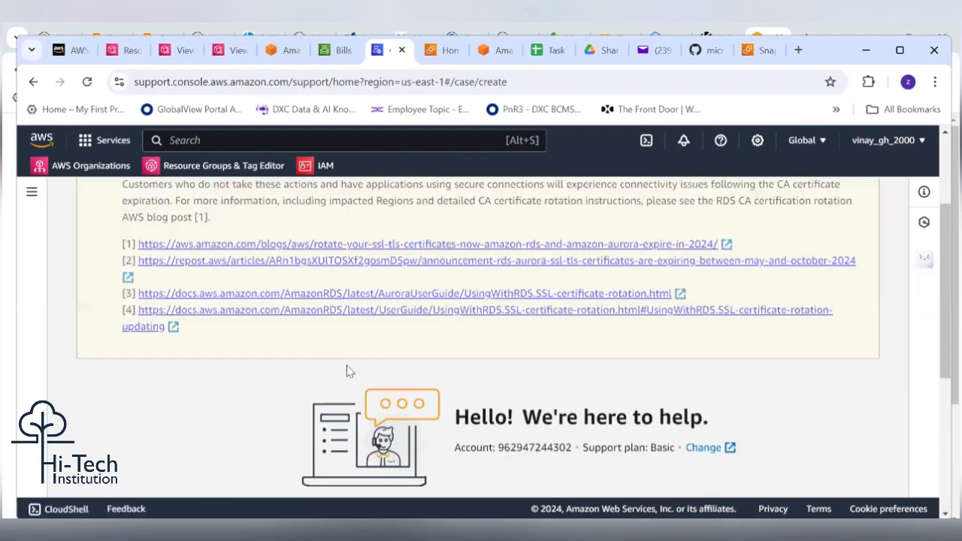
{"action": "scroll", "scroll_direction": "down", "scroll_amount": 3}
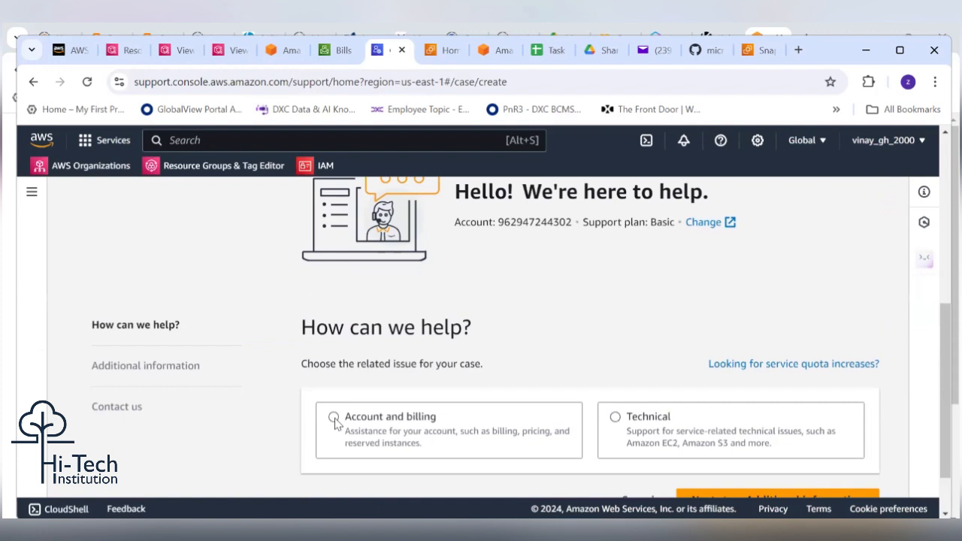
{"action": "left_click", "coordinate": [333, 416]}
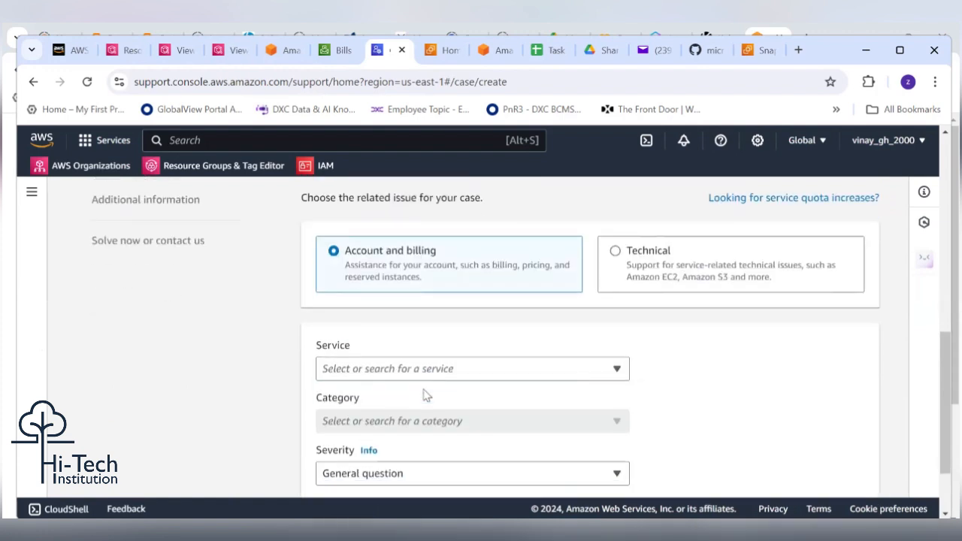
Choose Billing as the support case's service
{"action": "scroll", "scroll_direction": "down", "scroll_amount": 3}
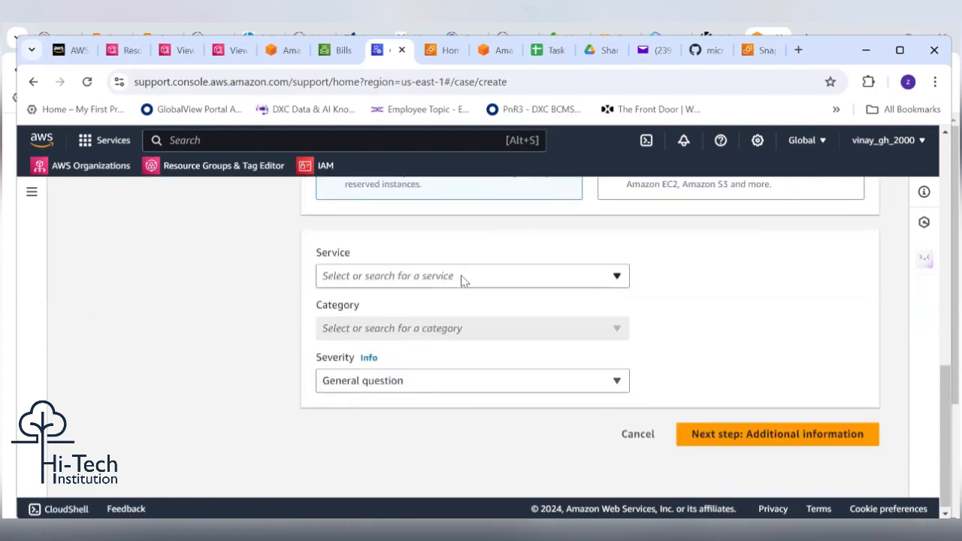
{"action": "left_click", "coordinate": [472, 275]}
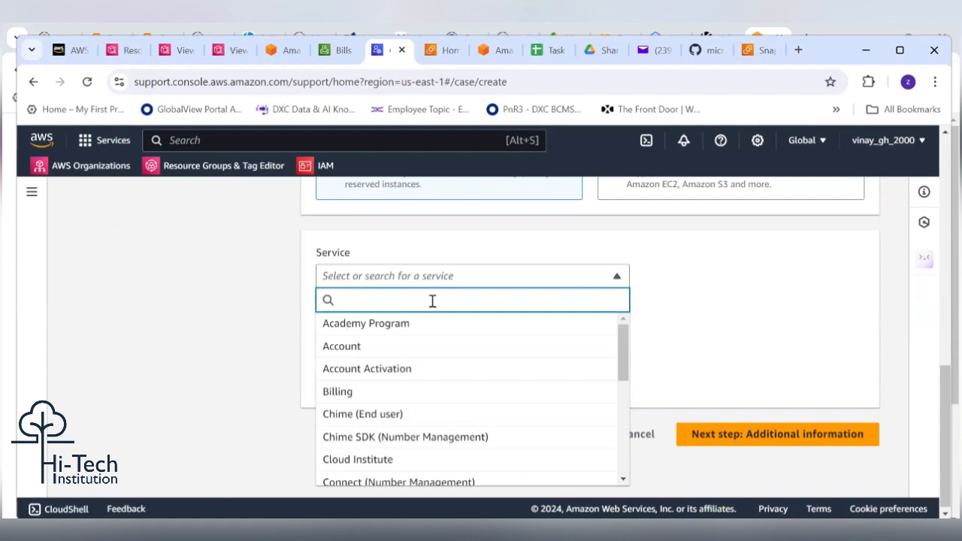
{"action": "left_click", "coordinate": [338, 391]}
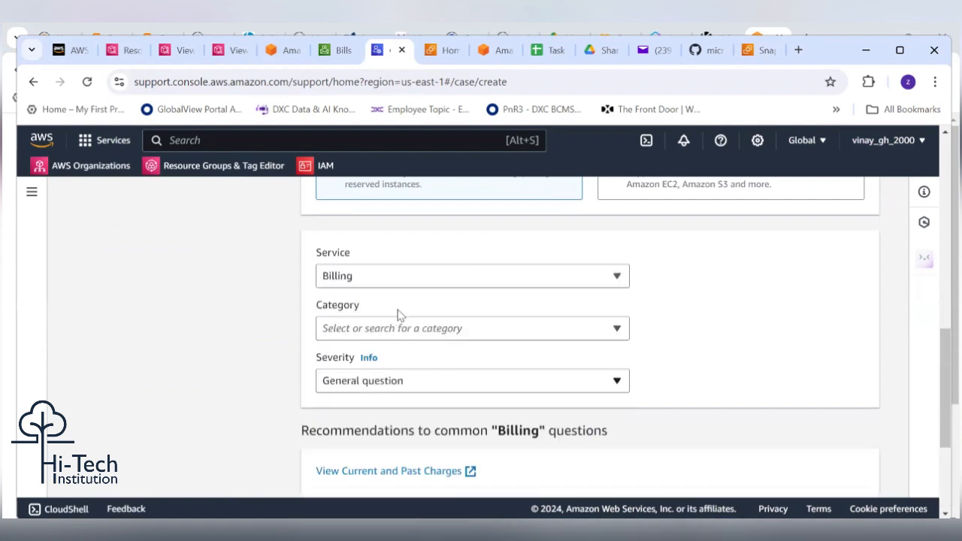
Set the category to Update Billing Details and continue to Additional information
{"action": "left_click", "coordinate": [472, 327]}
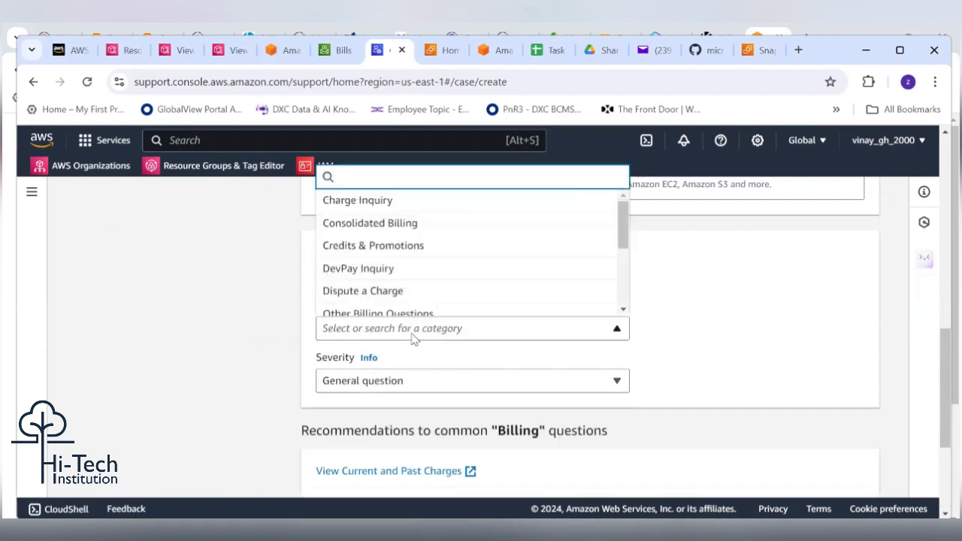
{"action": "mouse_move", "coordinate": [435, 278]}
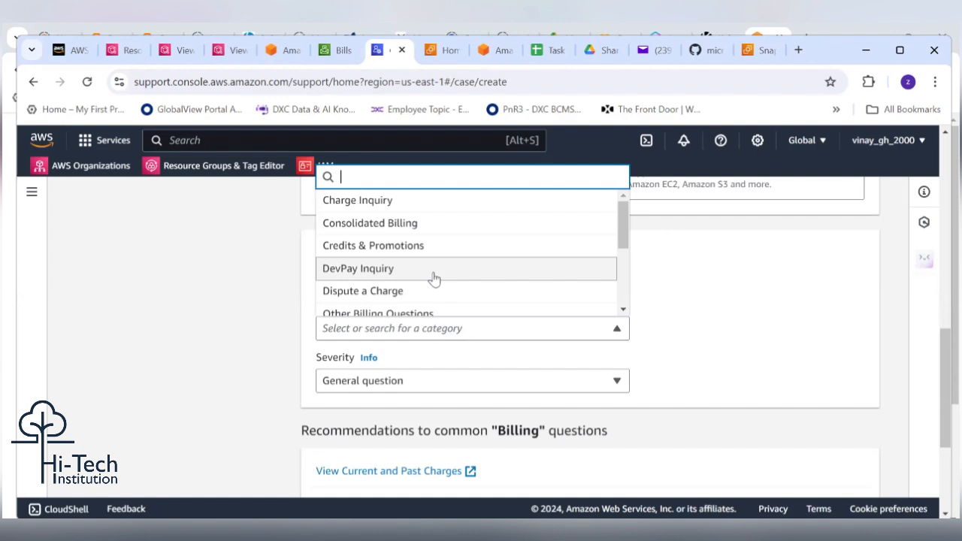
{"action": "scroll", "scroll_direction": "down", "scroll_amount": 3}
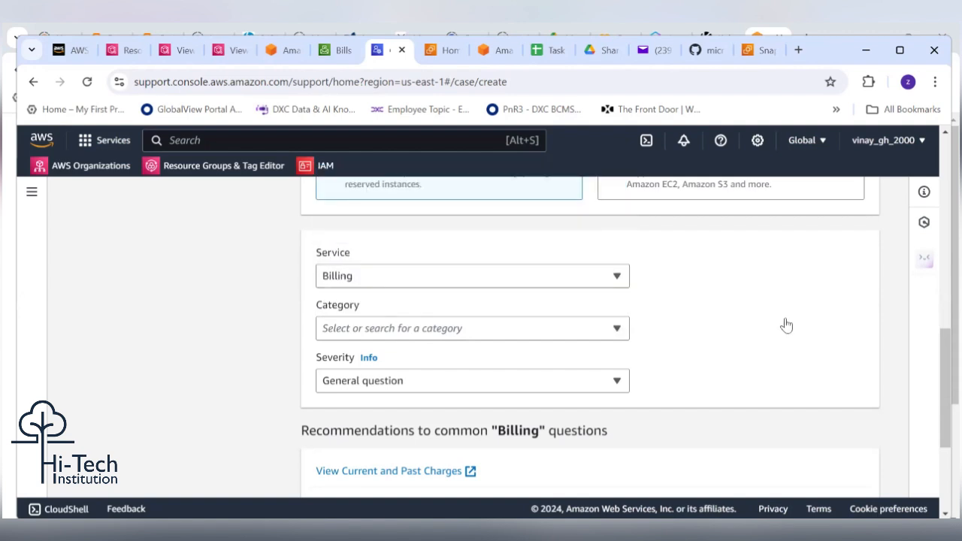
{"action": "scroll", "scroll_direction": "down", "scroll_amount": 3}
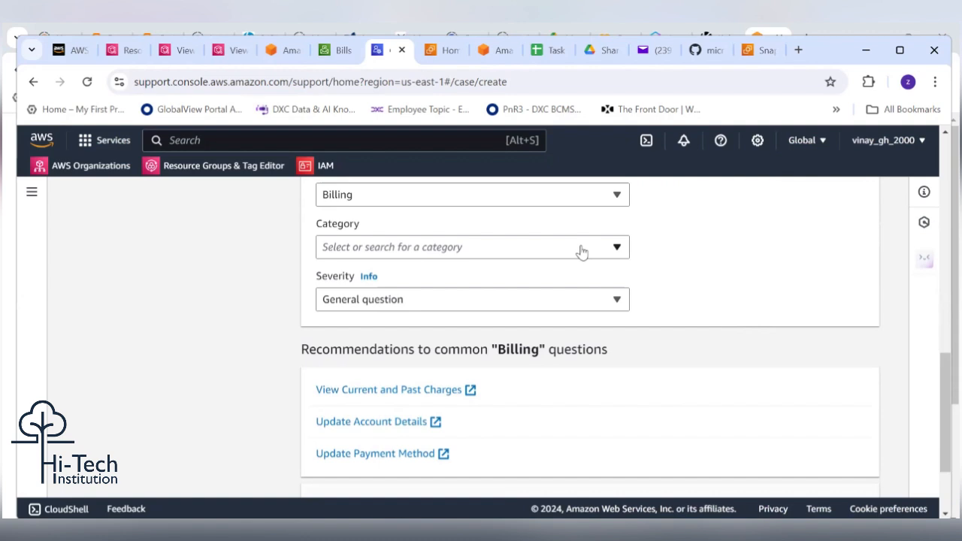
{"action": "left_click", "coordinate": [472, 247]}
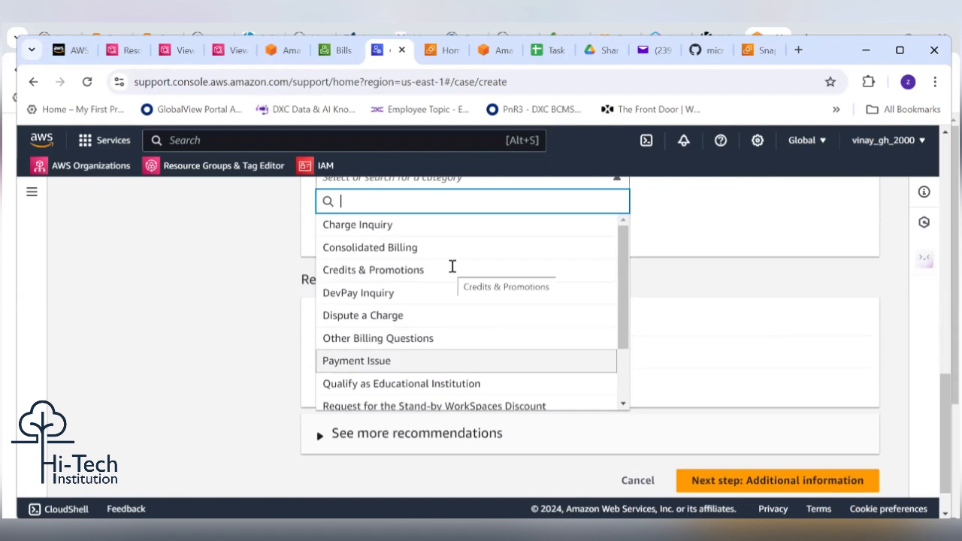
{"action": "scroll", "scroll_direction": "down", "scroll_amount": 3}
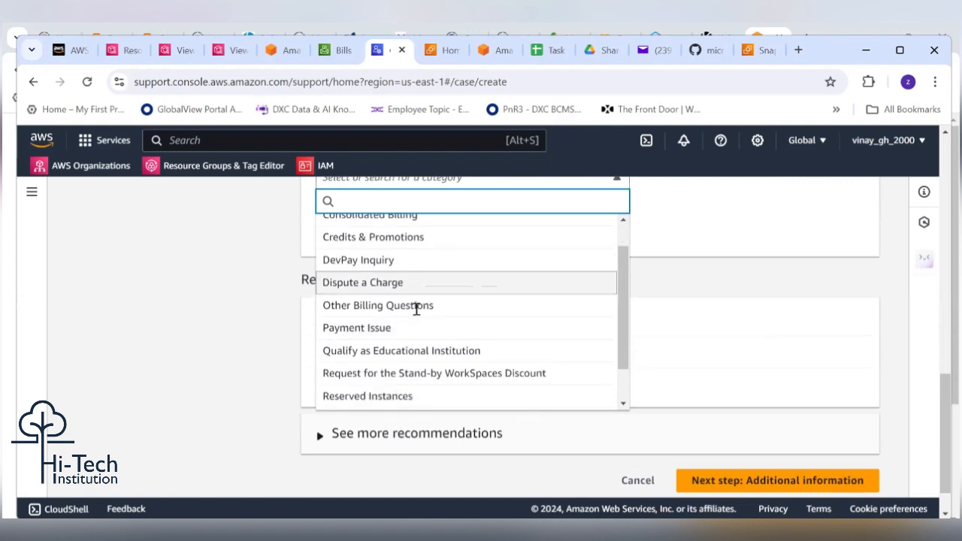
{"action": "scroll", "scroll_direction": "down", "scroll_amount": 3}
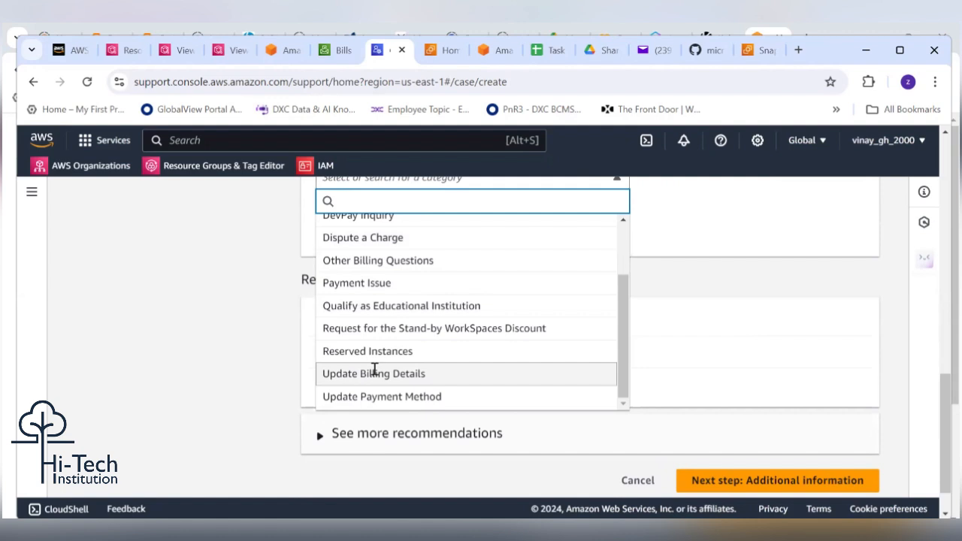
{"action": "left_click", "coordinate": [373, 374]}
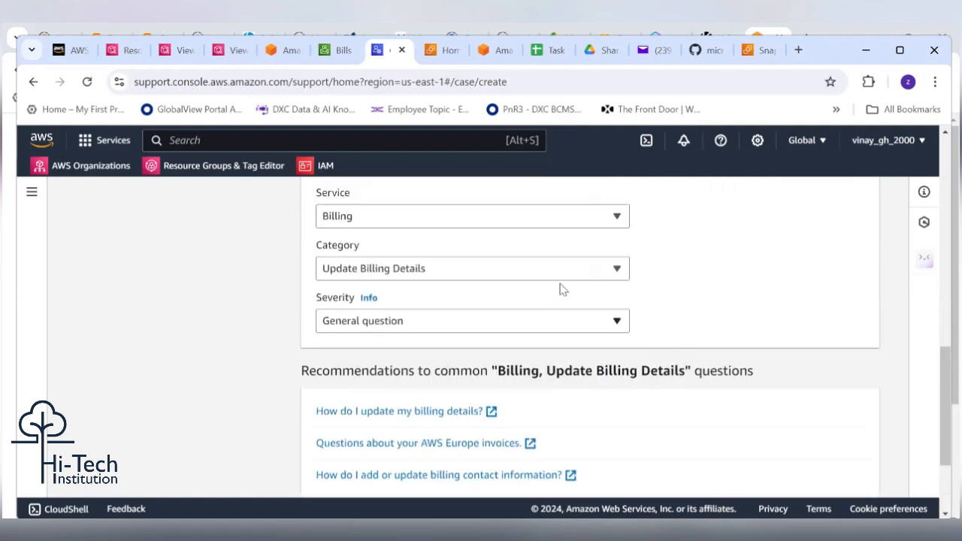
{"action": "scroll", "scroll_direction": "down", "scroll_amount": 3}
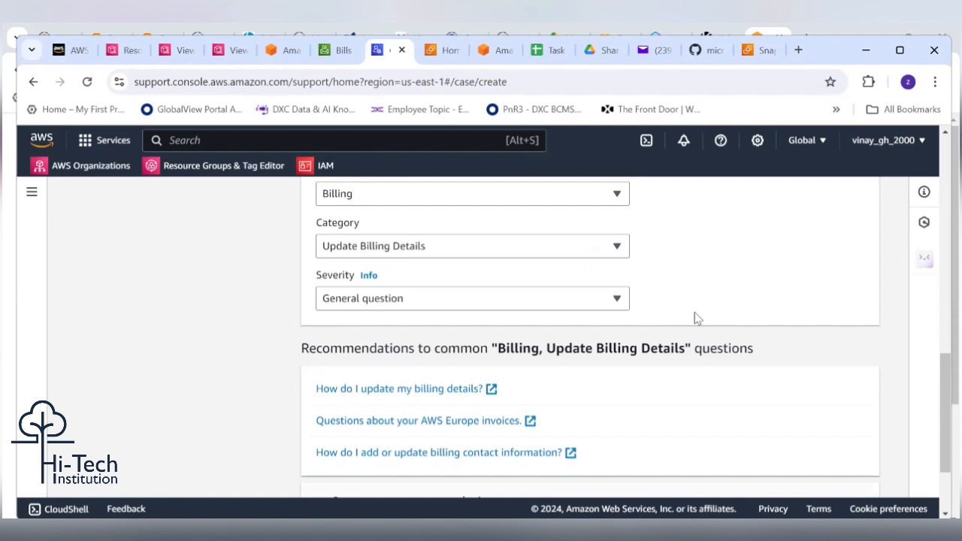
{"action": "scroll", "scroll_direction": "down", "scroll_amount": 3}
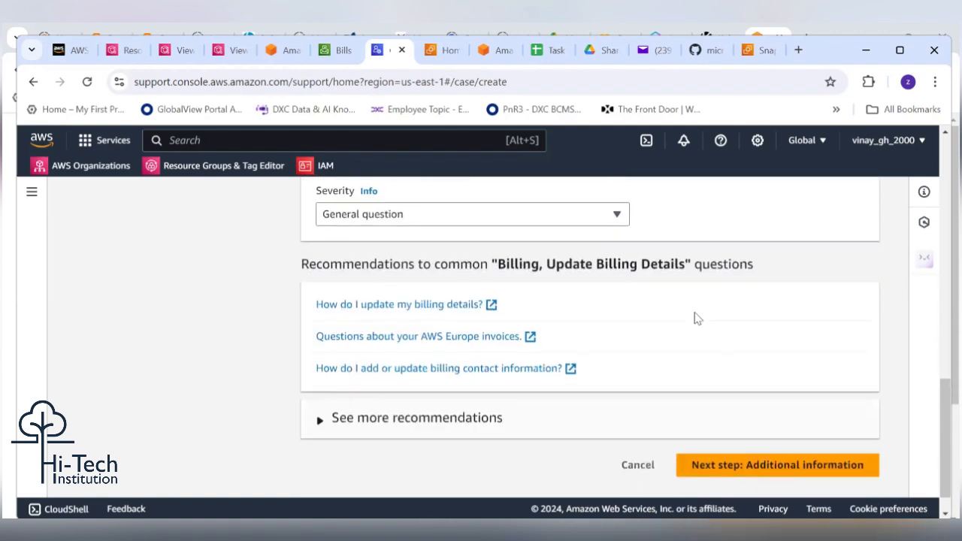
{"action": "scroll", "scroll_direction": "down", "scroll_amount": 3}
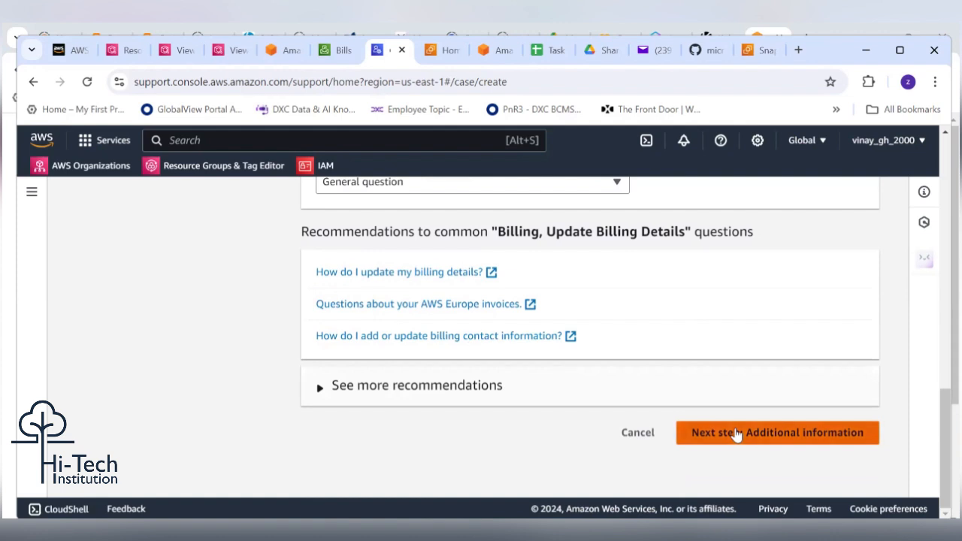
{"action": "mouse_move", "coordinate": [754, 404]}
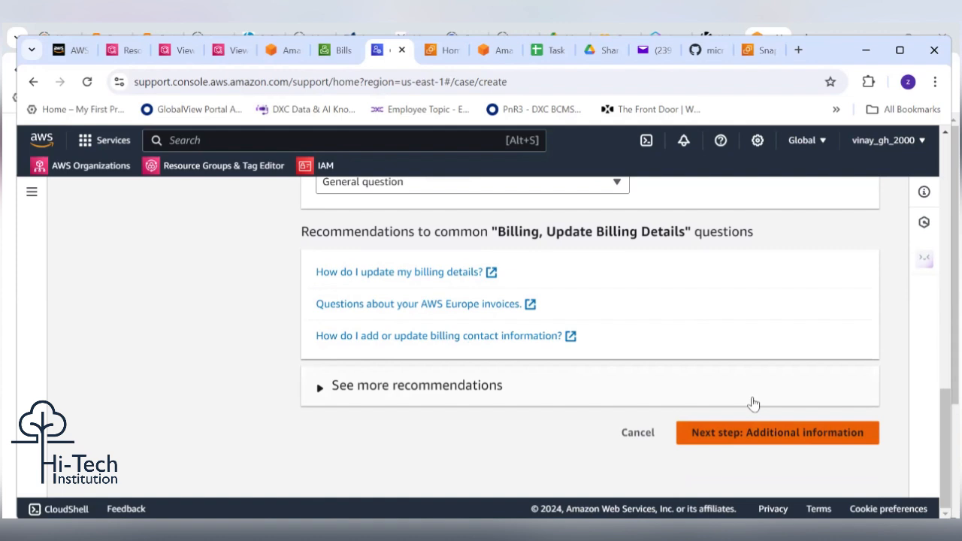
{"action": "mouse_move", "coordinate": [745, 431]}
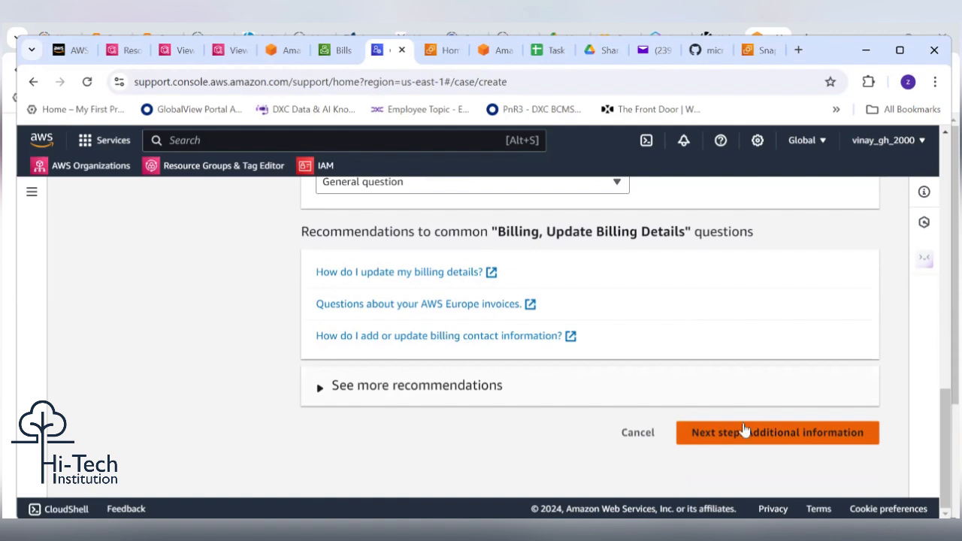
{"action": "left_click", "coordinate": [777, 433]}
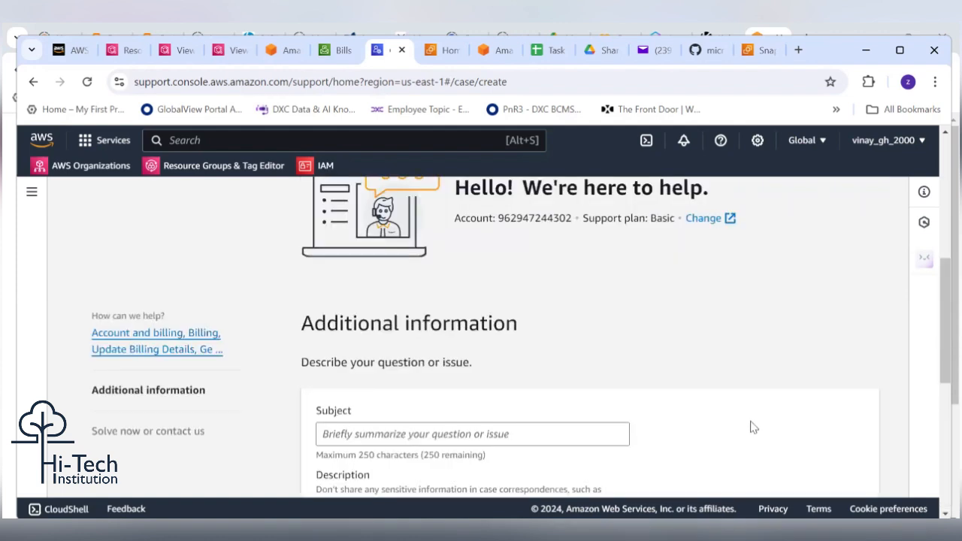
Enter the case subject 'Need to waive off bill from July 2024 month'
{"action": "scroll", "scroll_direction": "down", "scroll_amount": 3}
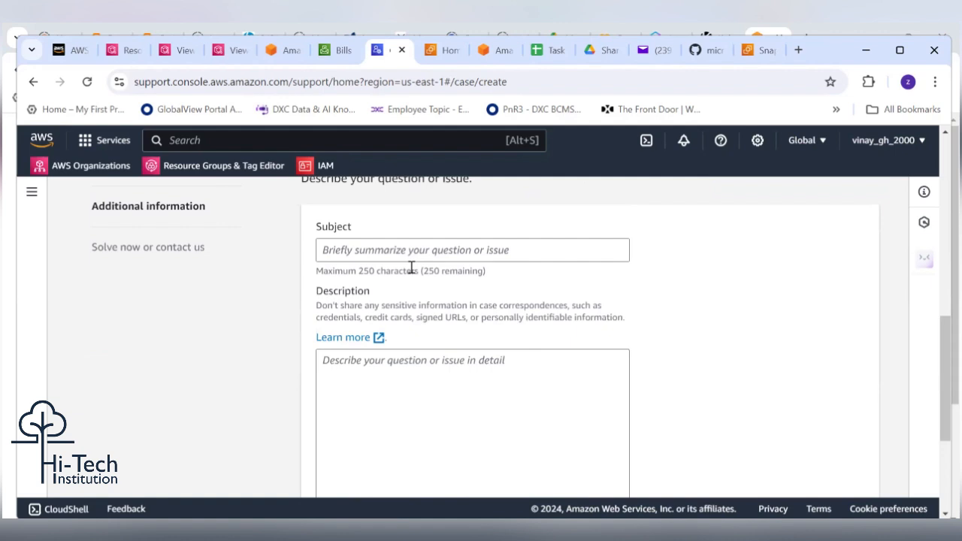
{"action": "left_click", "coordinate": [472, 250]}
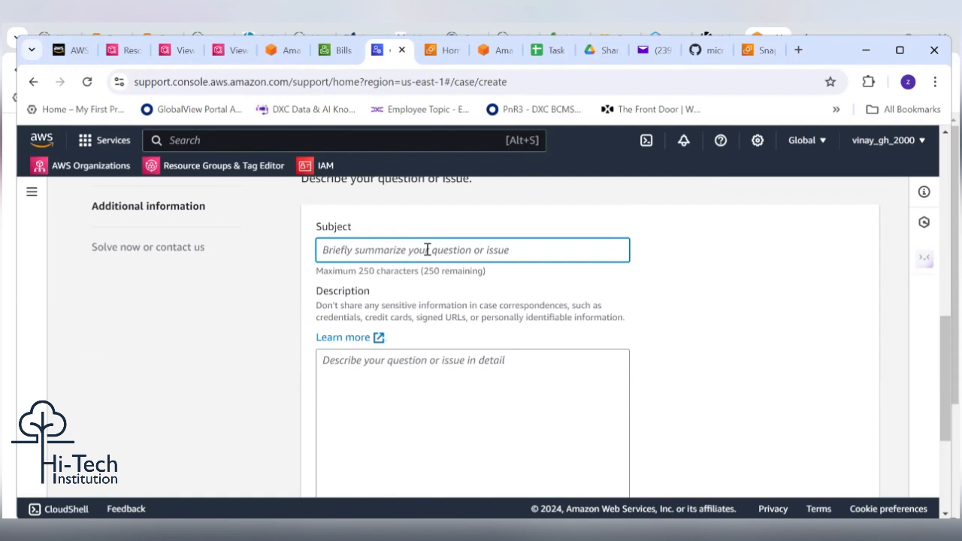
{"action": "type", "text": "Need to"}
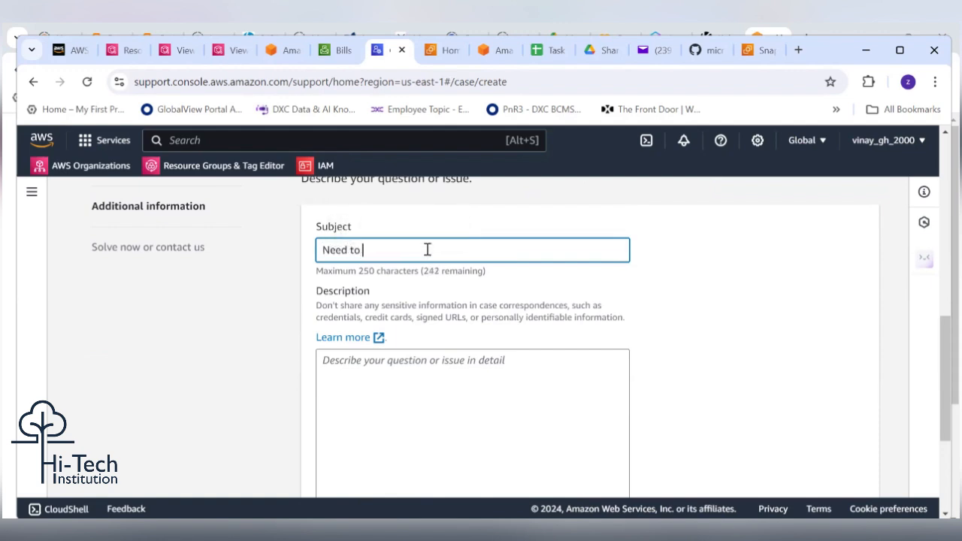
{"action": "type", "text": "waive off"}
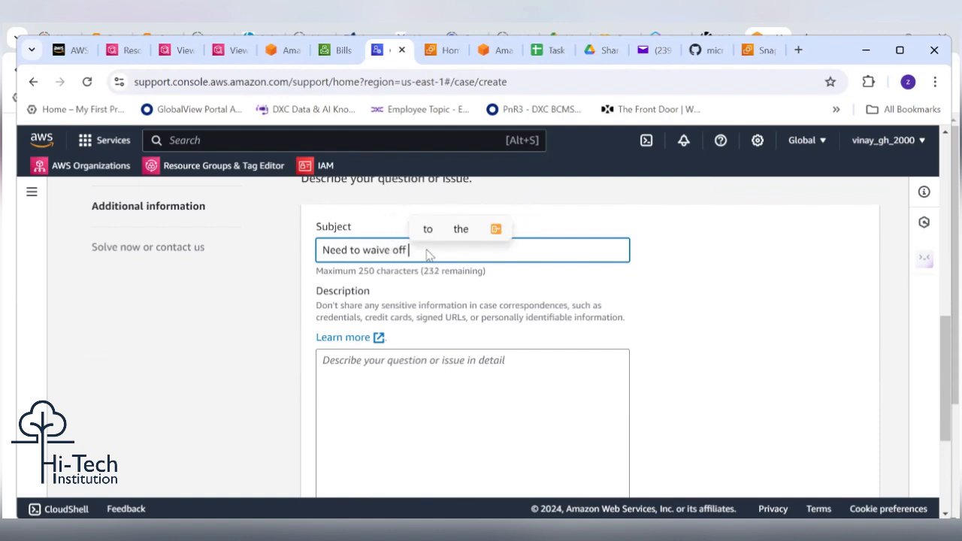
{"action": "type", "text": "Ju"}
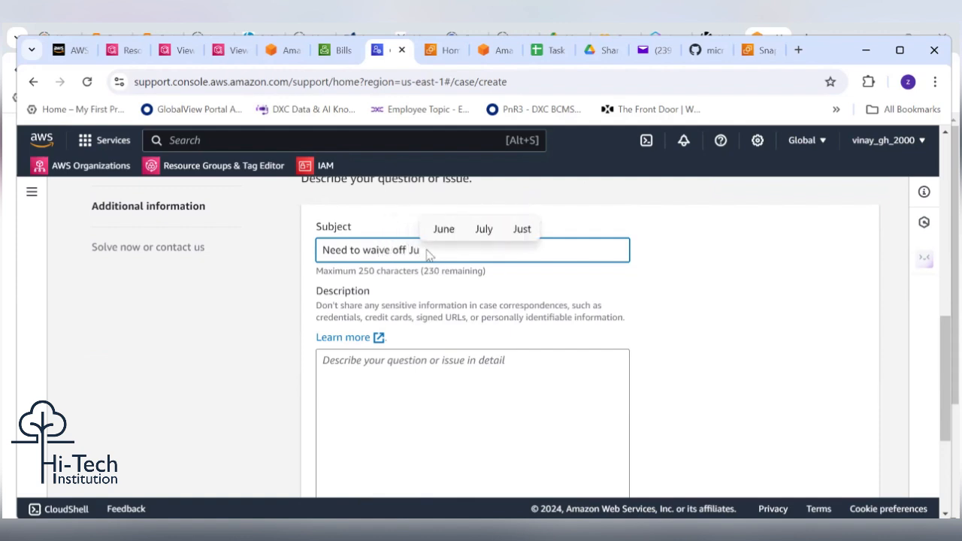
{"action": "type", "text": "bil"}
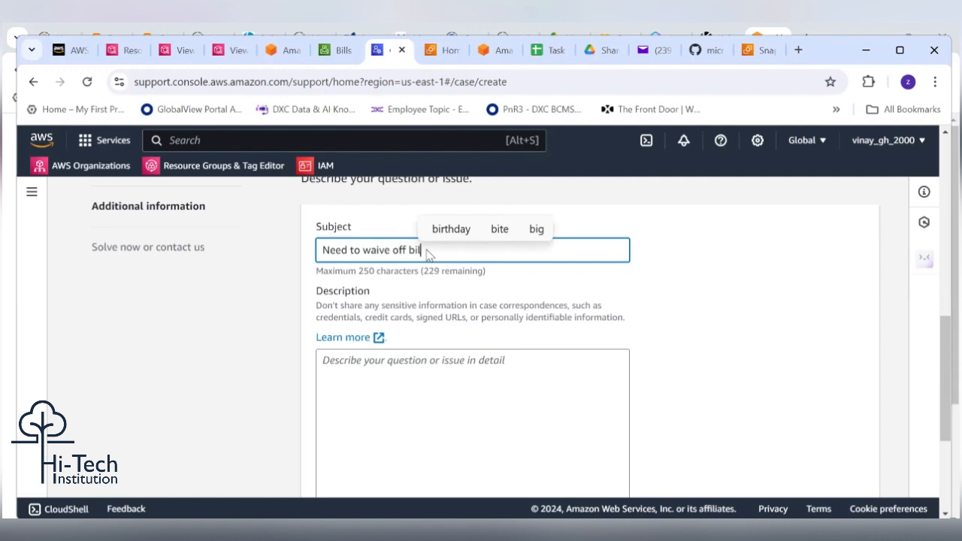
{"action": "type", "text": "from July 2024"}
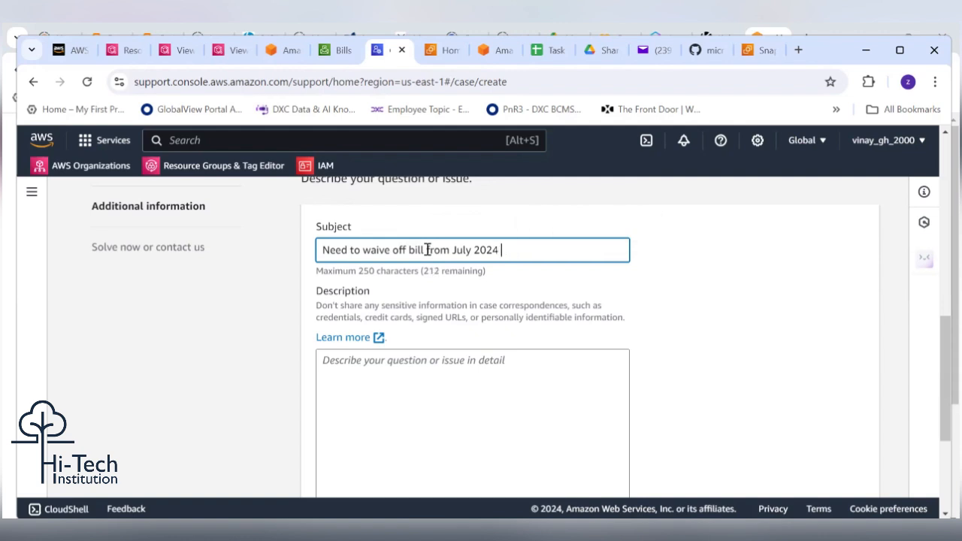
{"action": "type", "text": "month"}
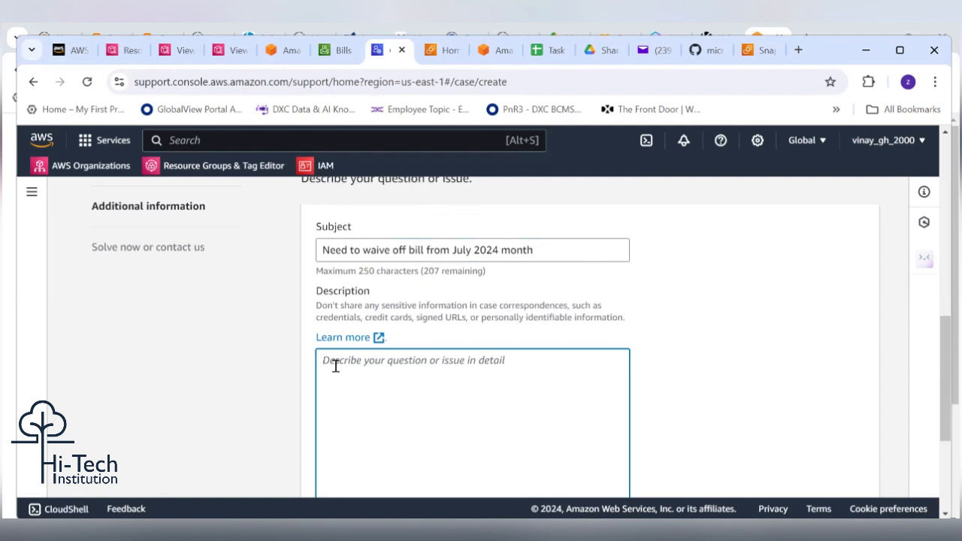
Describe using the account for certification practice, leaving NAT gateway, EC2 and VPC resources
{"action": "type", "text": "Hi Team,"}
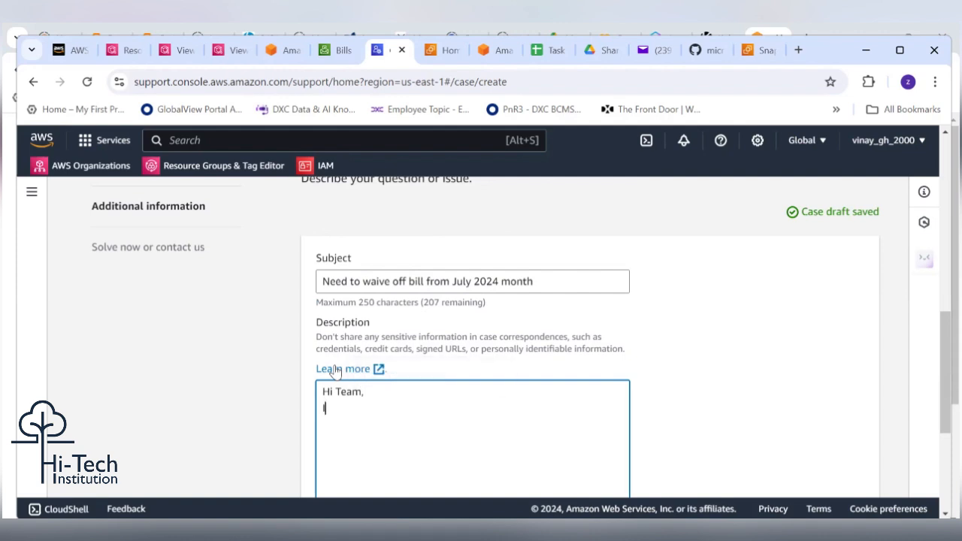
{"action": "type", "text": "I am aws"}
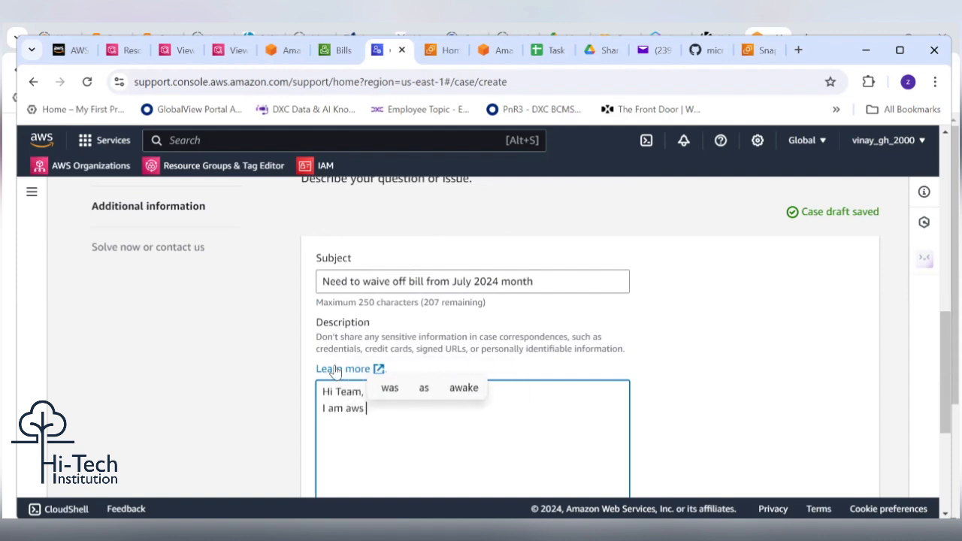
{"action": "type", "text": "a"}
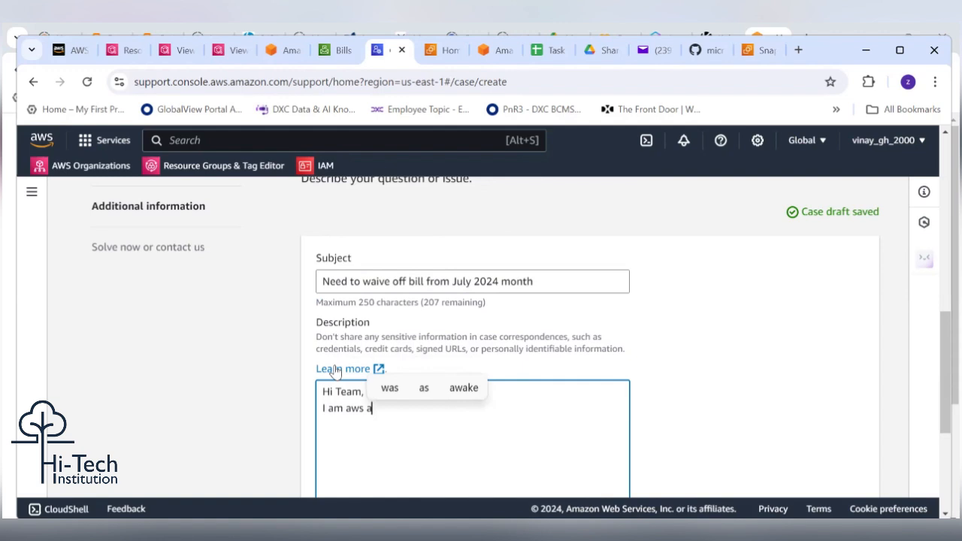
{"action": "type", "text": "ccount fro"}
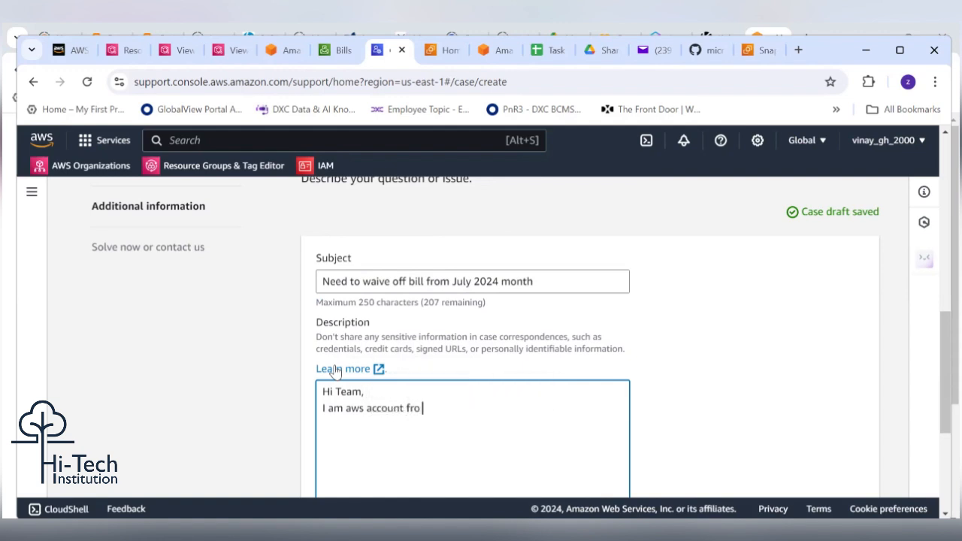
{"action": "type", "text": "my"}
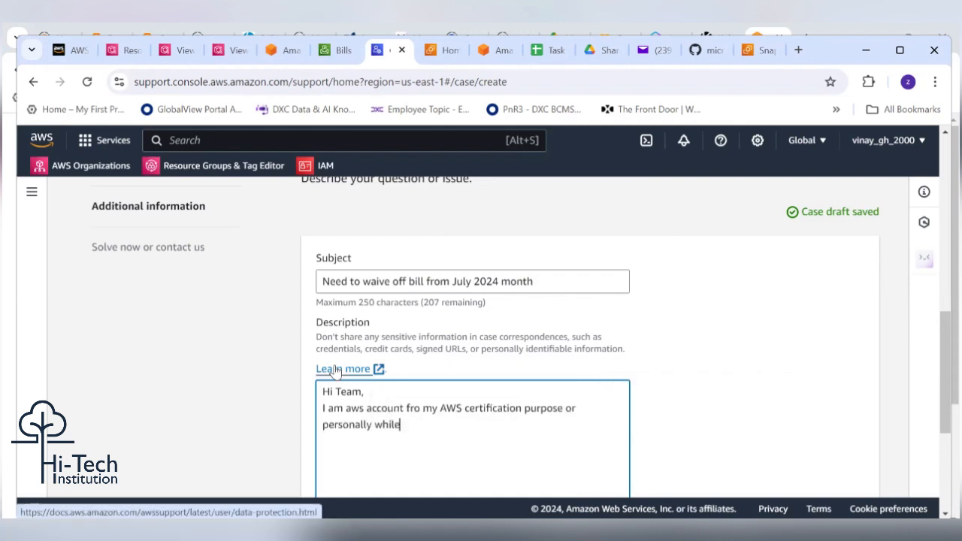
{"action": "type", "text": "practicing"}
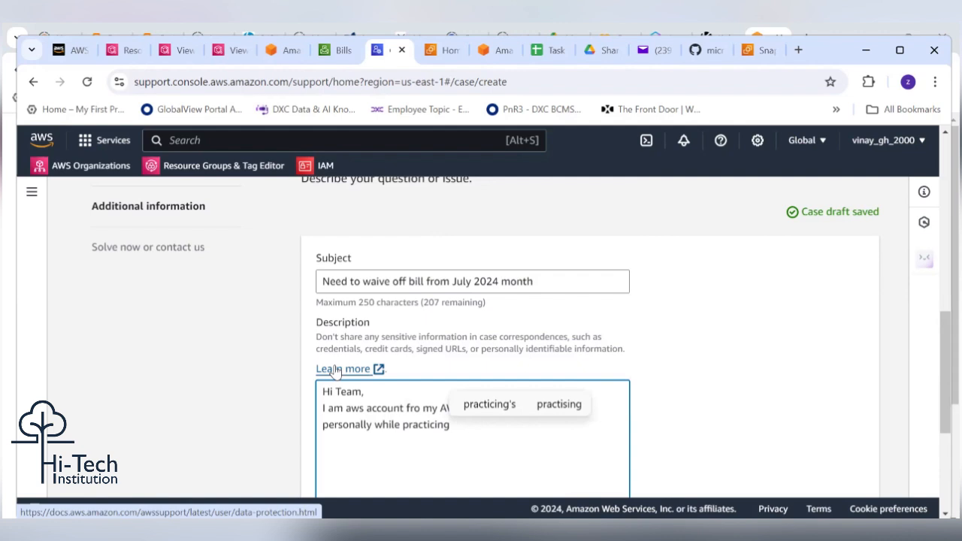
{"action": "scroll", "scroll_direction": "down", "scroll_amount": 3}
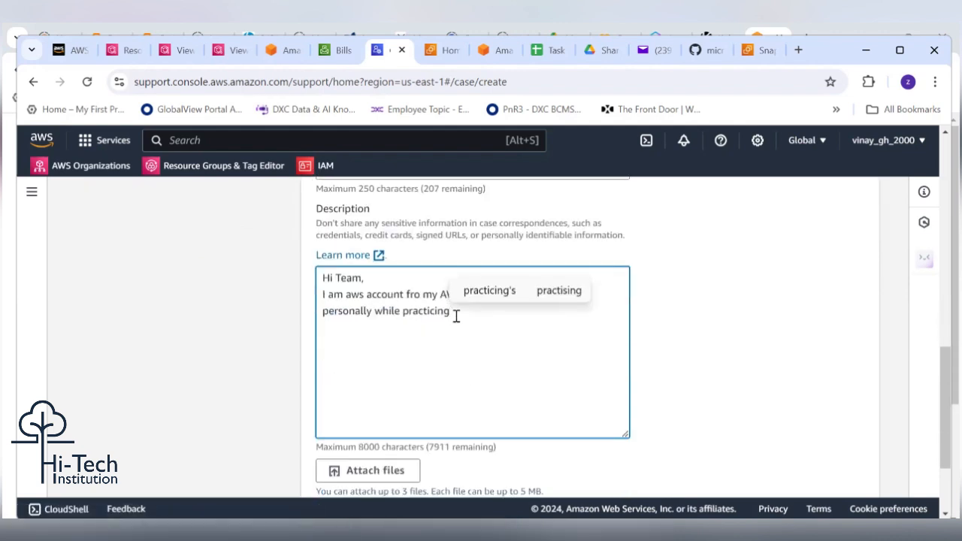
{"action": "type", "text": "NAT g"}
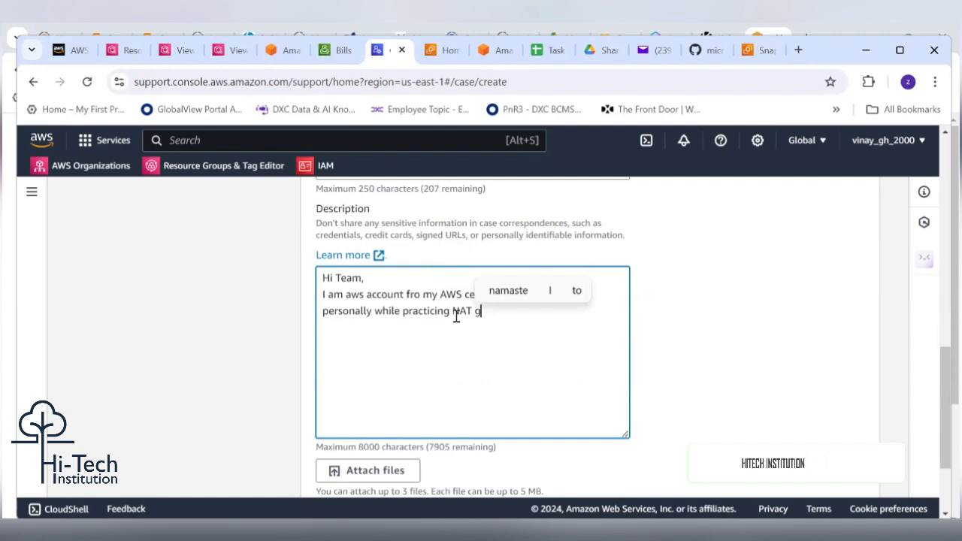
{"action": "type", "text": "ertification purpose or personally while practicing NAT gateway"}
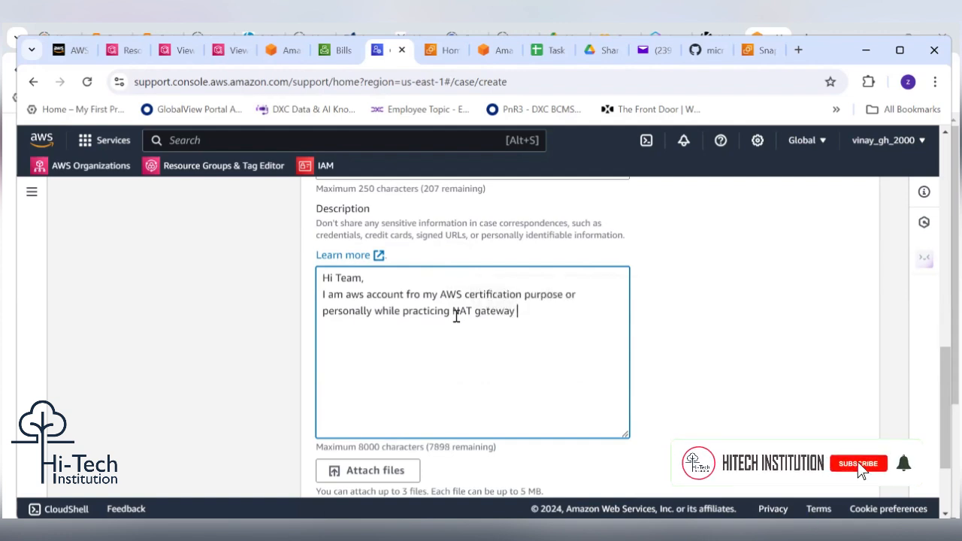
{"action": "type", "text": "or ec2"}
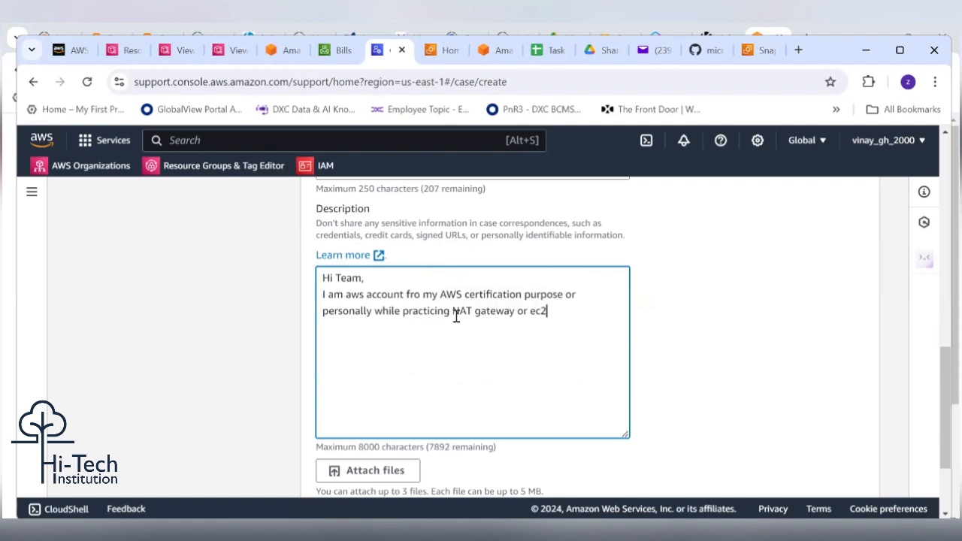
{"action": "type", "text": "instances"}
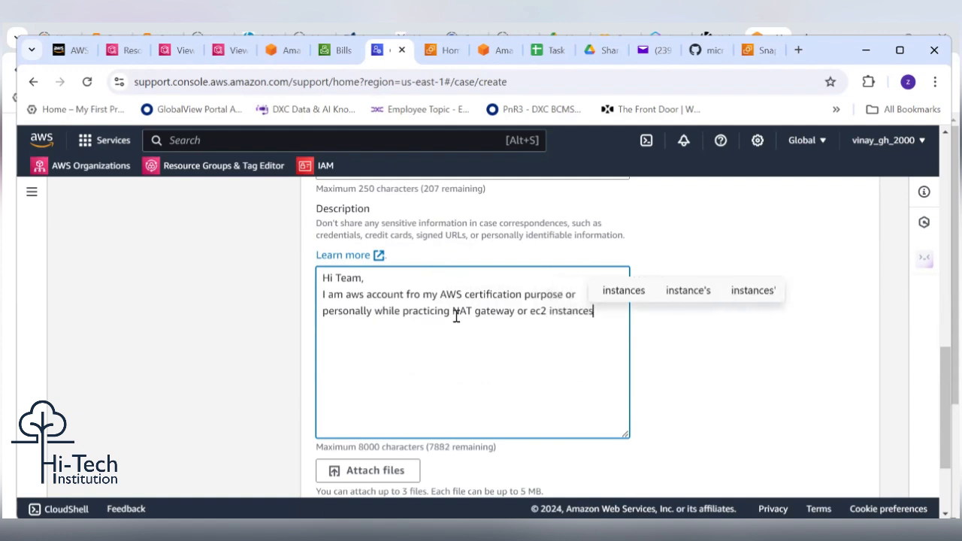
{"action": "type", "text": "and vpc"}
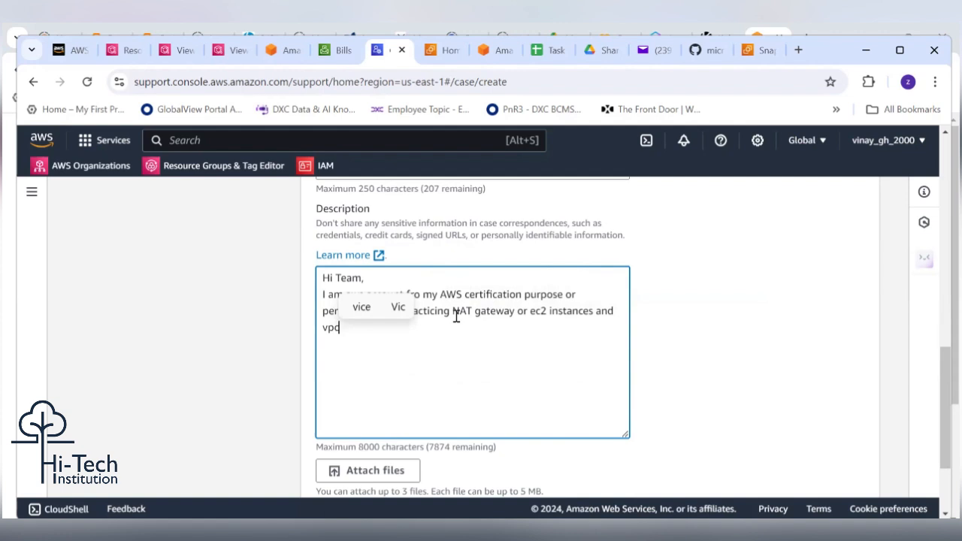
{"action": "type", "text": "instances"}
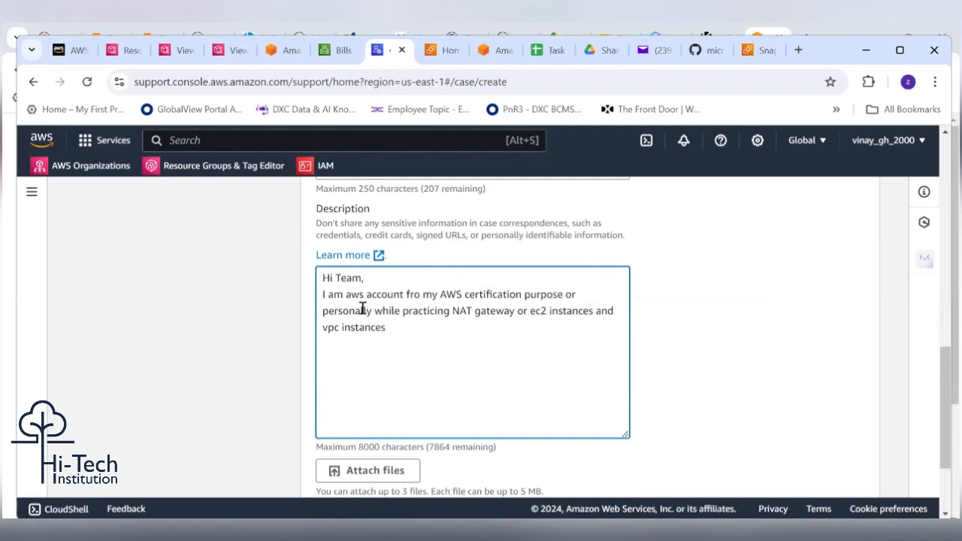
{"action": "mouse_move", "coordinate": [394, 308]}
{"action": "type", "text": " us"}
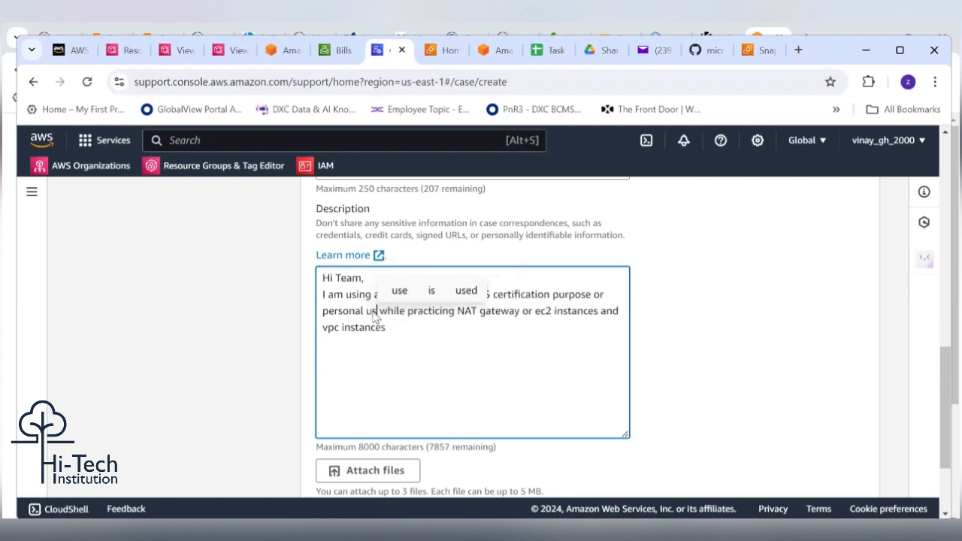
Ask kindly for the bill waiver and sign off 'Thanks and Regards, Vinay'
{"action": "type", "text": "learning use."}
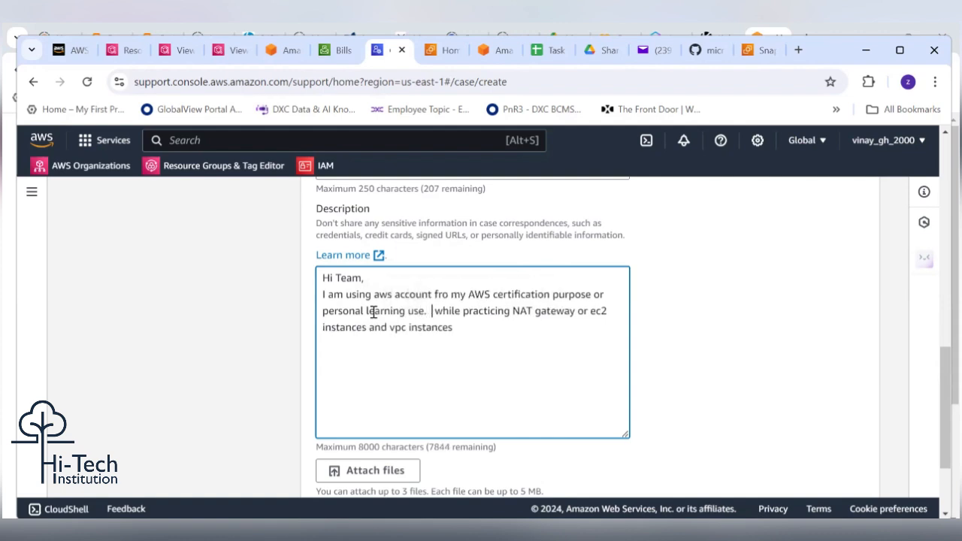
{"action": "key", "text": "Backspace"}
{"action": "type", "text": " W"}
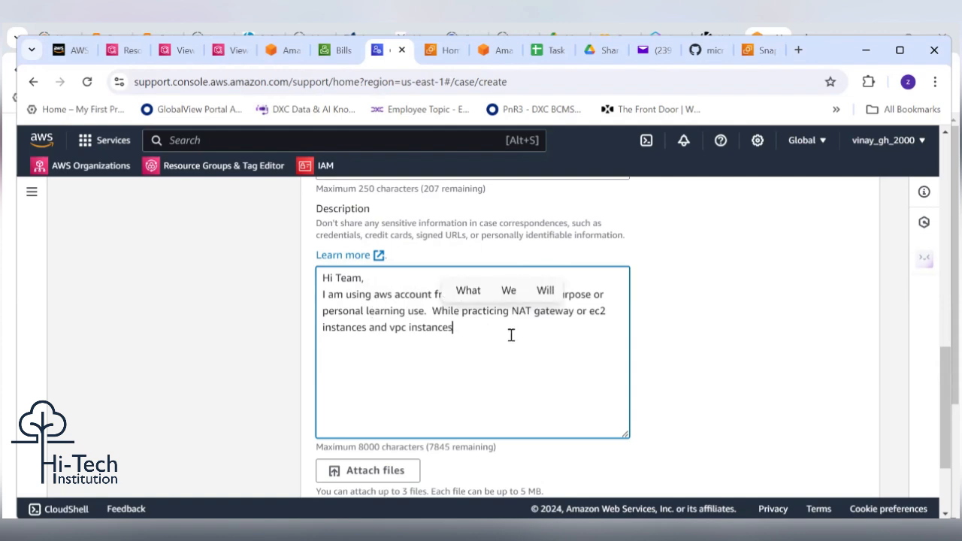
{"action": "mouse_move", "coordinate": [536, 322]}
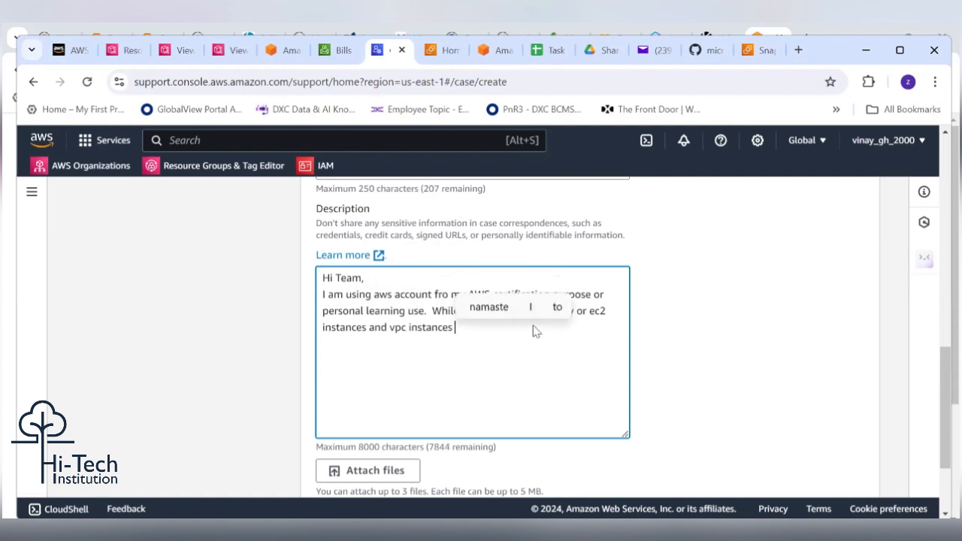
{"action": "type", "text": "re"}
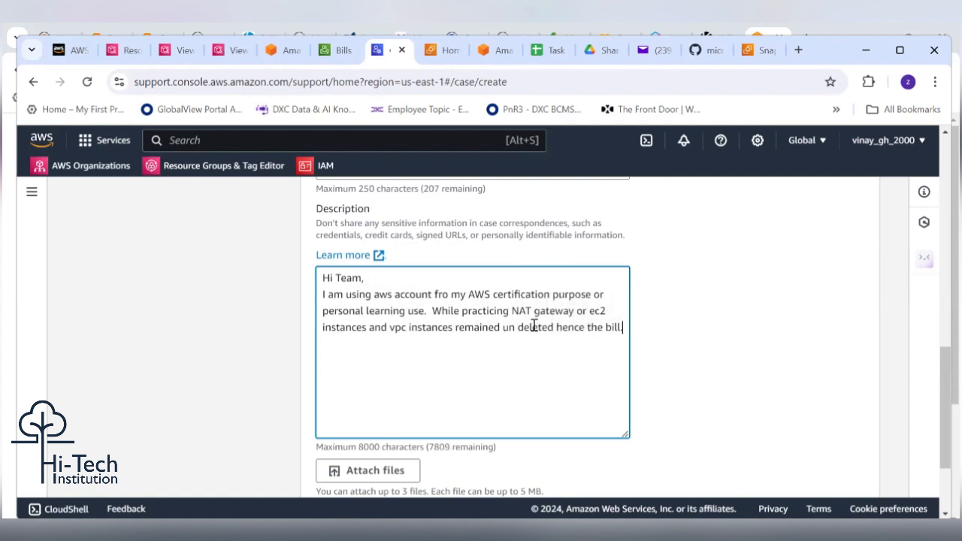
{"action": "type", "text": "Kindly waive of the bill so that it can"}
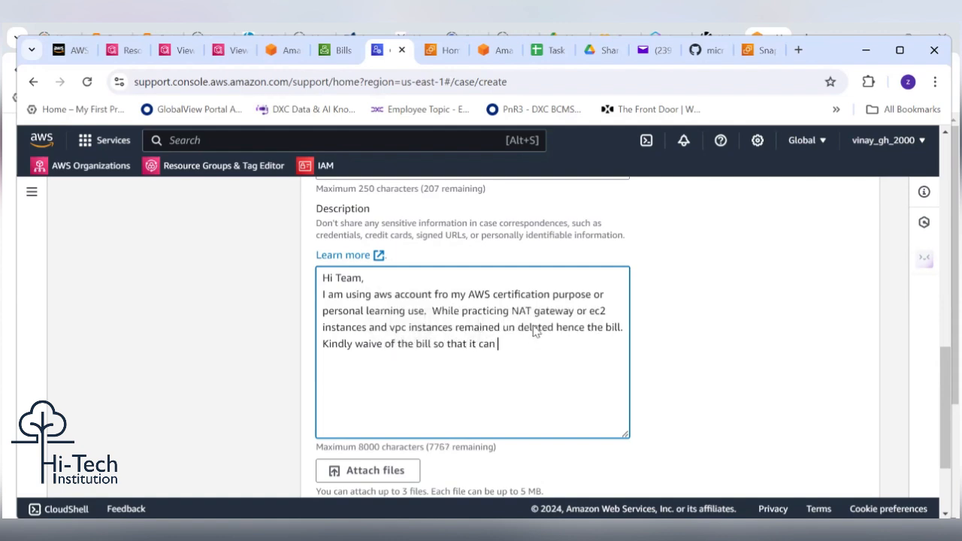
{"action": "type", "text": "help"}
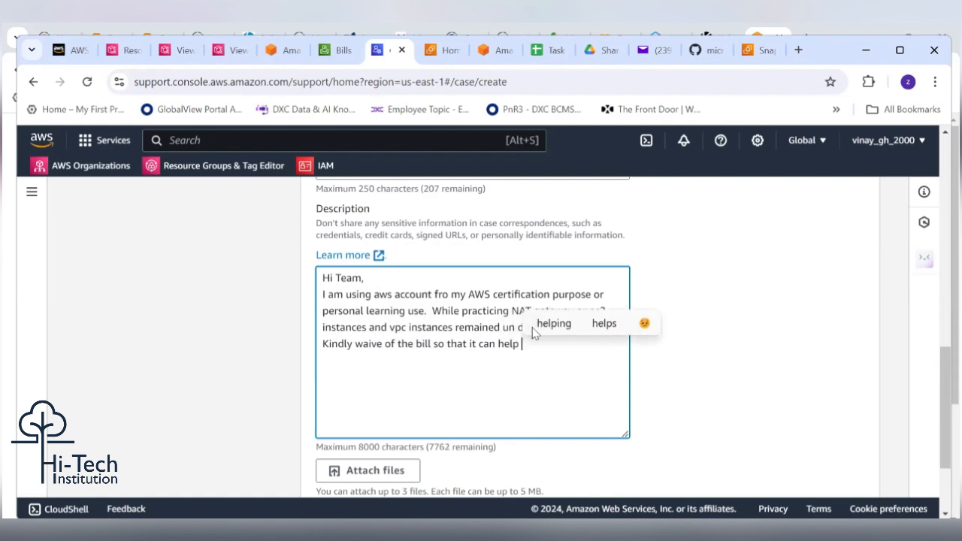
{"action": "type", "text": "me to complet my"}
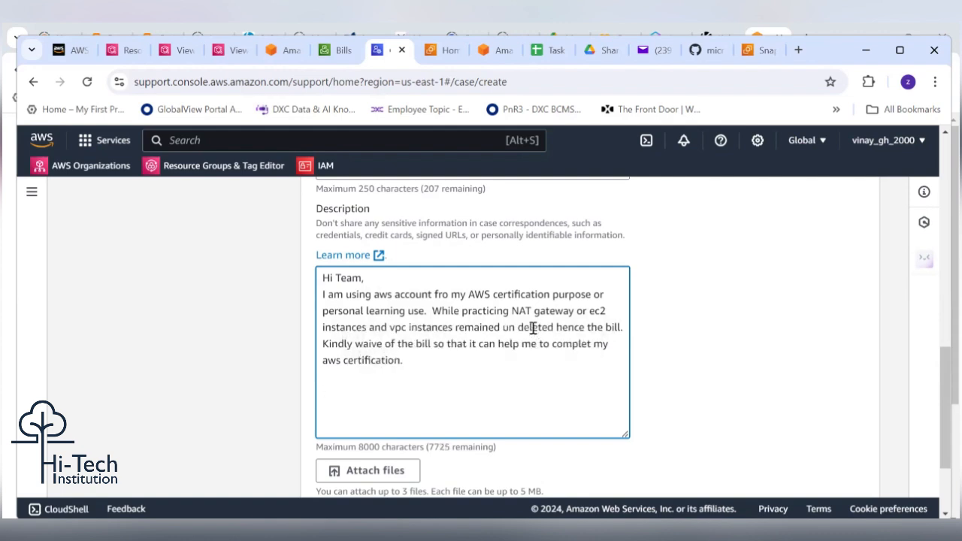
{"action": "type", "text": "Thanks and Reg"}
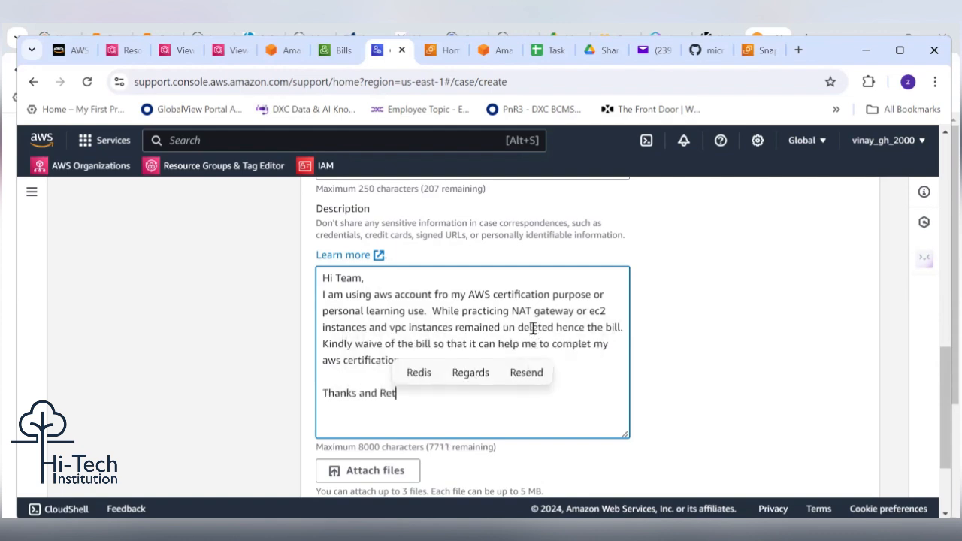
{"action": "left_click", "coordinate": [471, 372]}
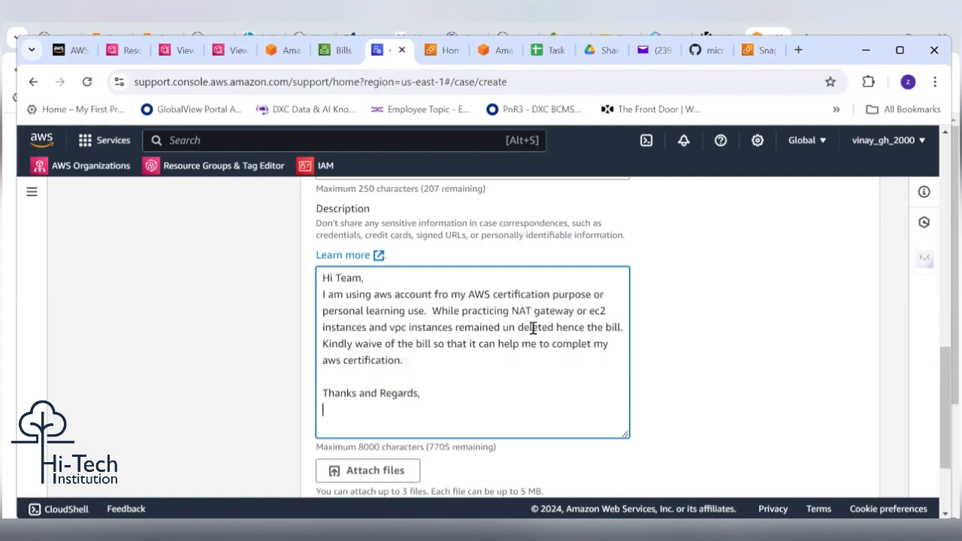
{"action": "type", "text": "Vinay"}
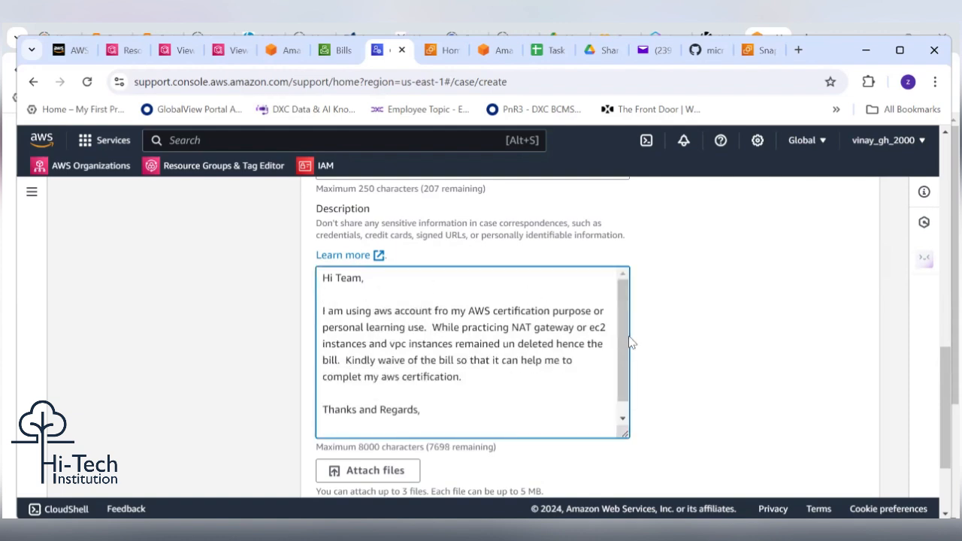
Correct 'complet' to 'complete' in the case description
{"action": "scroll", "scroll_direction": "down", "scroll_amount": 3}
{"action": "type", "text": "e"}
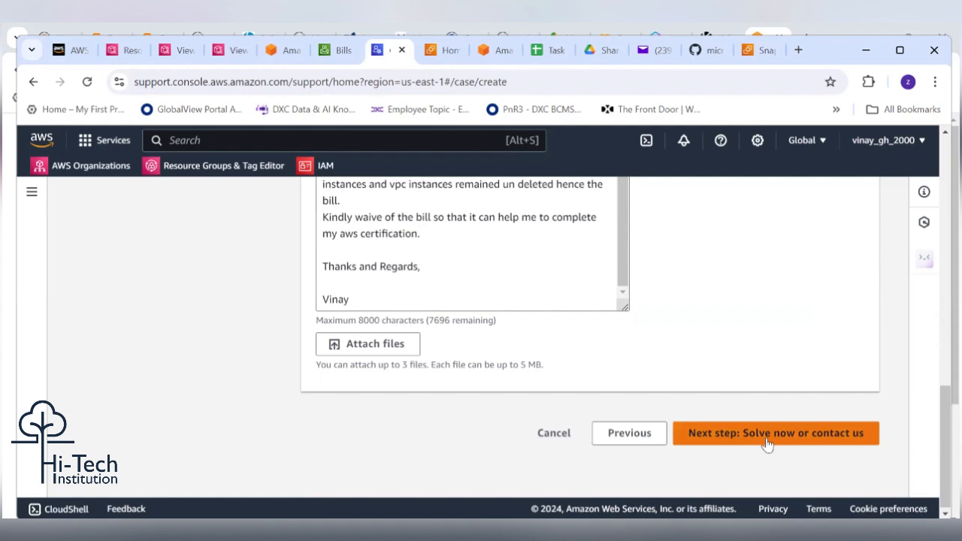
{"action": "mouse_move", "coordinate": [424, 354]}
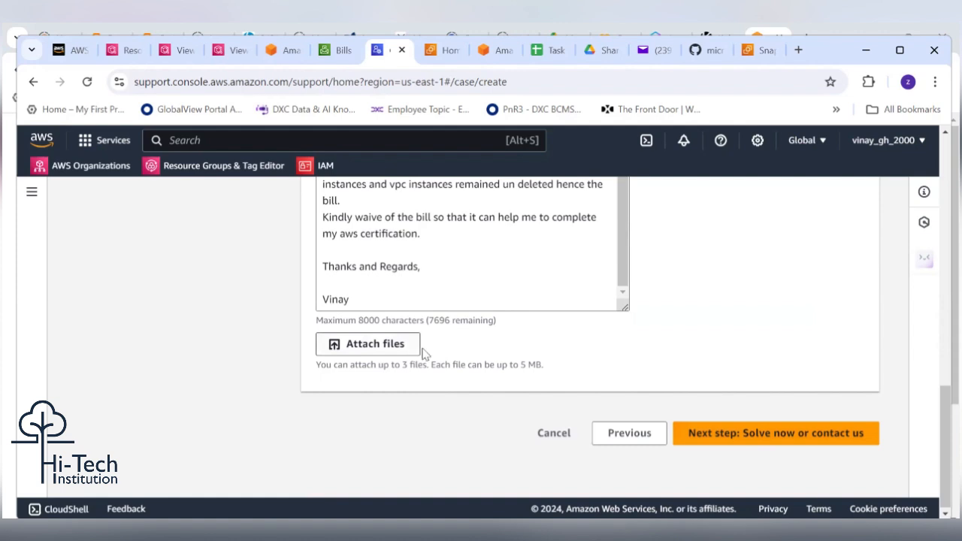
{"action": "mouse_move", "coordinate": [459, 359]}
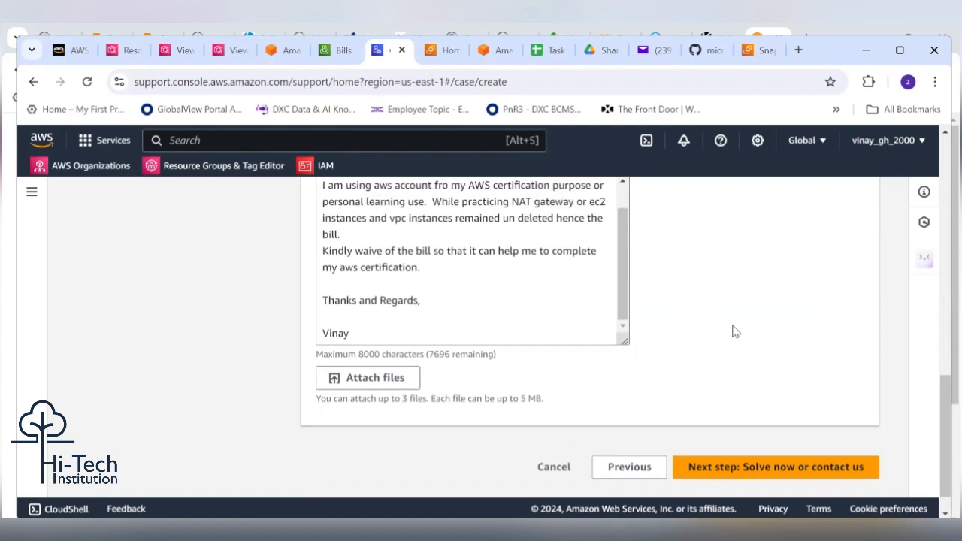
{"action": "scroll", "scroll_direction": "down", "scroll_amount": 3}
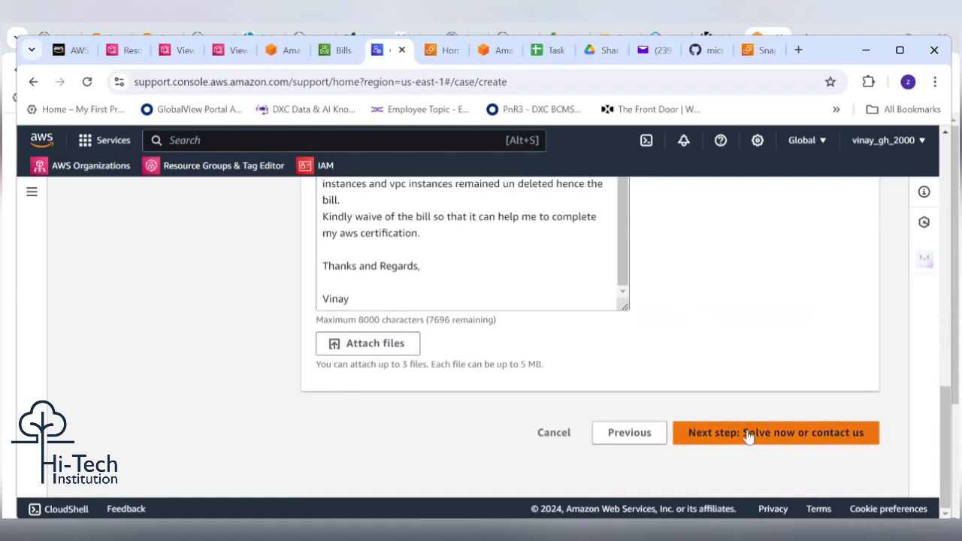
Advance to 'Solve now or contact us' and browse the billing help recommendations
{"action": "left_click", "coordinate": [776, 433]}
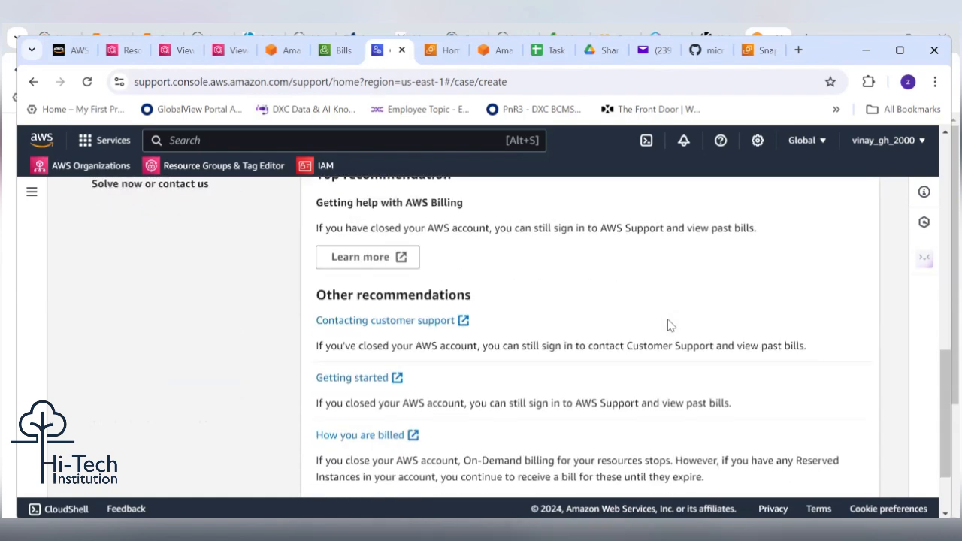
{"action": "scroll", "scroll_direction": "down", "scroll_amount": 3}
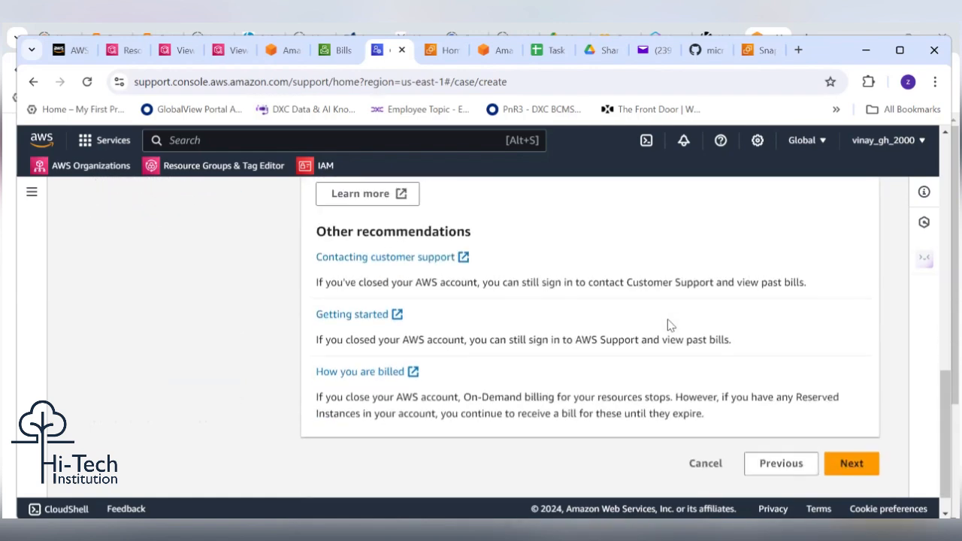
{"action": "scroll", "scroll_direction": "down", "scroll_amount": 3}
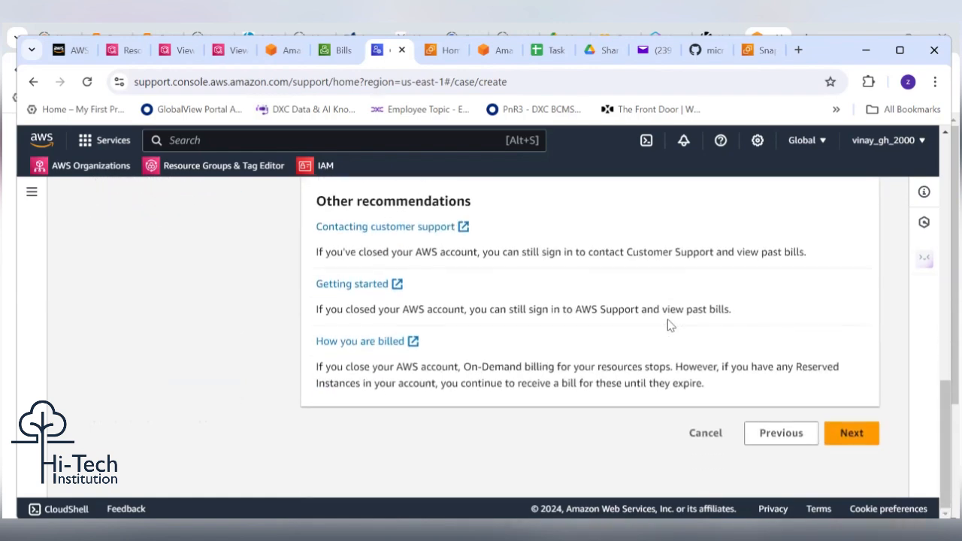
{"action": "mouse_move", "coordinate": [806, 382]}
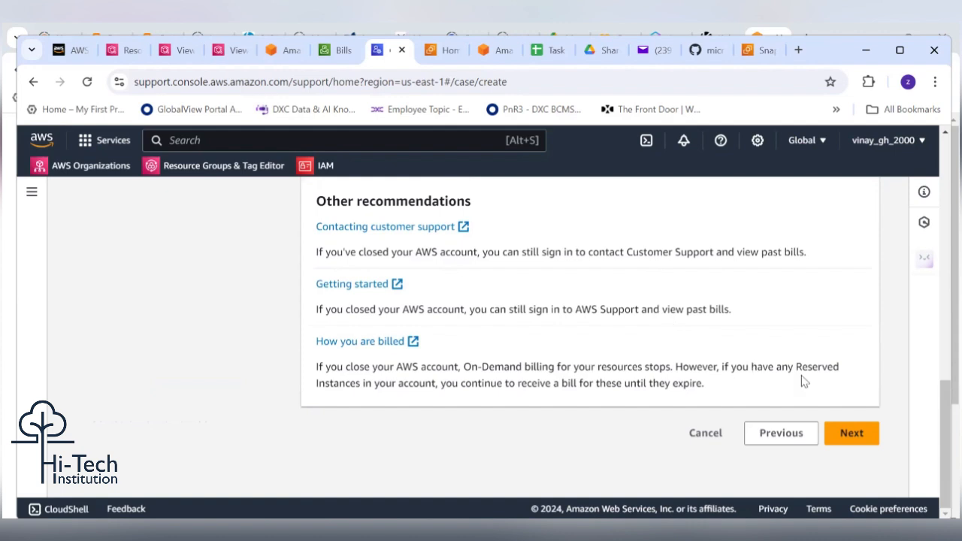
{"action": "mouse_move", "coordinate": [871, 381]}
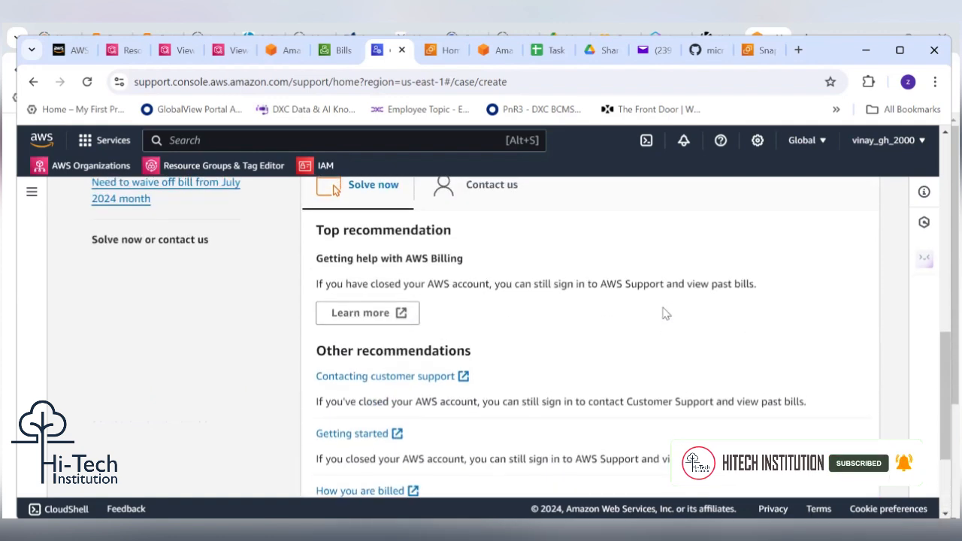
{"action": "scroll", "scroll_direction": "down", "scroll_amount": 3}
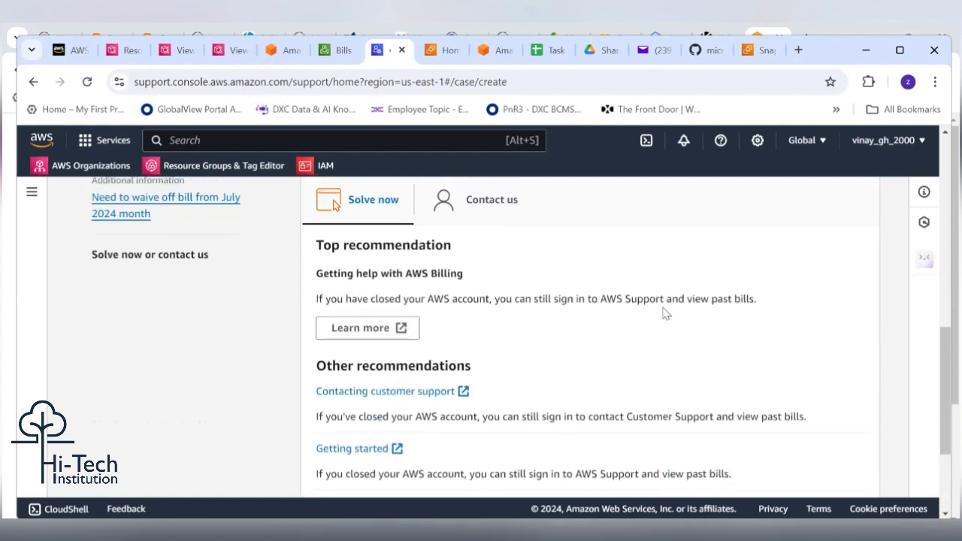
{"action": "mouse_move", "coordinate": [504, 226]}
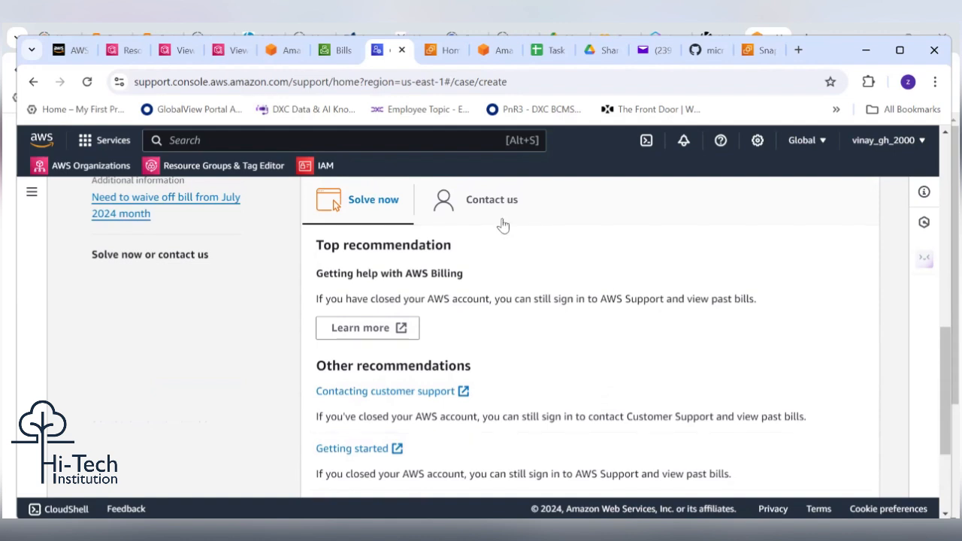
{"action": "scroll", "scroll_direction": "down", "scroll_amount": 3}
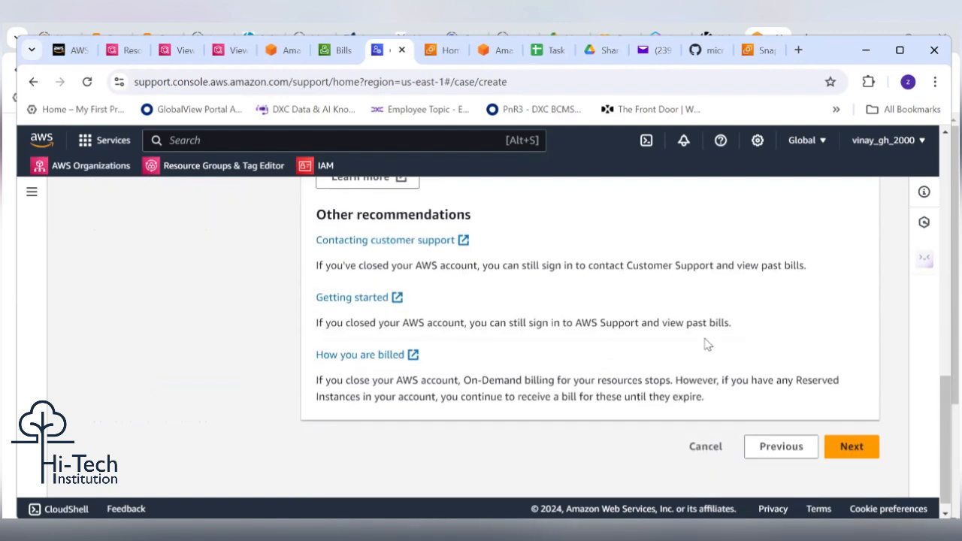
{"action": "mouse_move", "coordinate": [621, 347]}
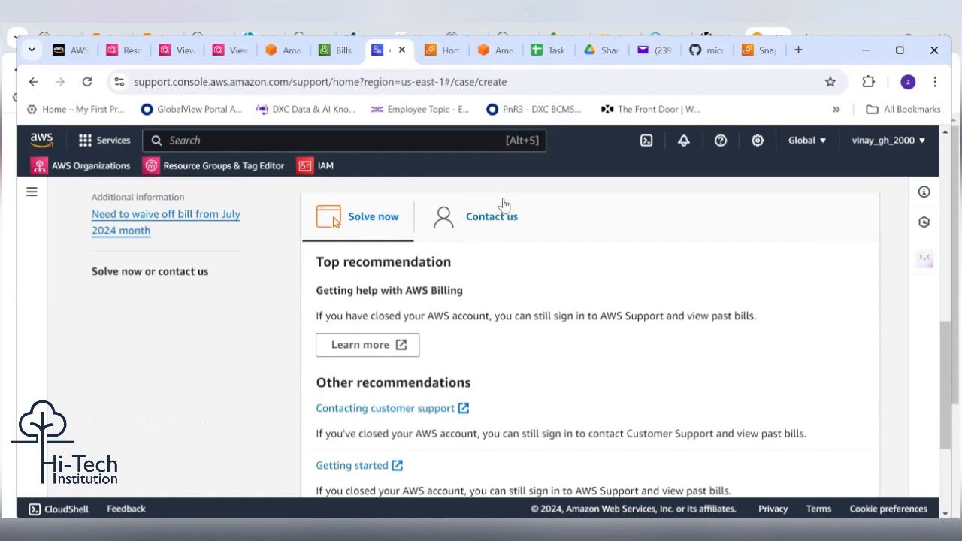
Choose Web as the contact method under Contact us and submit the case
{"action": "right_click", "coordinate": [504, 218]}
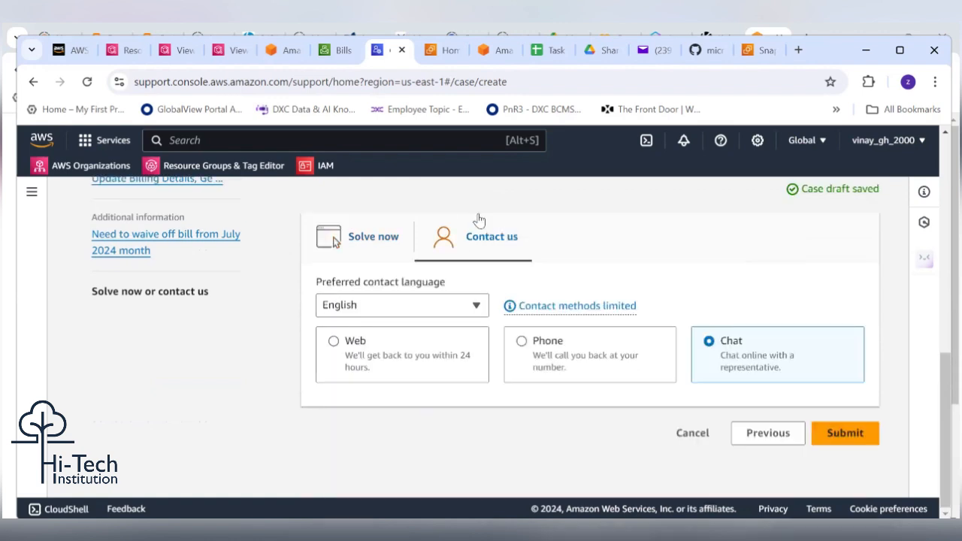
{"action": "mouse_move", "coordinate": [567, 266]}
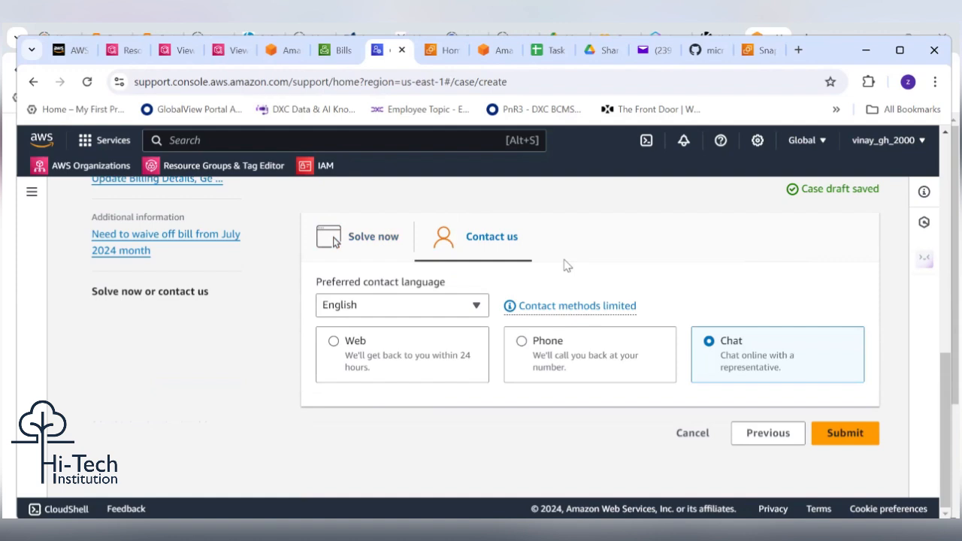
{"action": "left_click", "coordinate": [333, 341]}
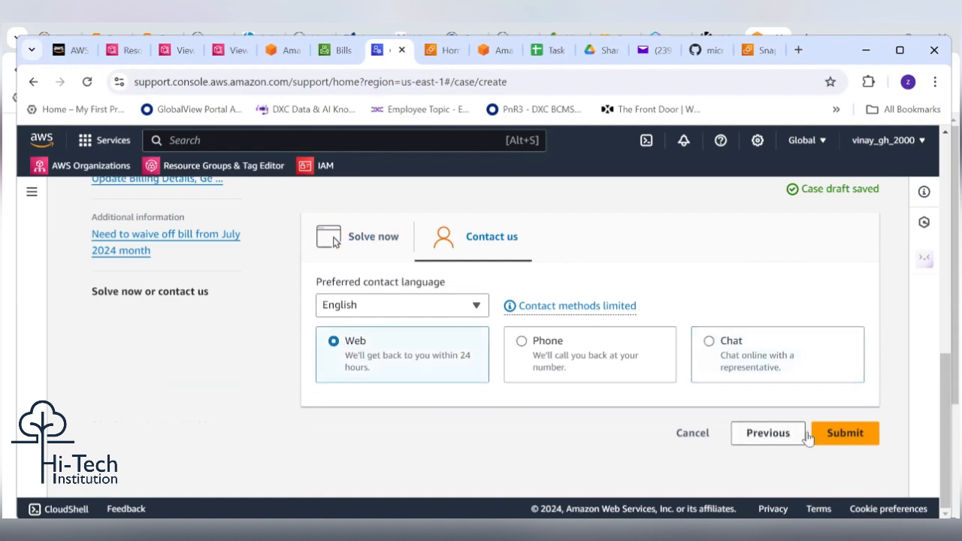
{"action": "left_click", "coordinate": [846, 433]}
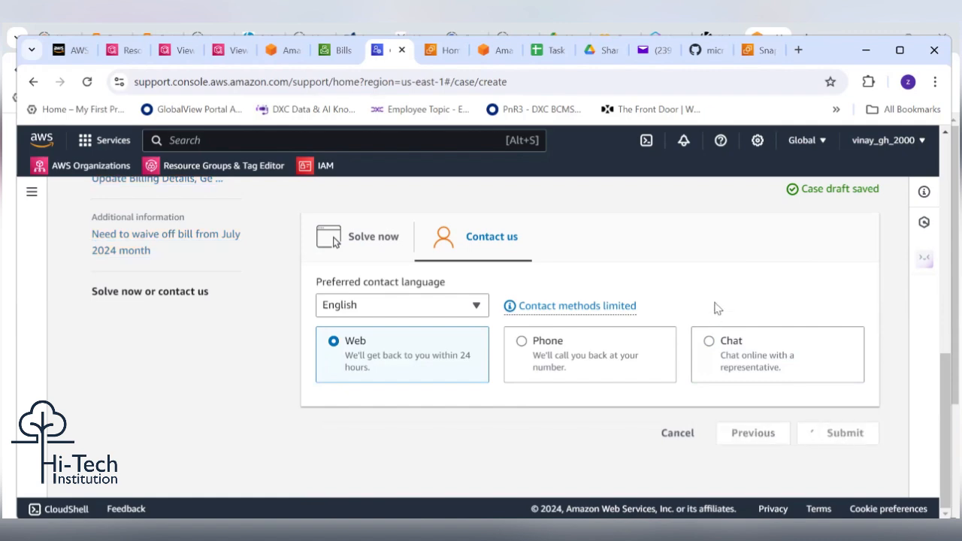
{"action": "mouse_move", "coordinate": [731, 303]}
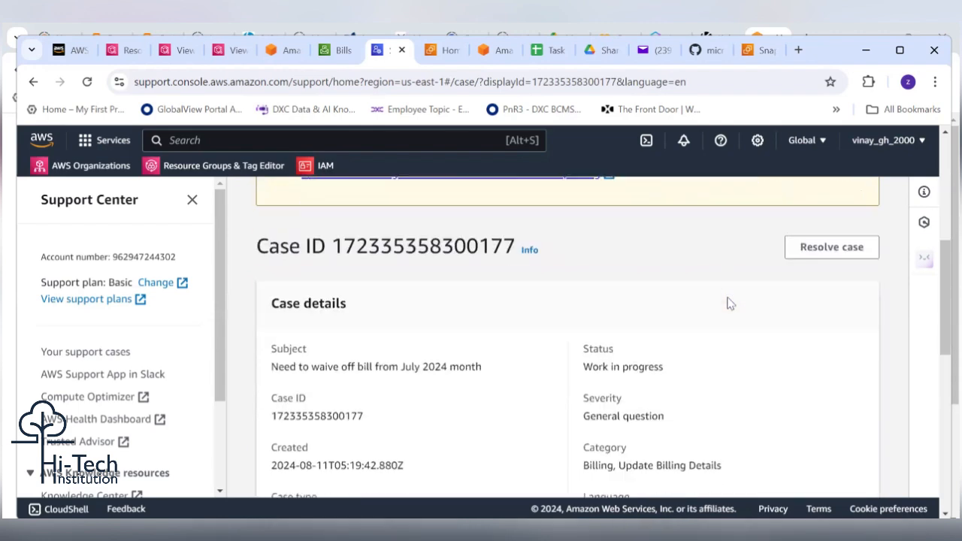
{"action": "scroll", "scroll_direction": "down", "scroll_amount": 3}
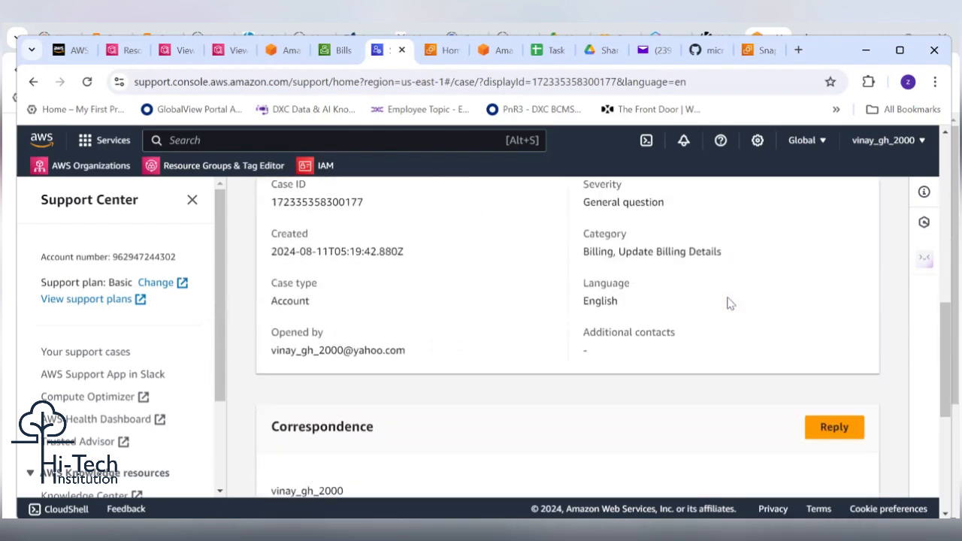
{"action": "scroll", "scroll_direction": "down", "scroll_amount": 3}
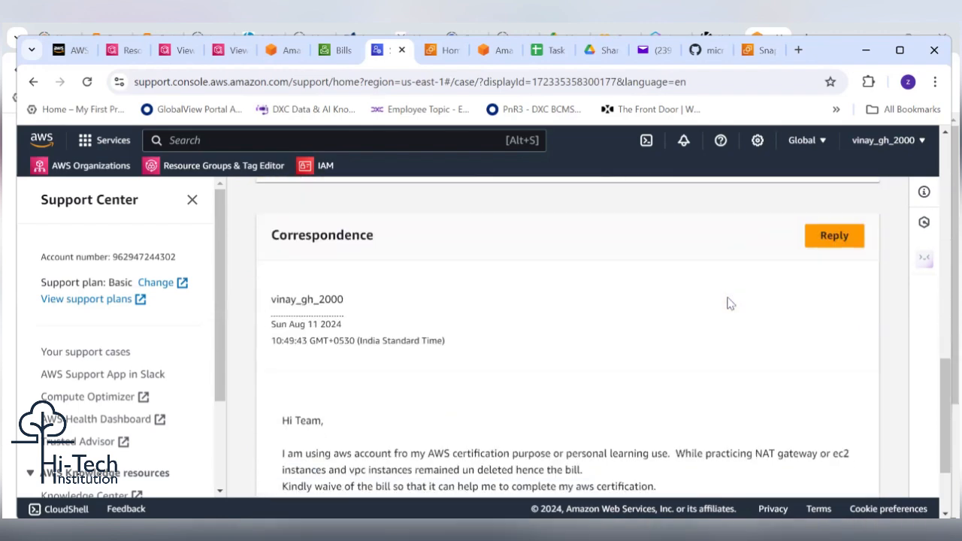
{"action": "scroll", "scroll_direction": "up", "scroll_amount": 3}
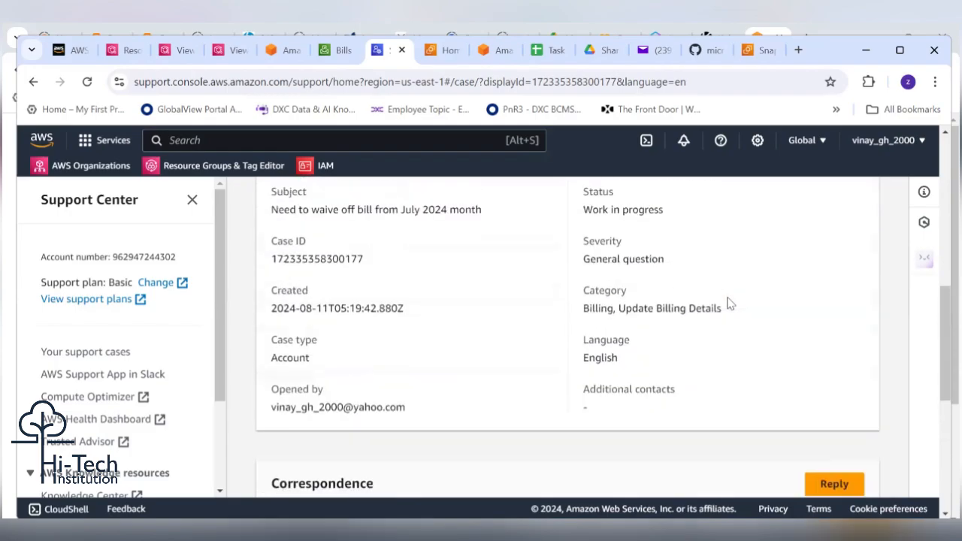